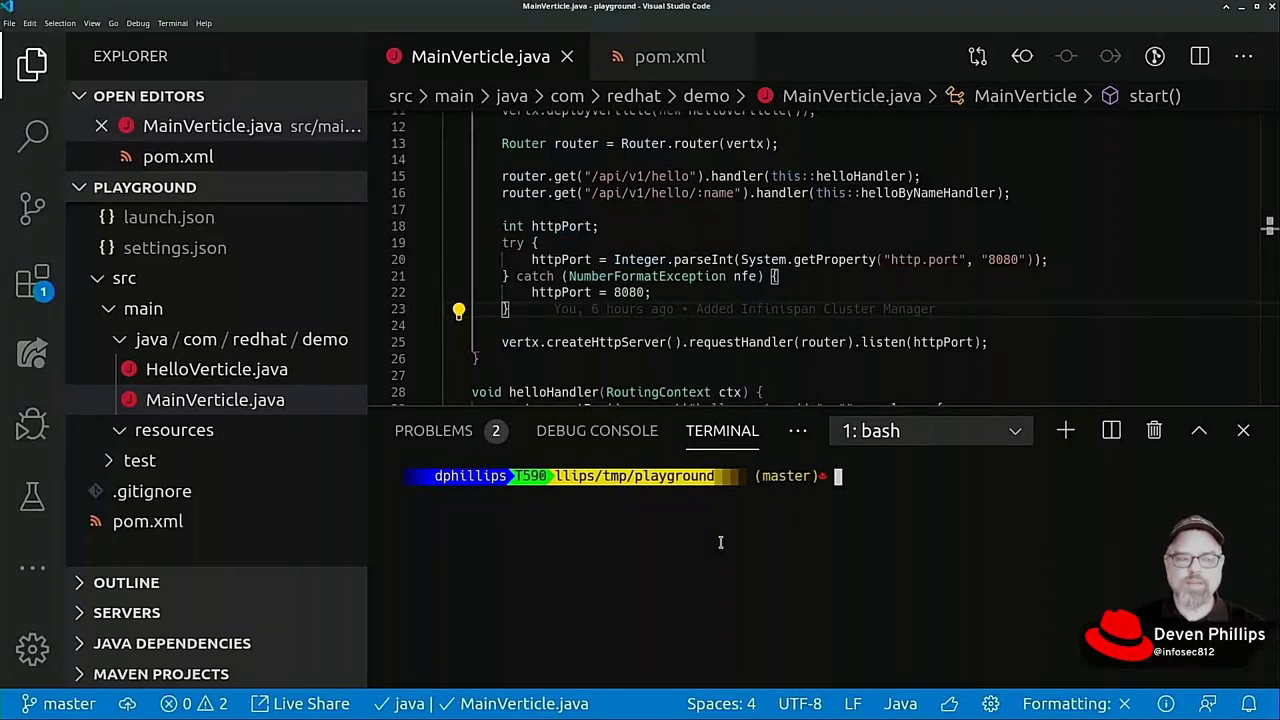
mouse_move(876, 500)
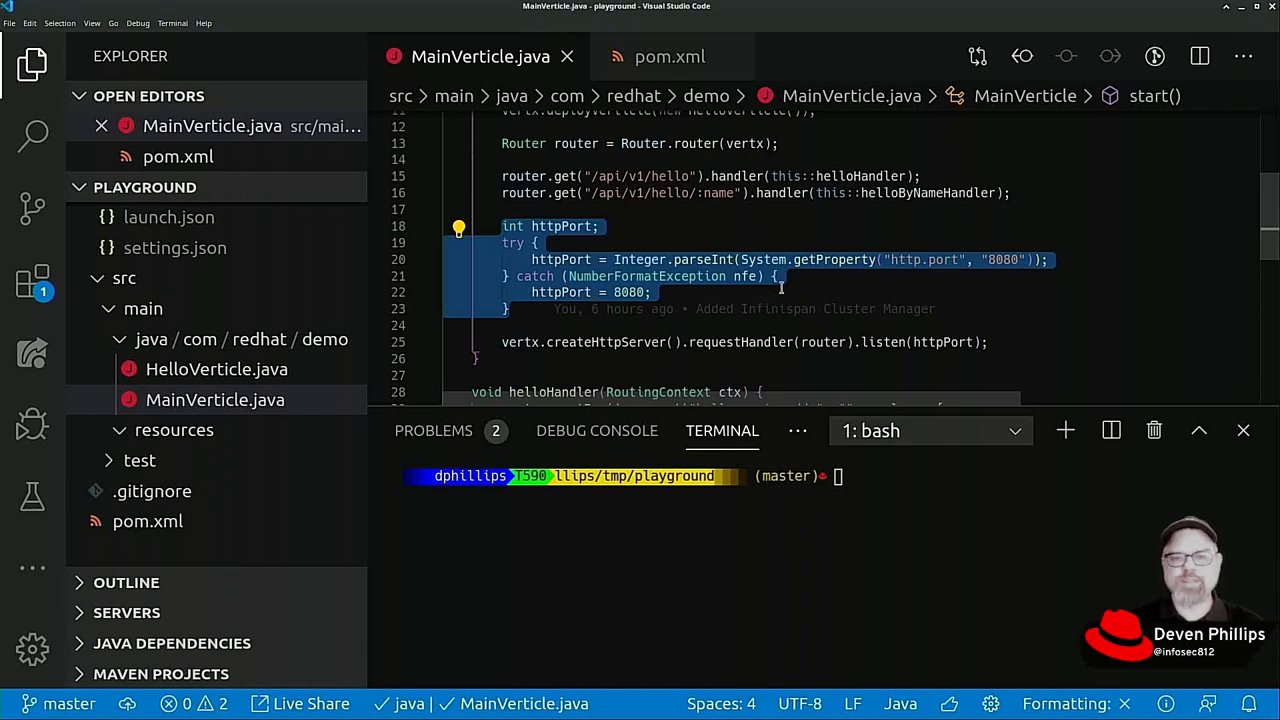
mouse_move(792, 292)
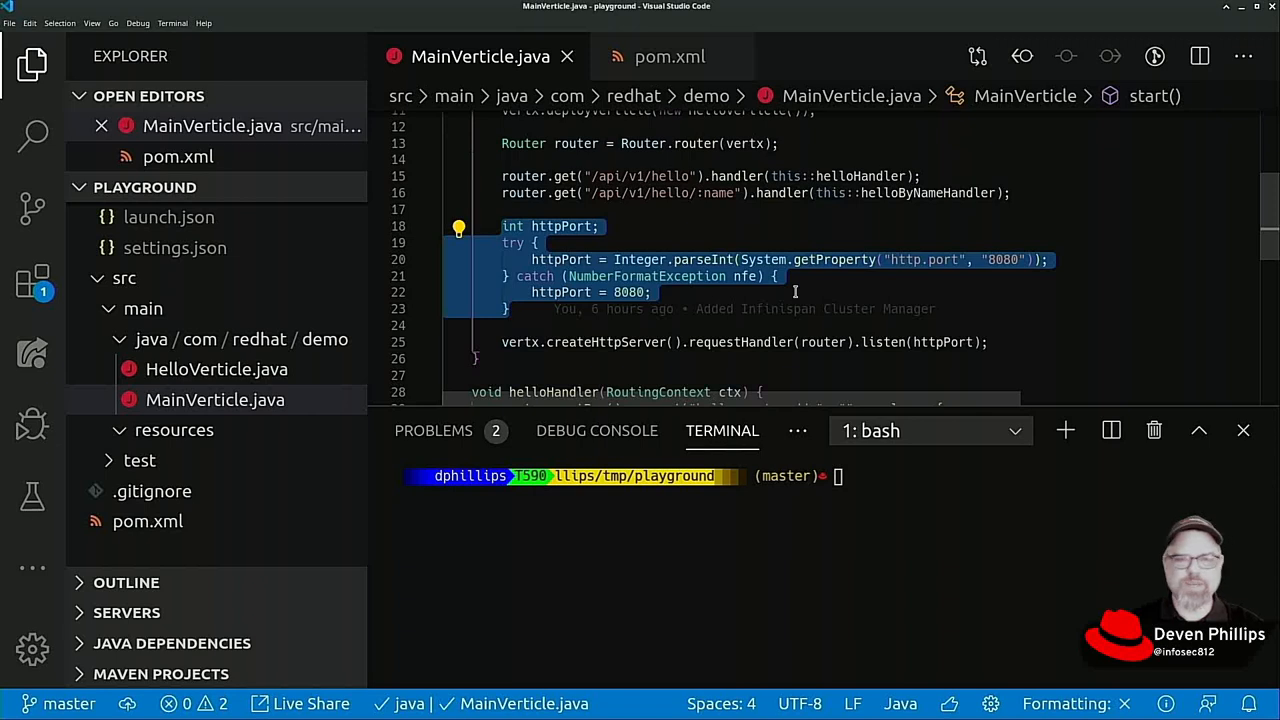
mouse_move(852, 316)
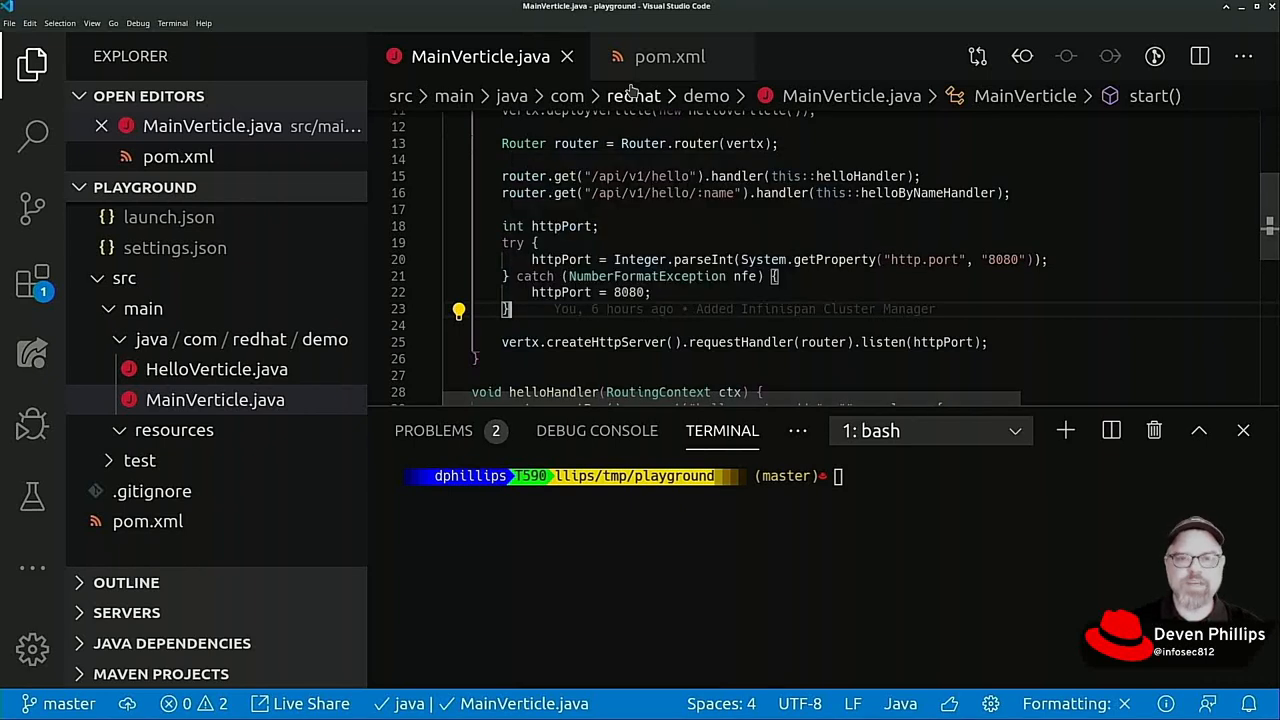
mouse_move(670, 56)
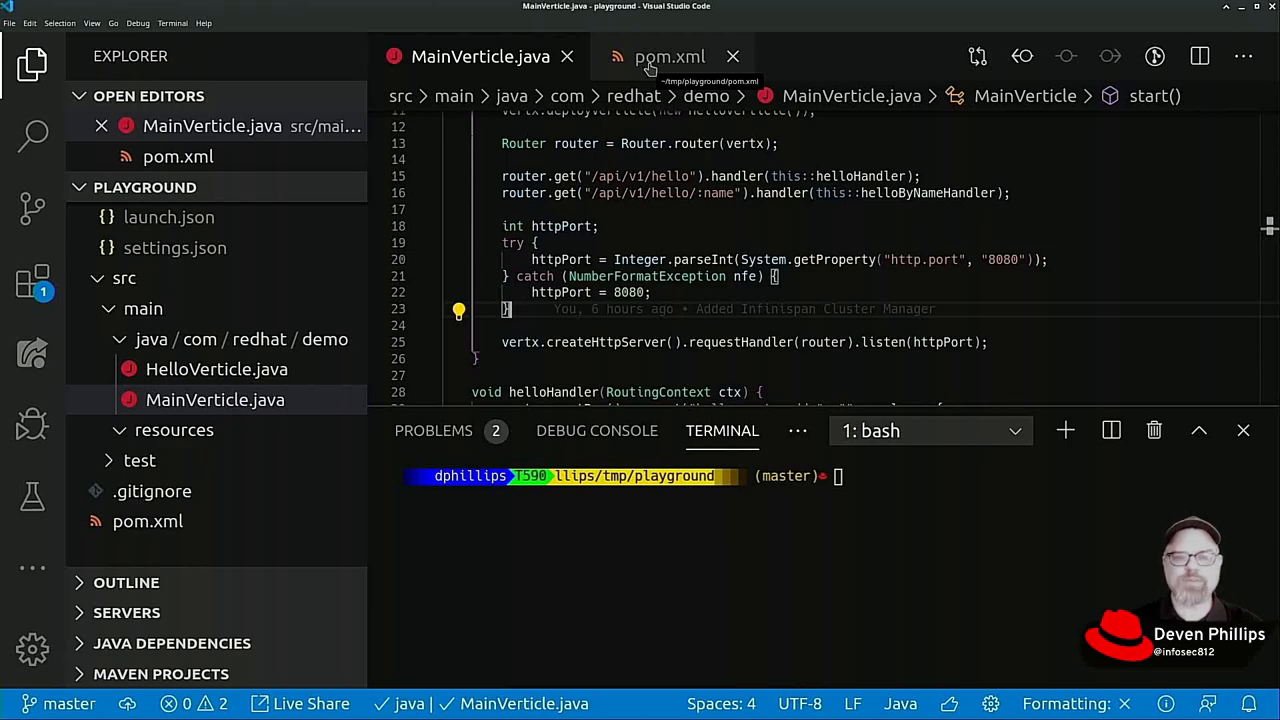
Step: Add a vertx-config dependency to pom.xml next to vertx-infinispan and save
left_click(670, 56)
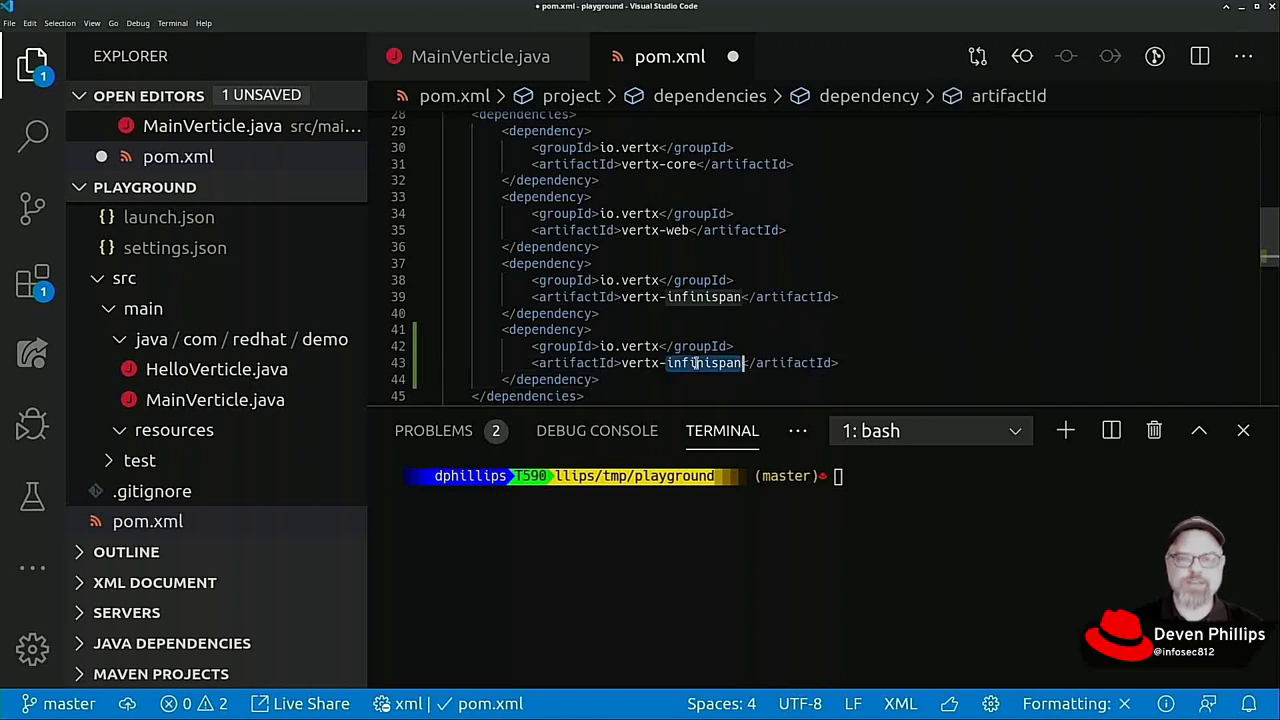
type("vertx-config")
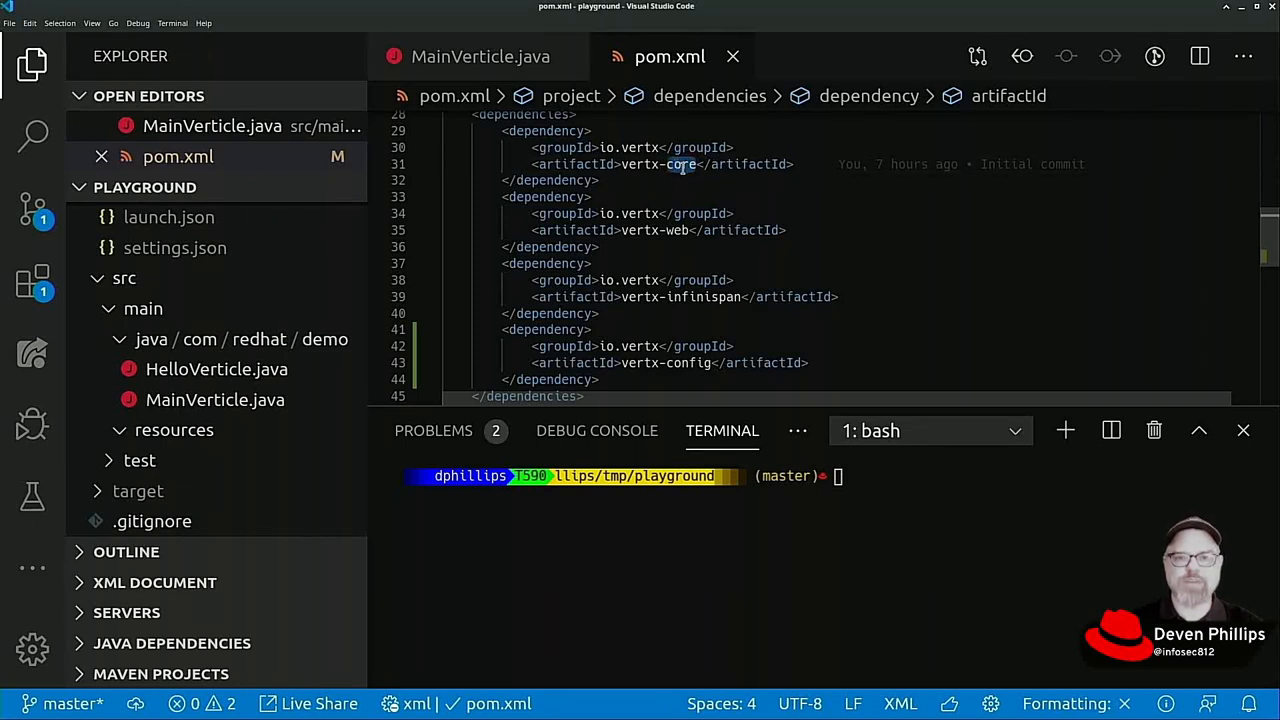
mouse_move(740, 312)
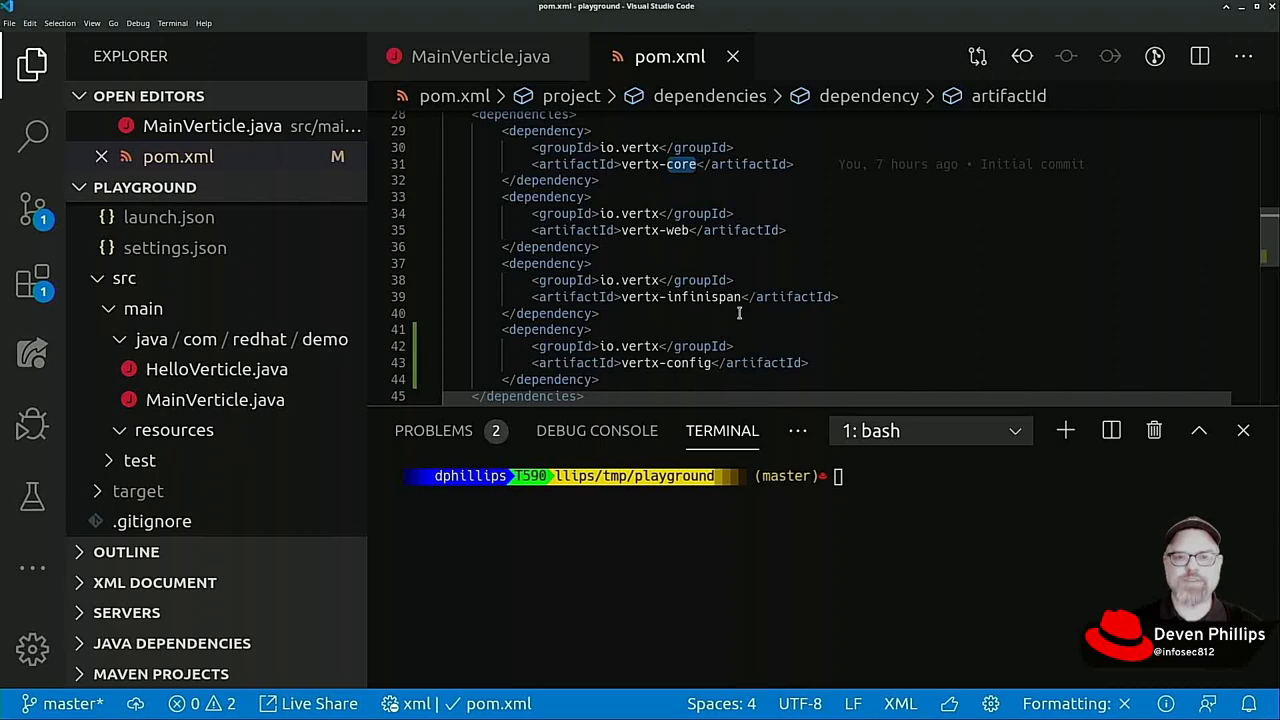
Step: Replace the httpPort block in MainVerticle.java with ConfigStoreOptions defaultConfig = new ConfigStoreOptions()
left_click(480, 56)
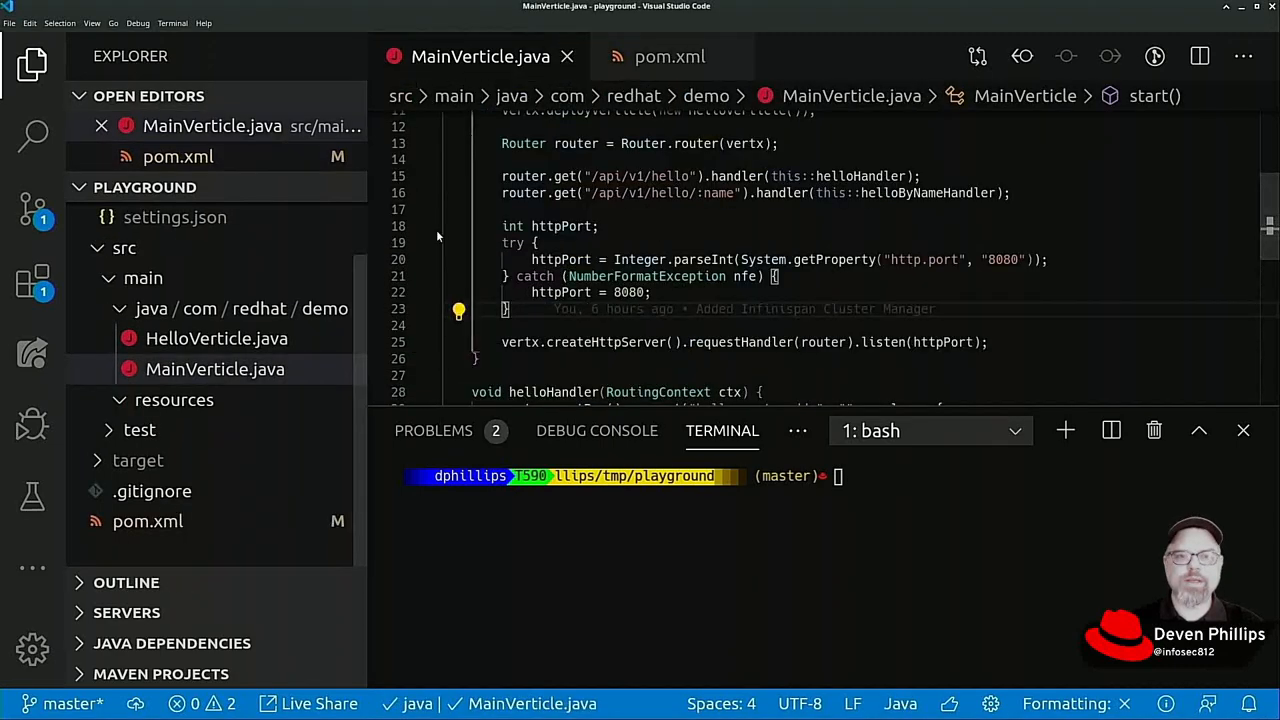
mouse_move(820, 252)
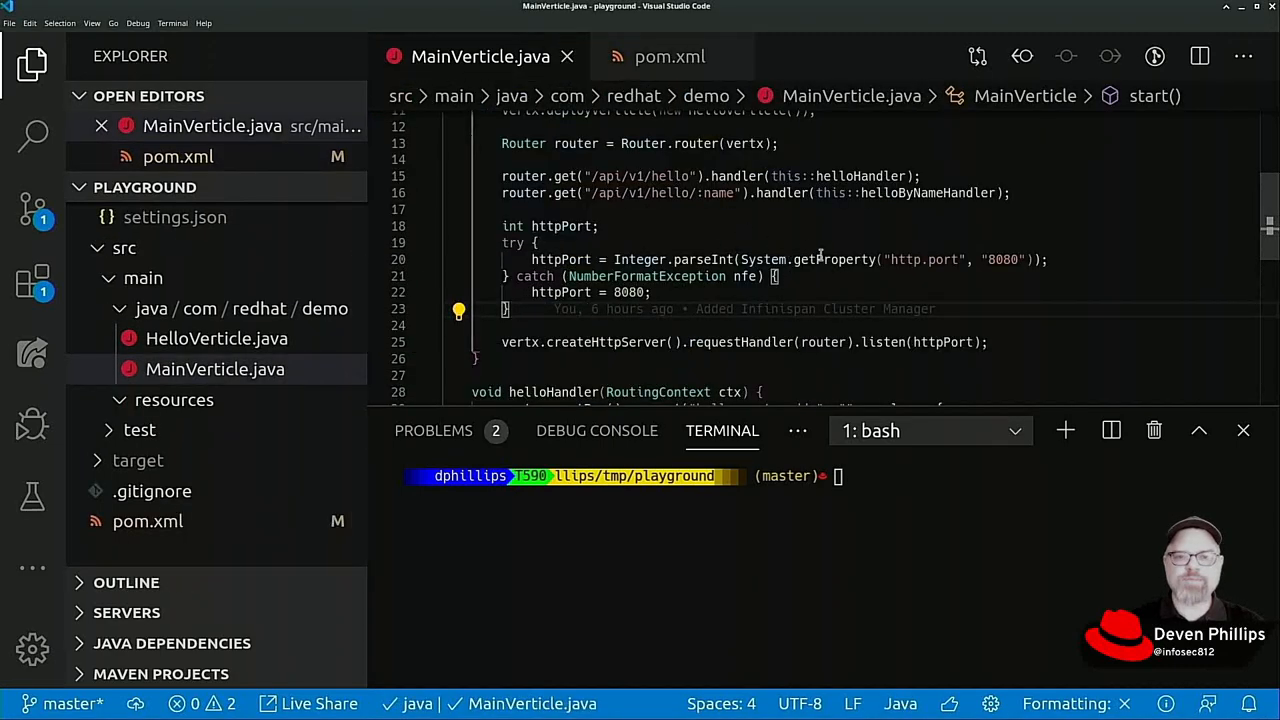
double_click(904, 260)
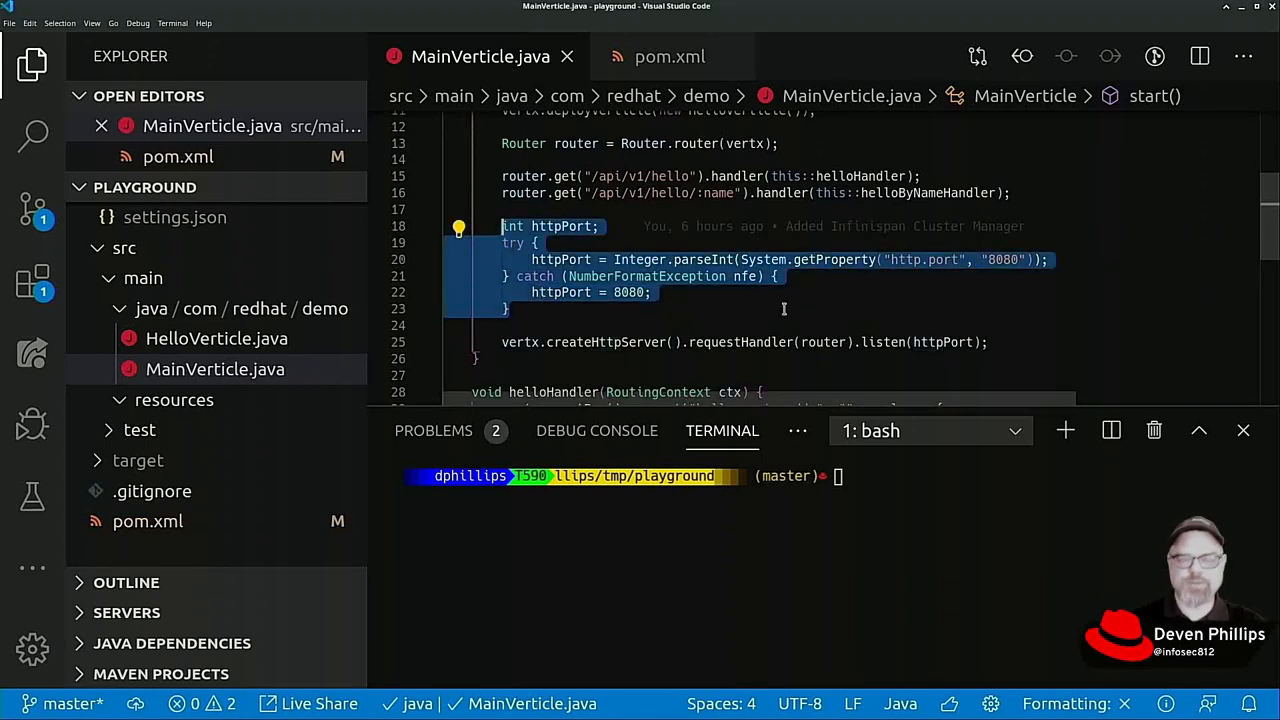
type("Config")
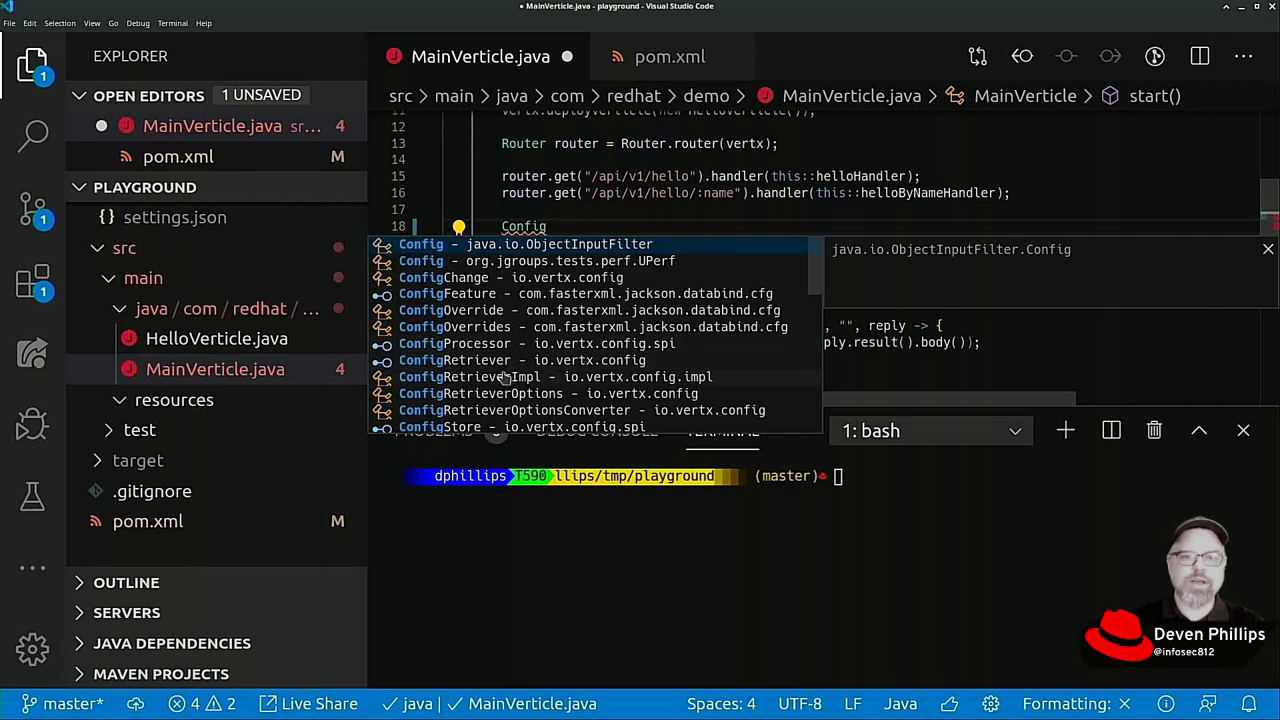
scroll("down", 3)
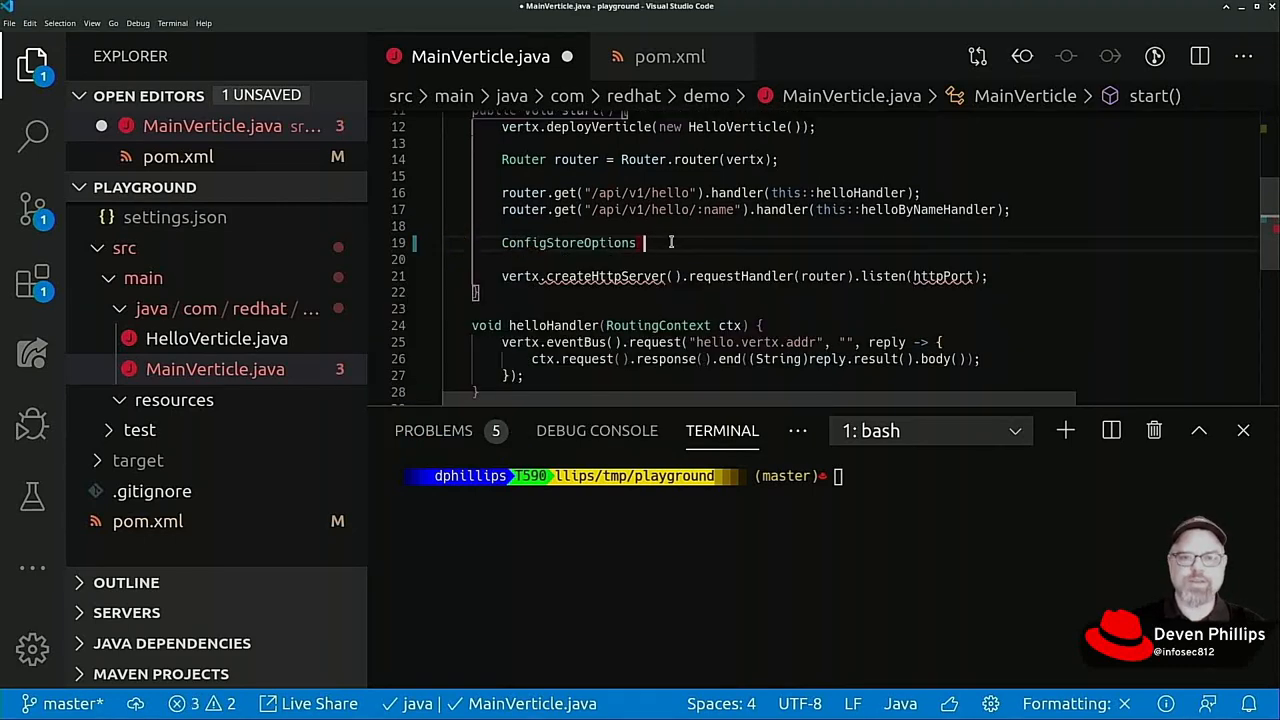
type("defaultCon")
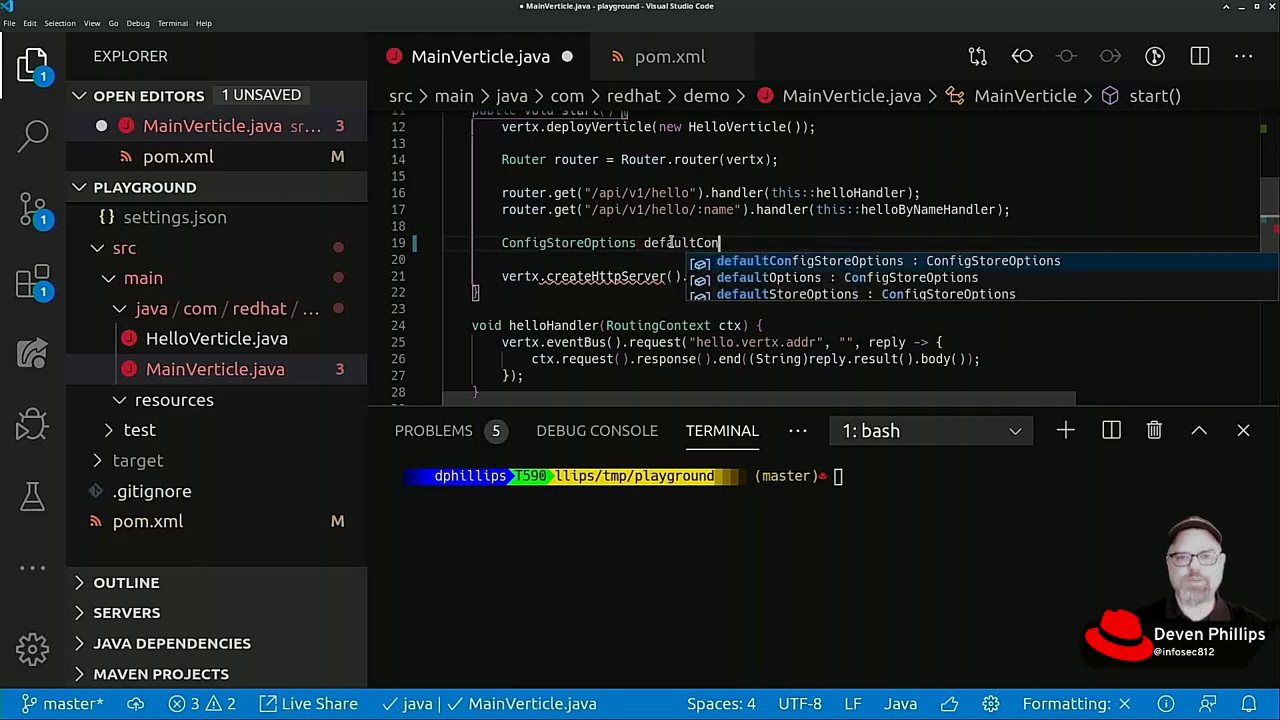
type("= new Config")
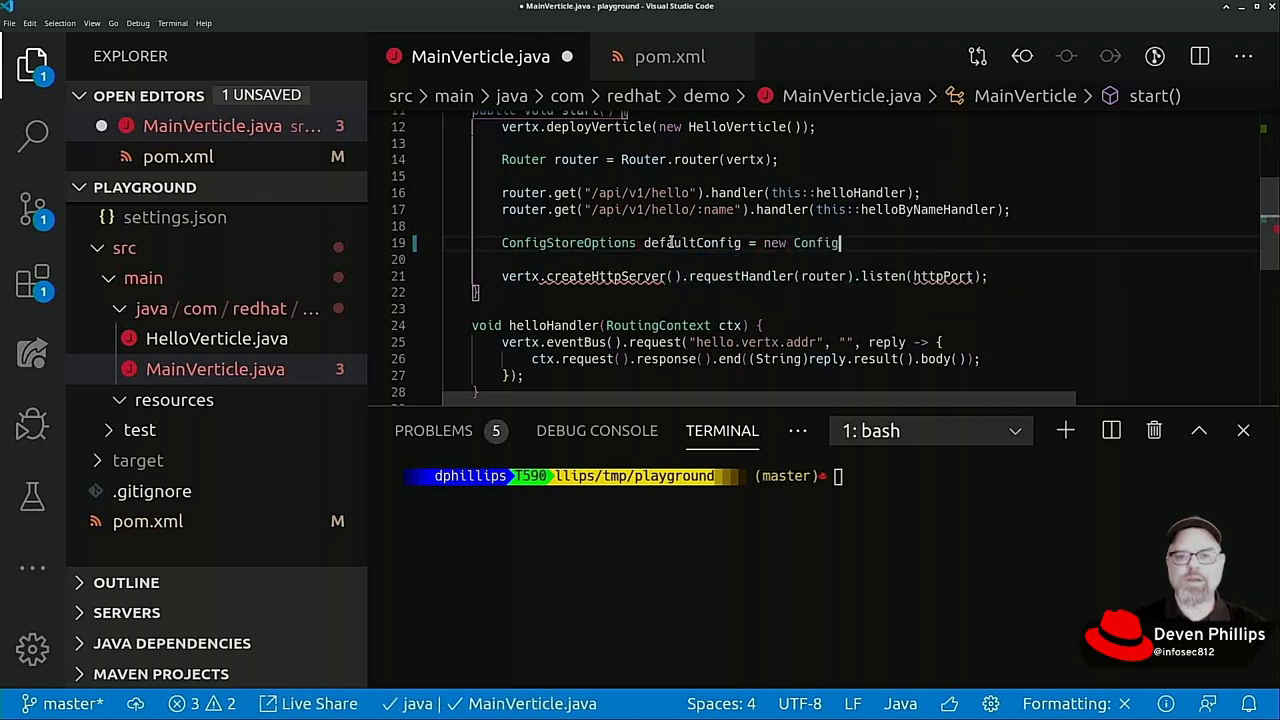
type("StoreOptions()")
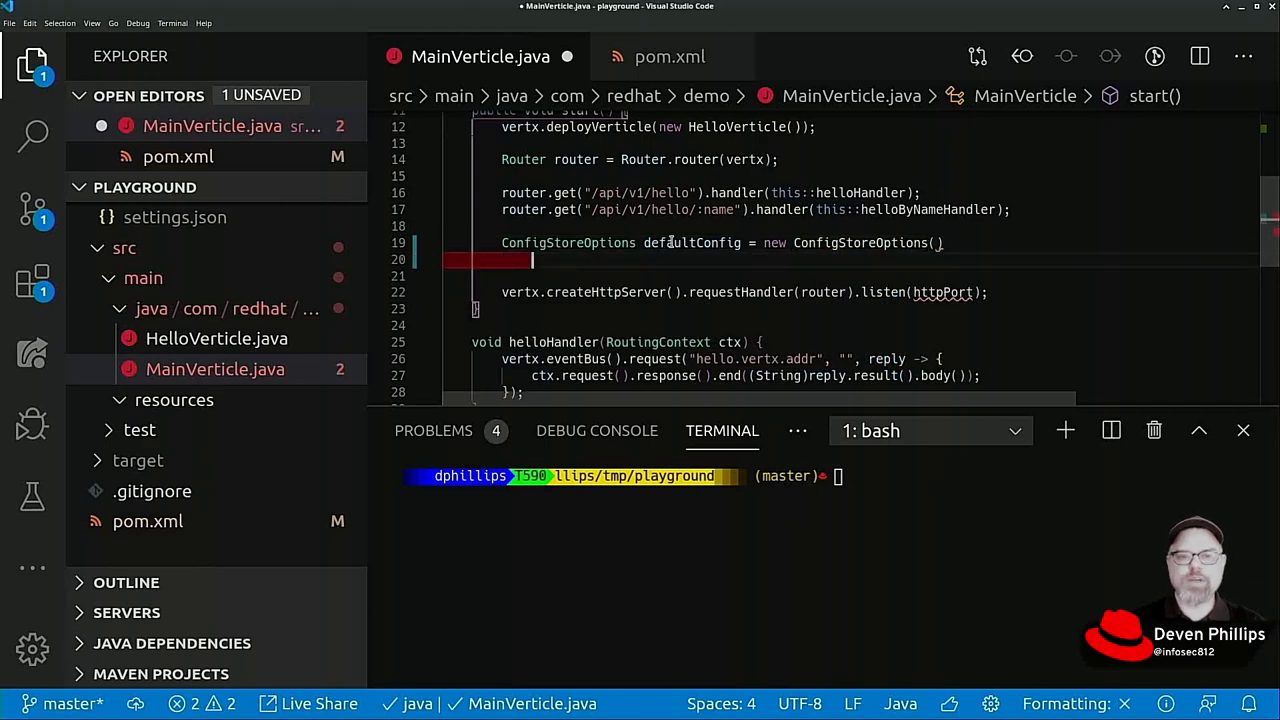
Step: Chain setType("file"), setFormat("json") and setConfig with JsonObject path config.json, then save
type(".setType(type")
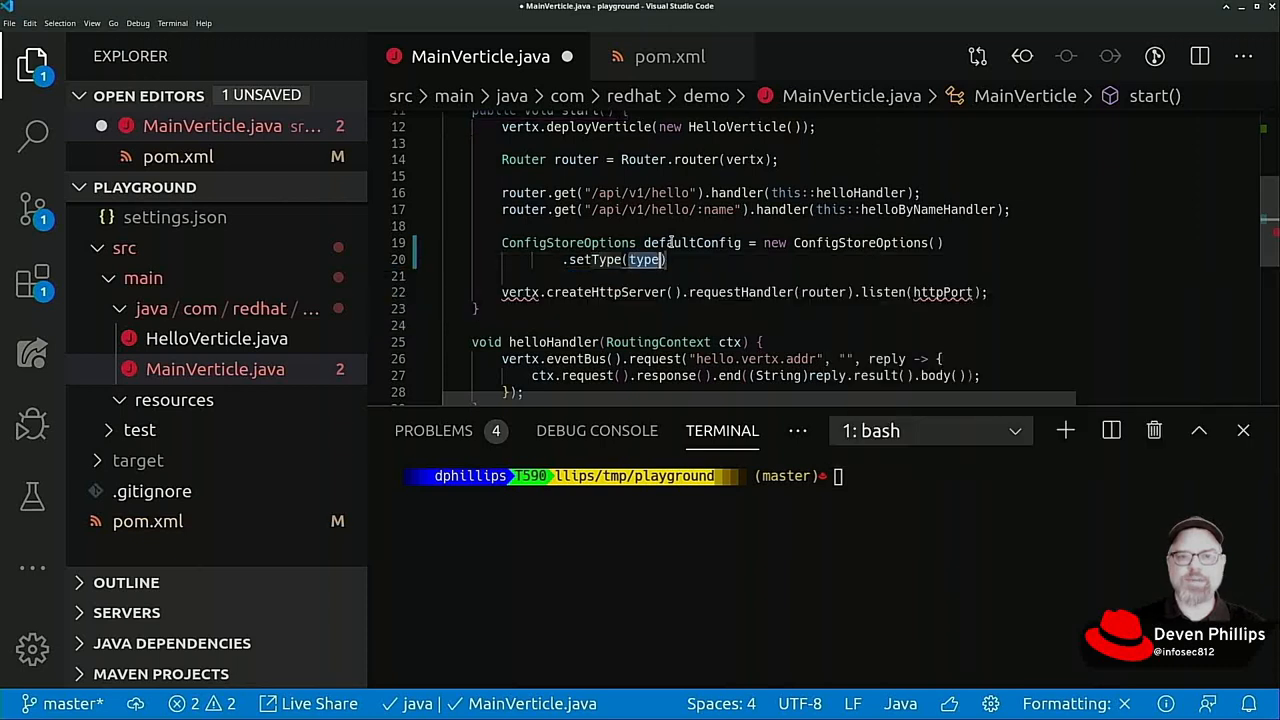
type("\"file\"")
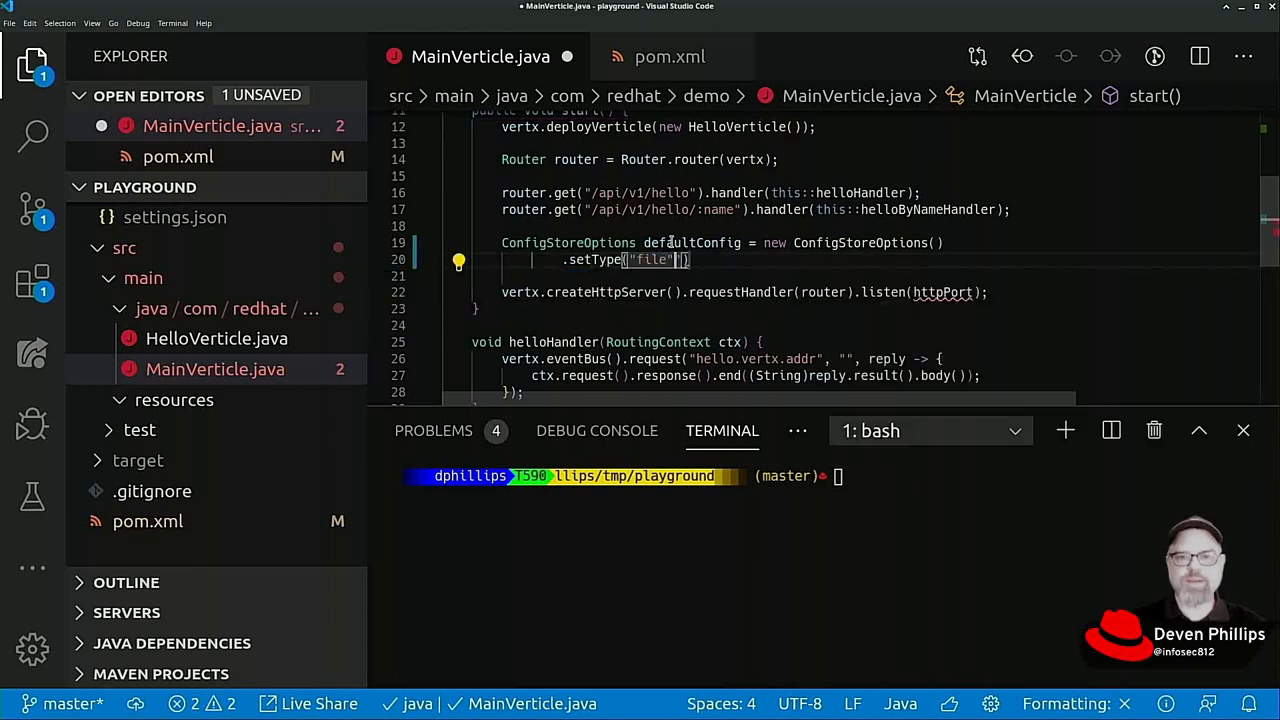
key("BackSpace")
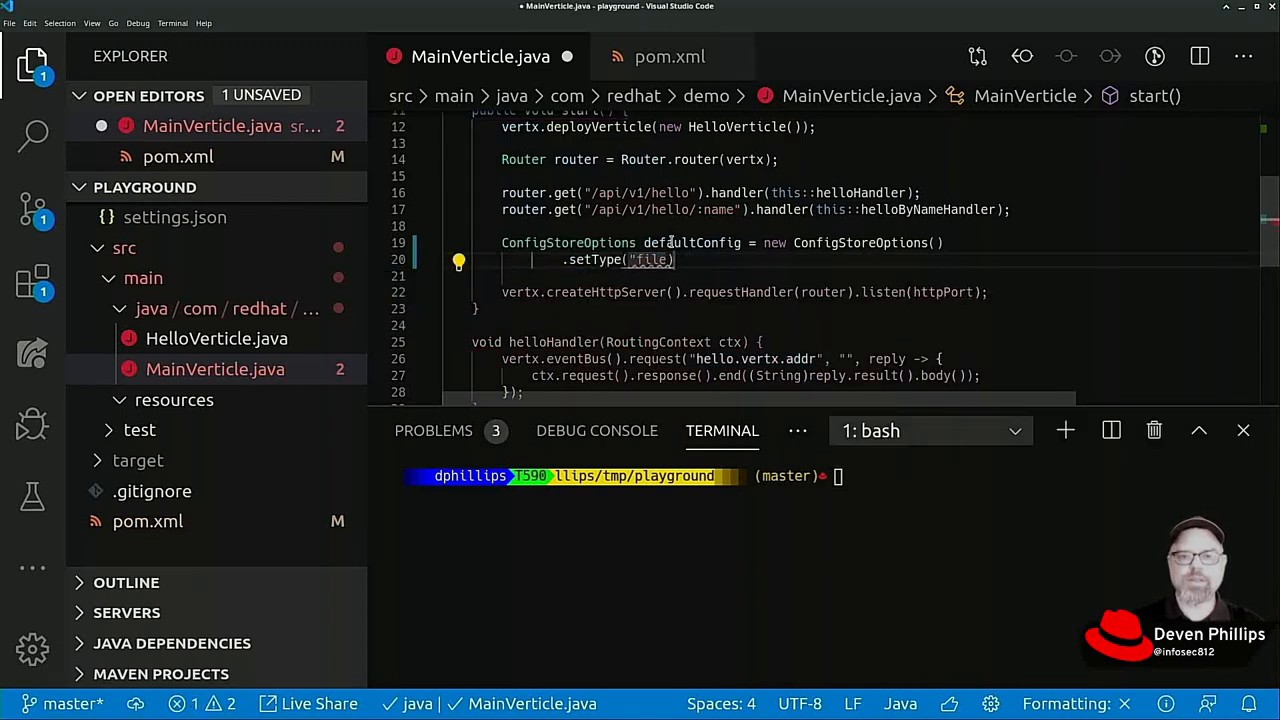
type(".setFormat(\"json")
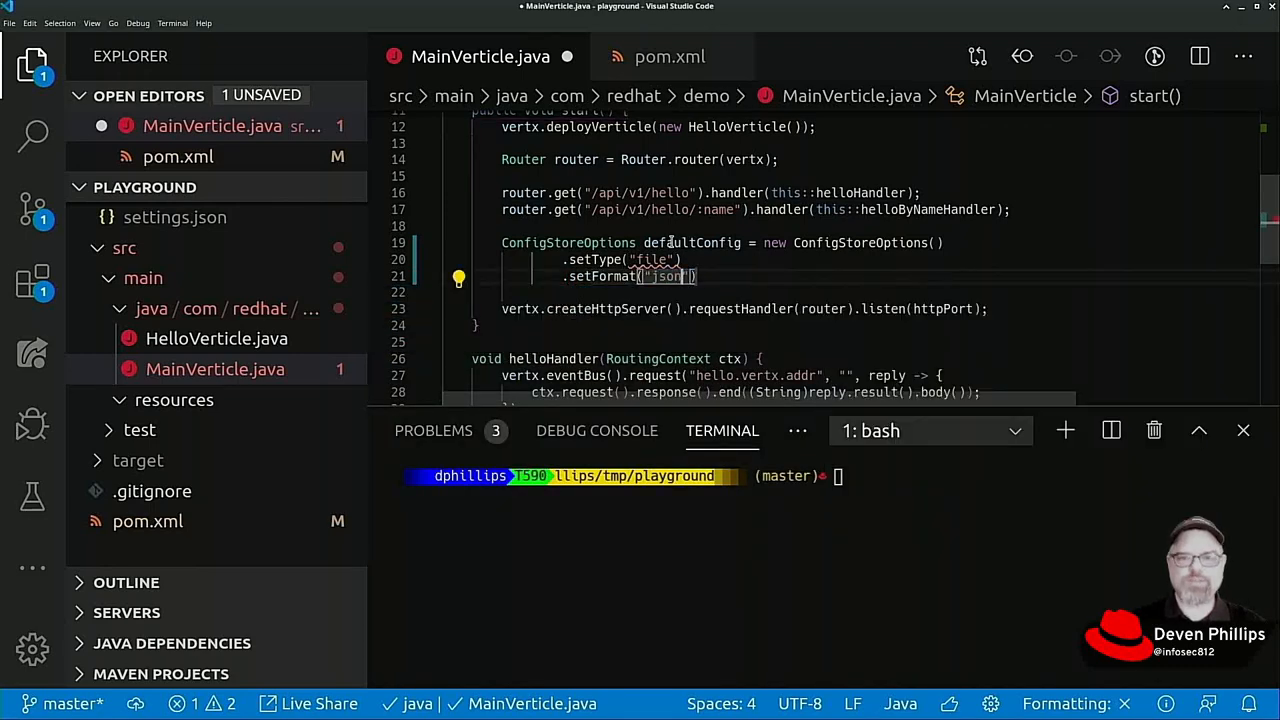
type(".setConfig(new")
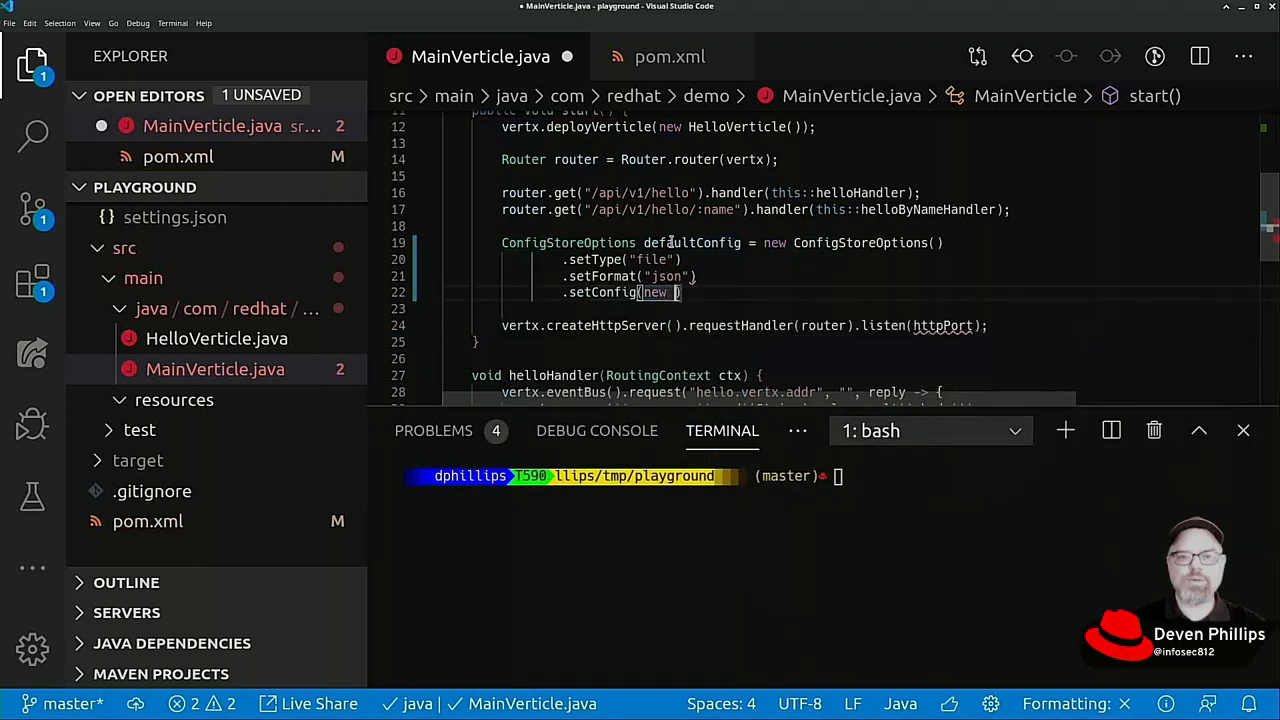
type("JsonObject(")
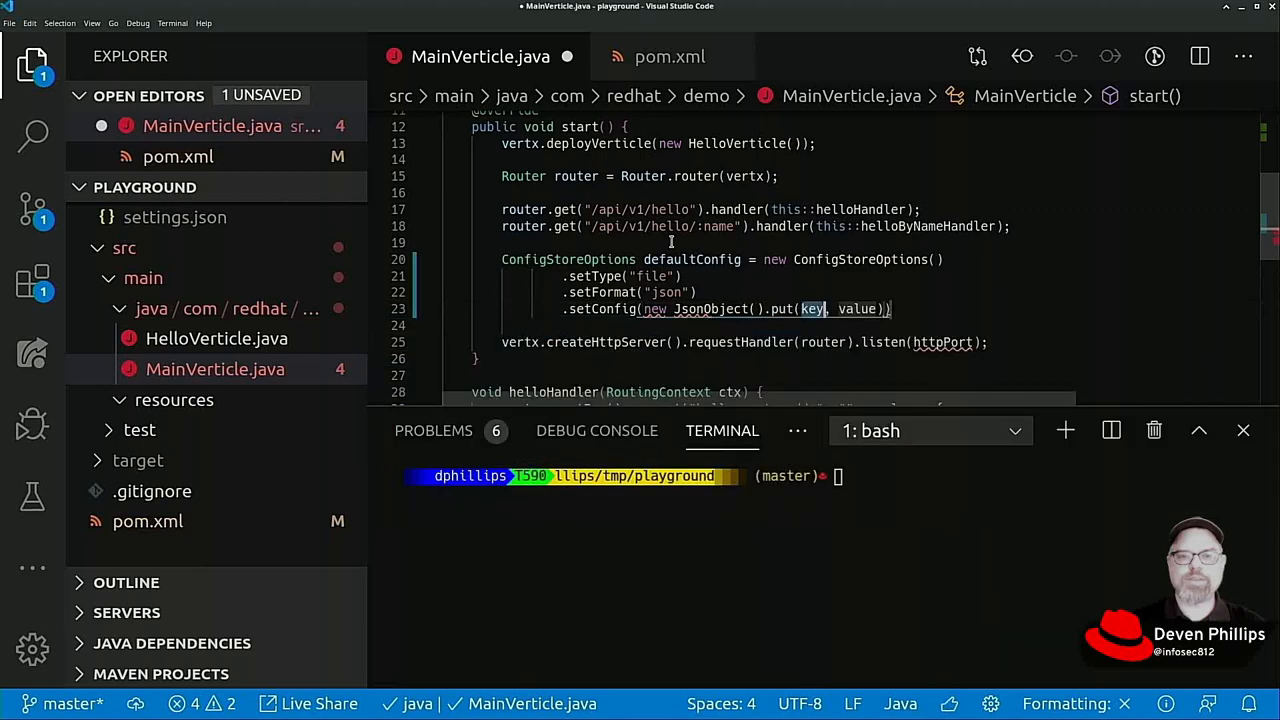
type("path\"")
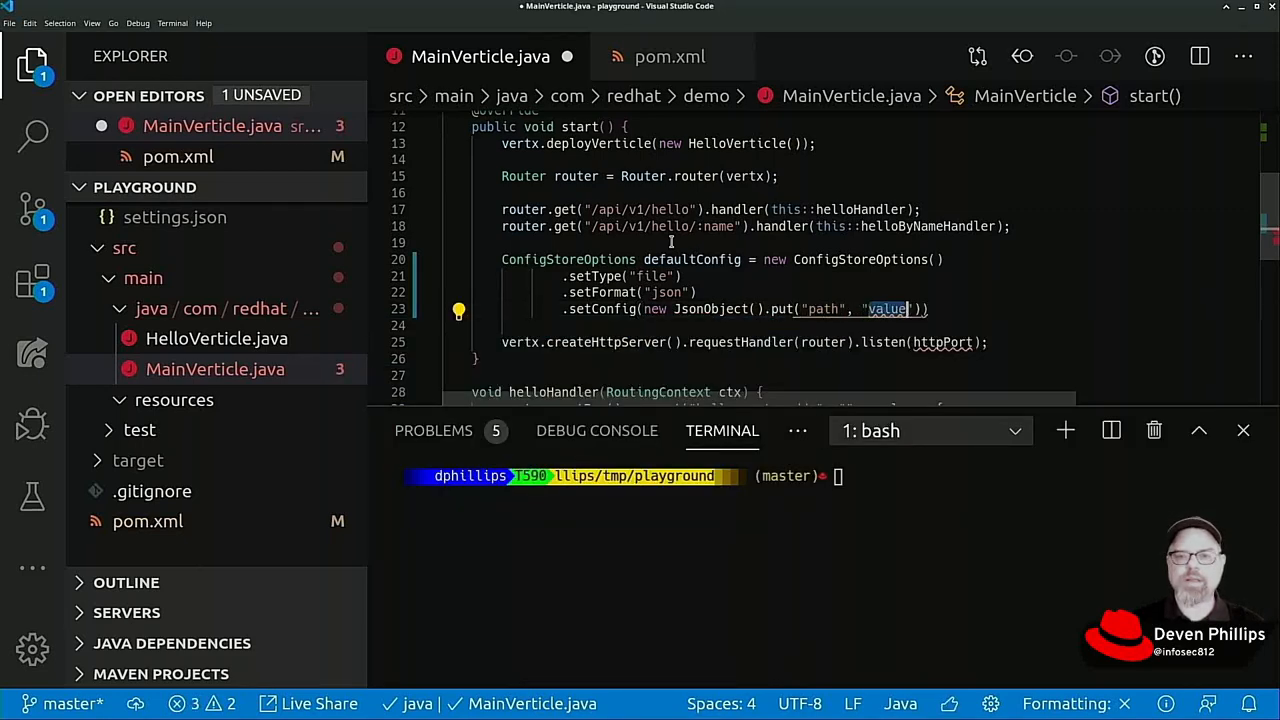
type("config.json")
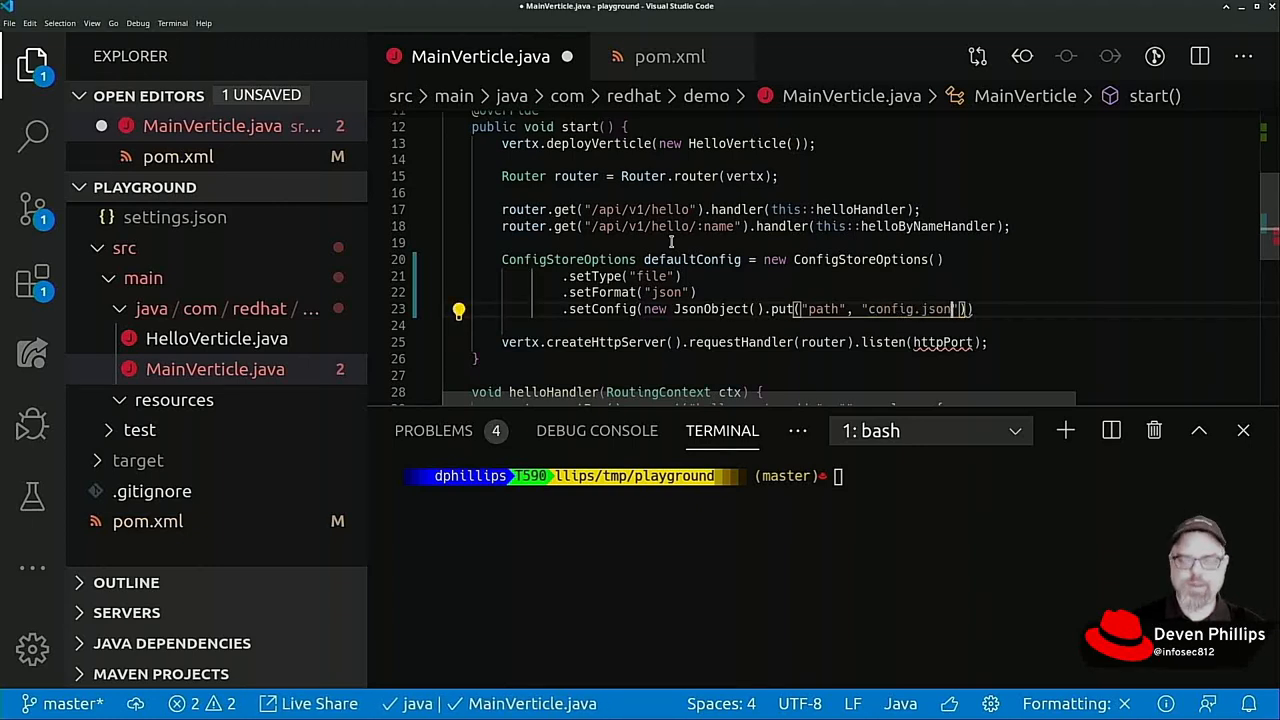
key("ctrl+s")
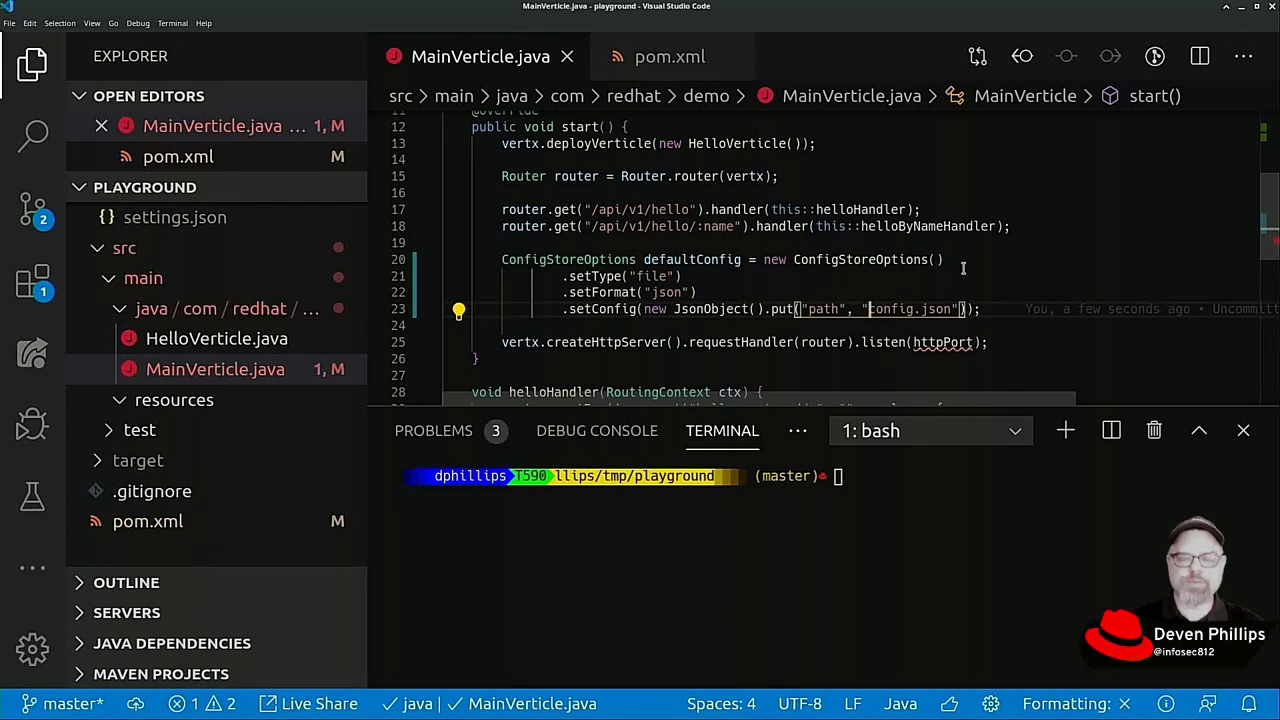
type("/some/p")
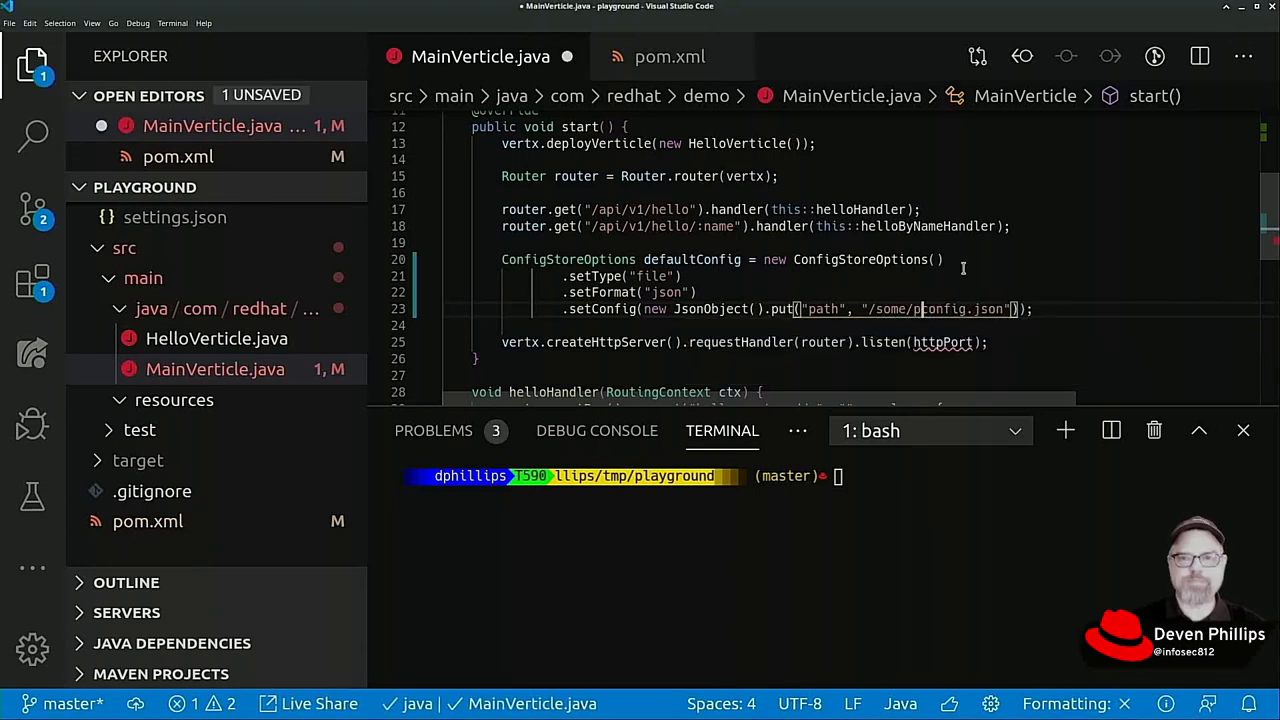
type("ath/to/")
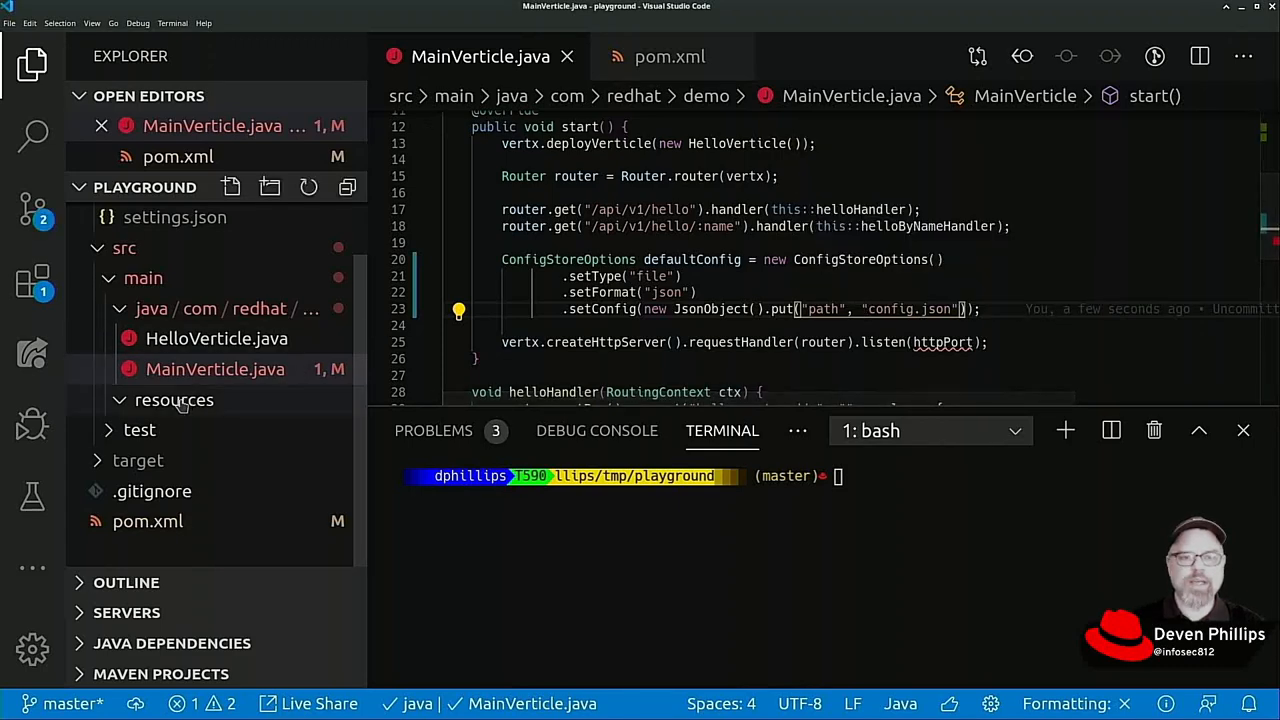
Step: Create a new config.json file under src/main/resources
right_click(174, 400)
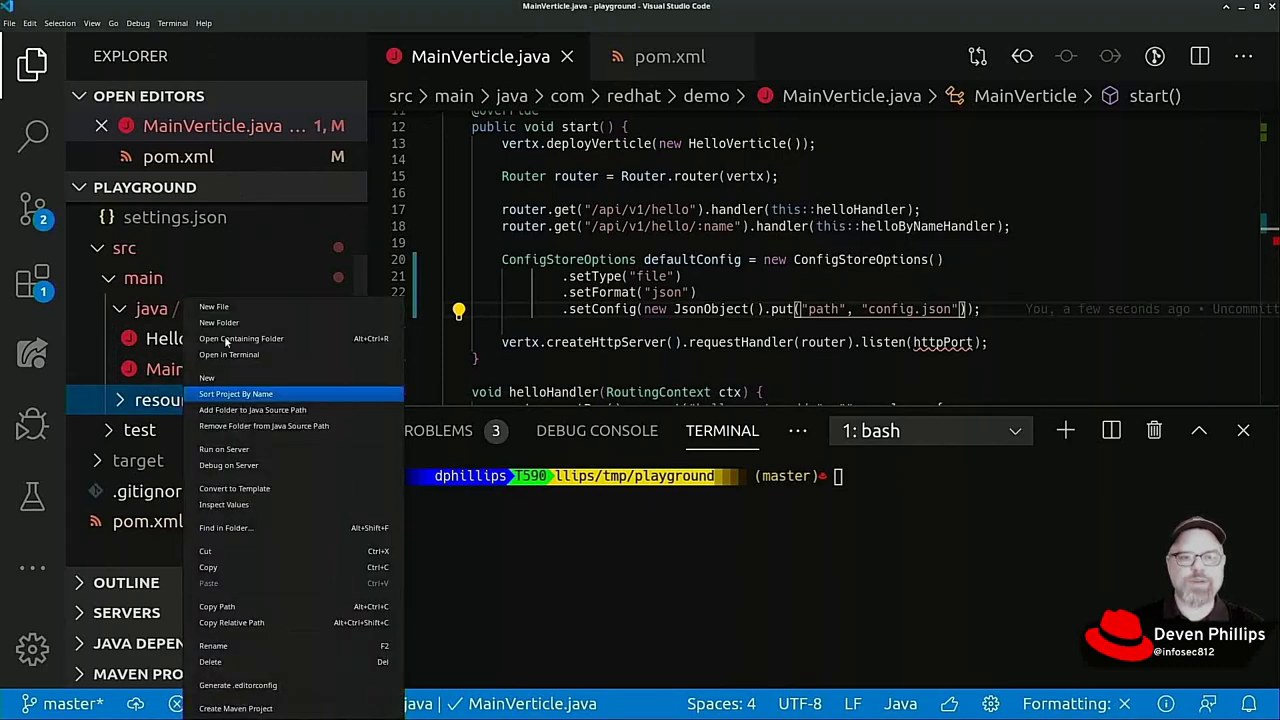
left_click(214, 306)
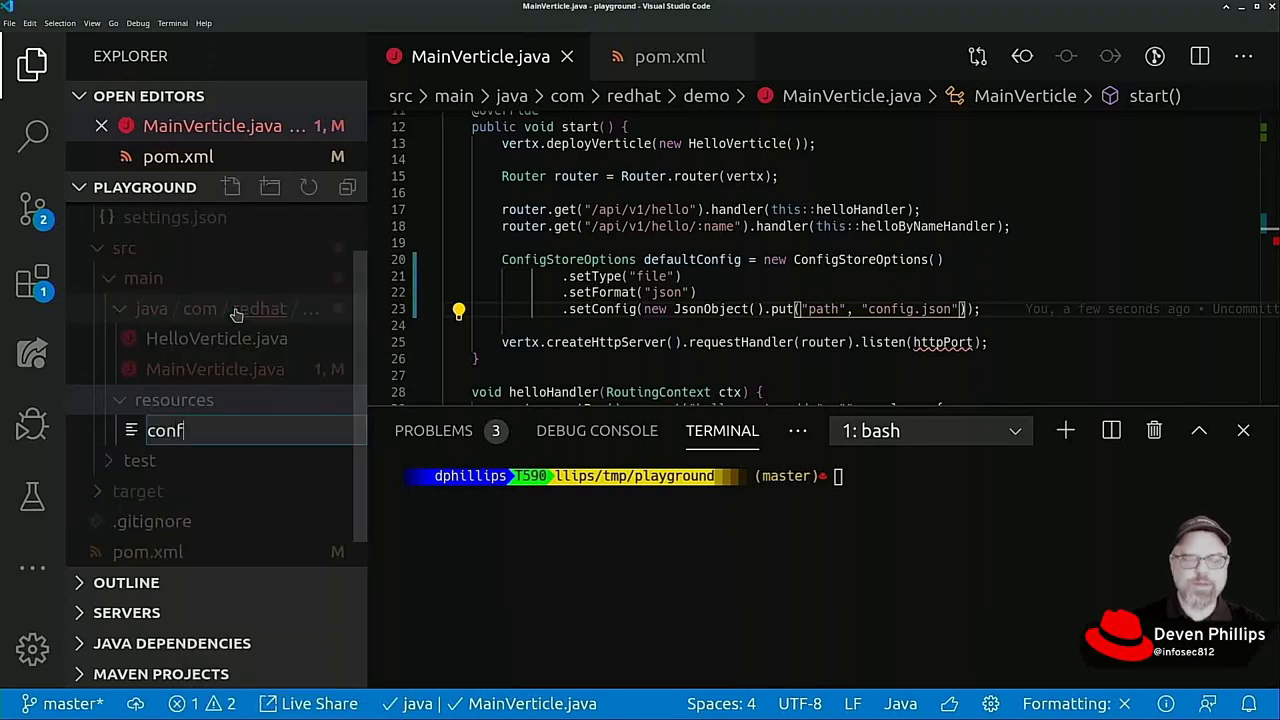
key("Return")
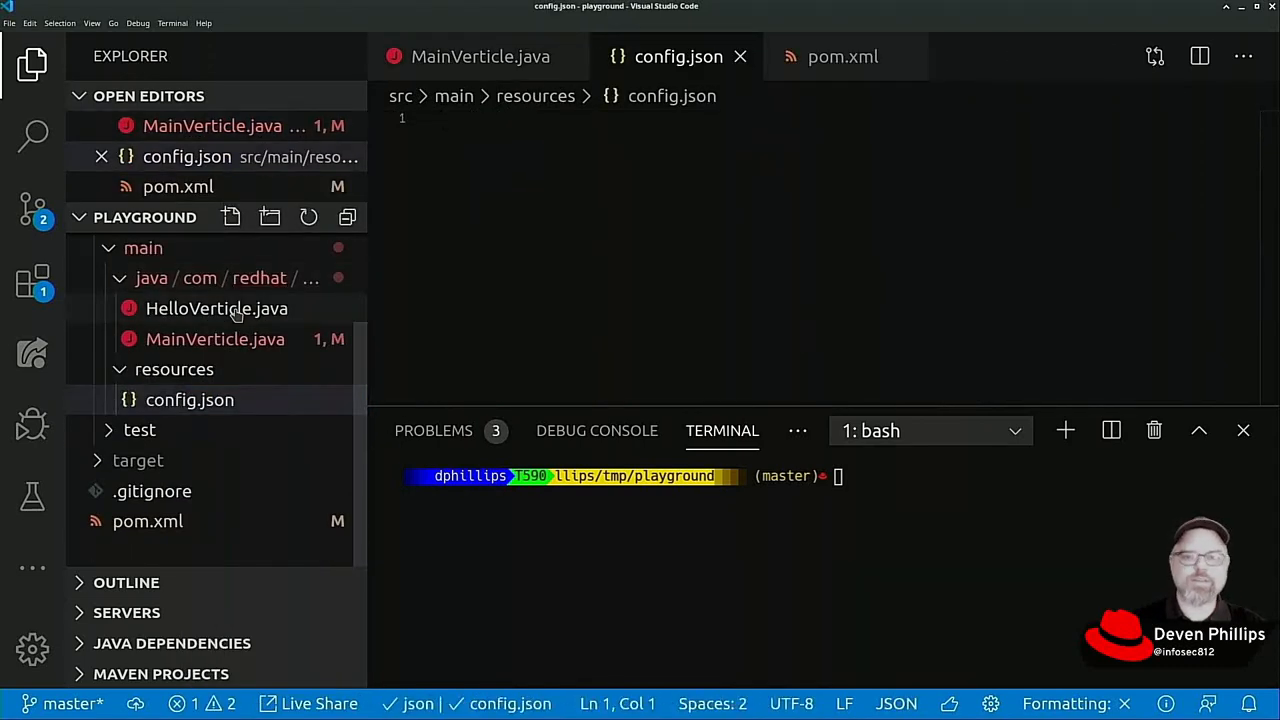
Step: Fill config.json with an http object whose port is 8080
type("{\"")
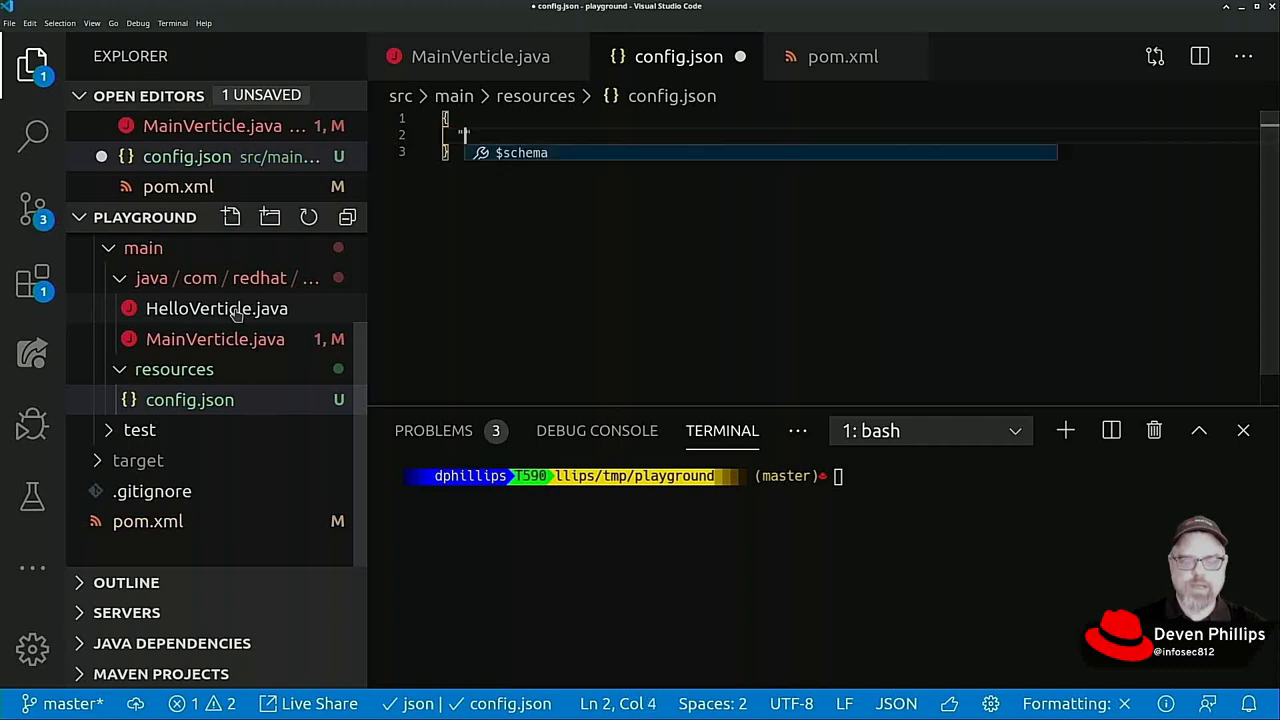
type("http")
type("\"p")
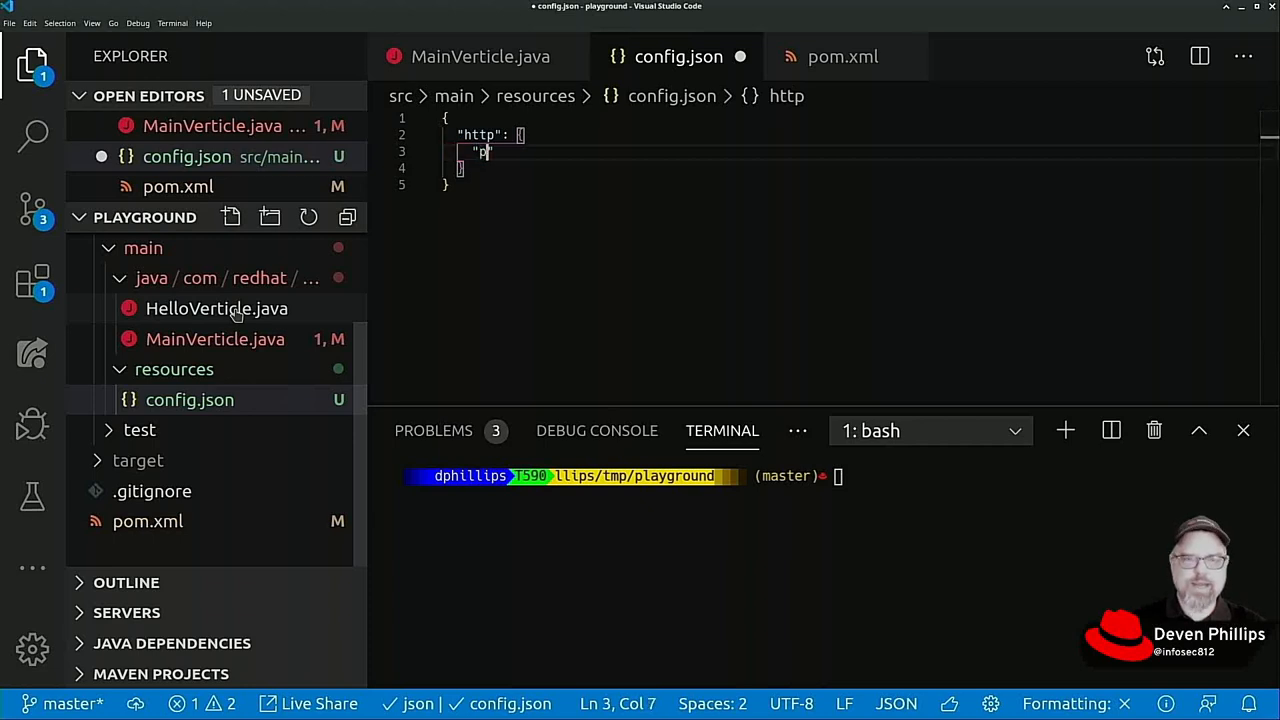
type("ort\":")
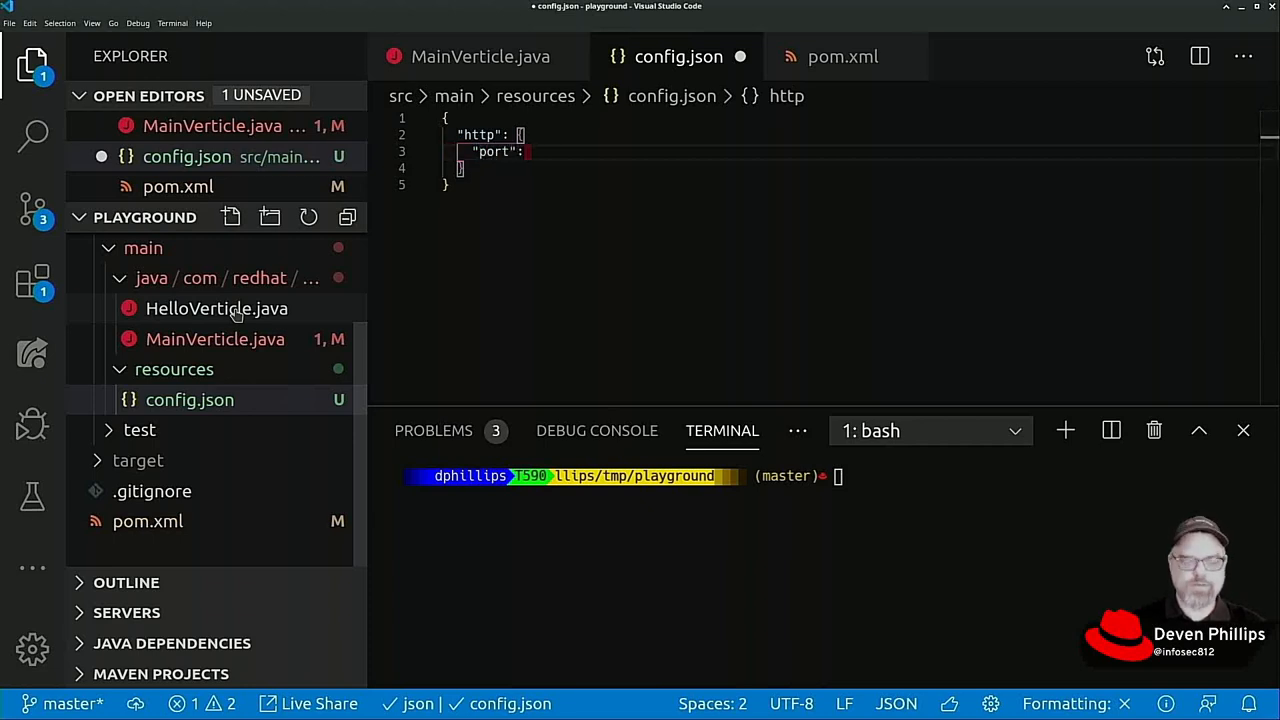
type("8080")
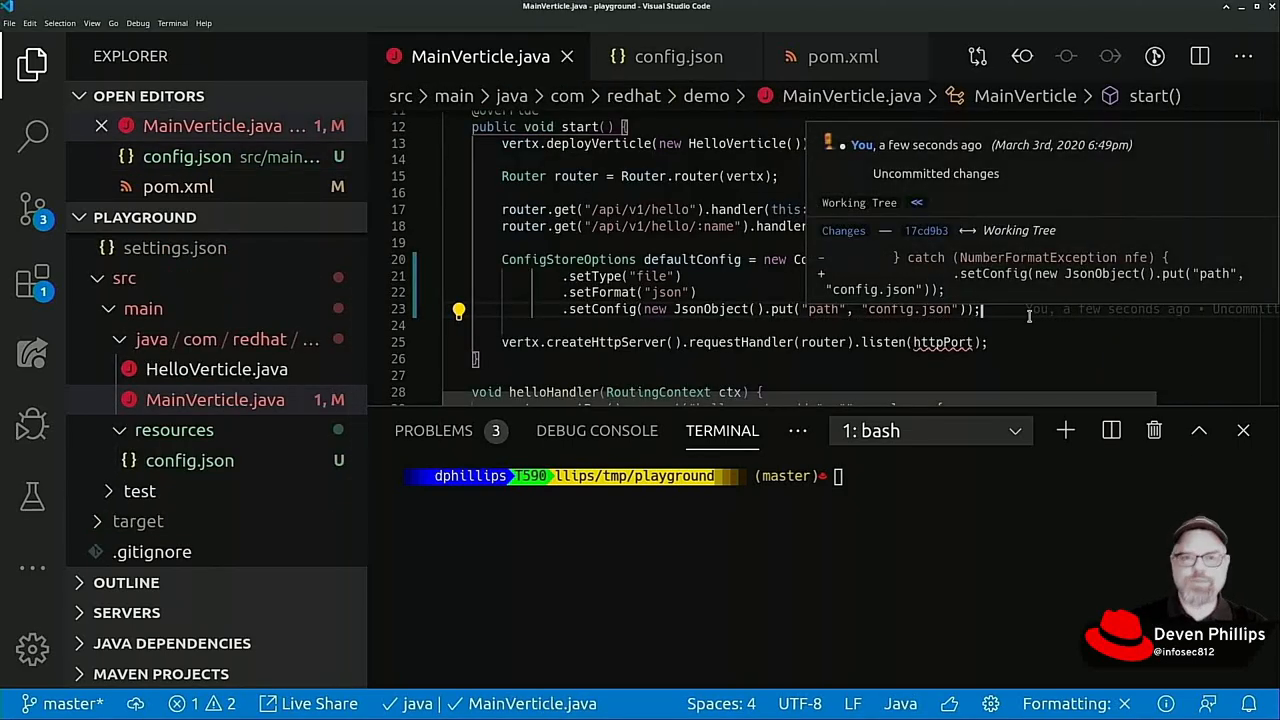
Step: Declare ConfigRetrieverOptions opts = new ConfigRetrieverOptions().addStore(defaultConfig)
key("enter")
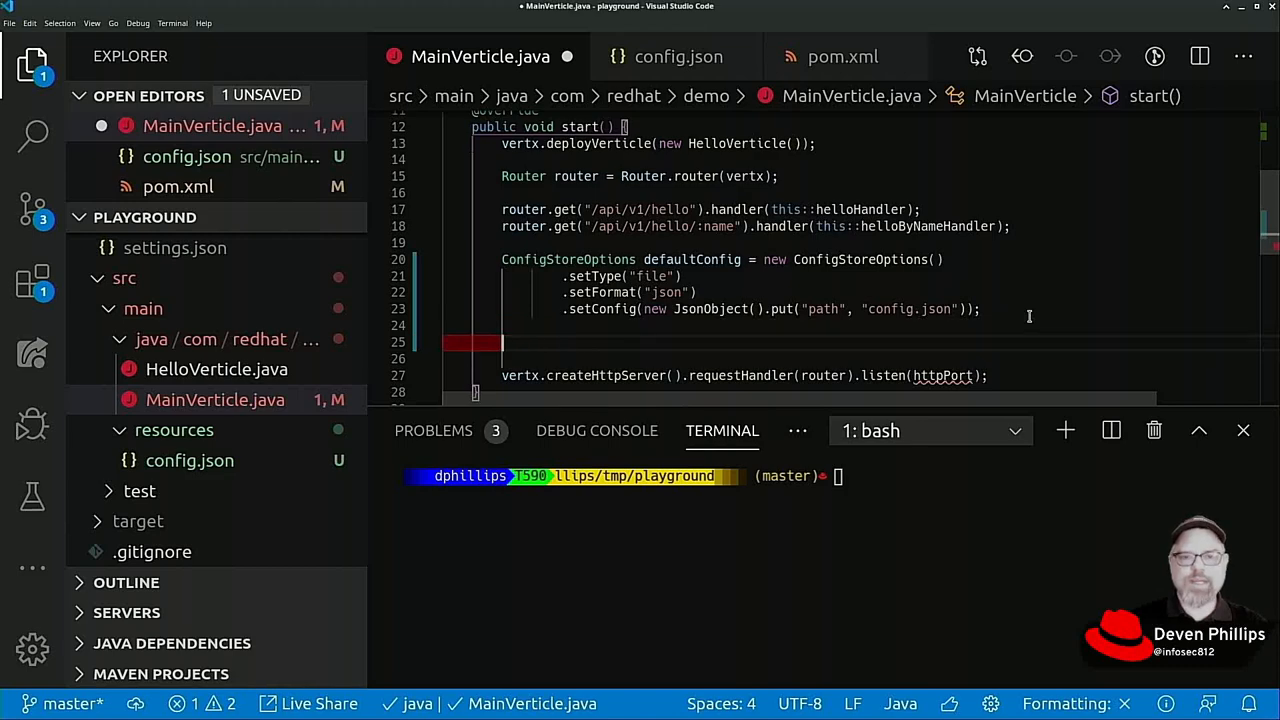
type("ConfigR")
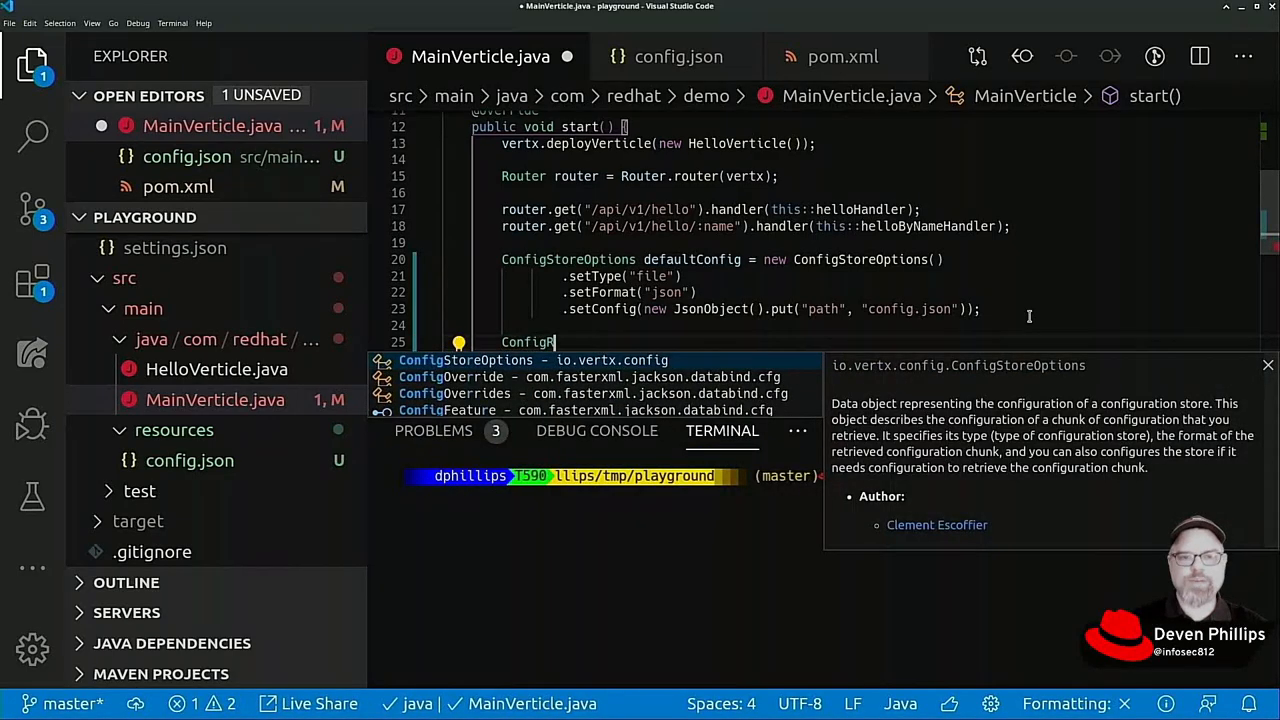
type("etrieverOptions")
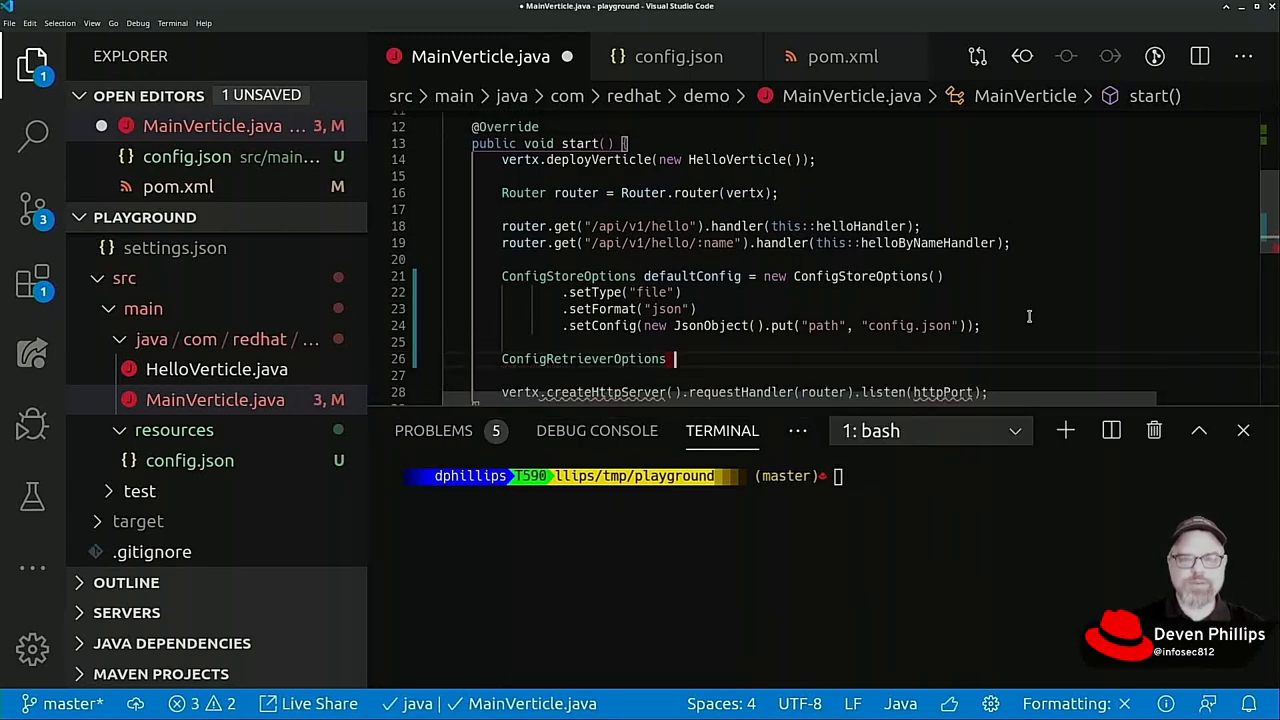
type("opts")
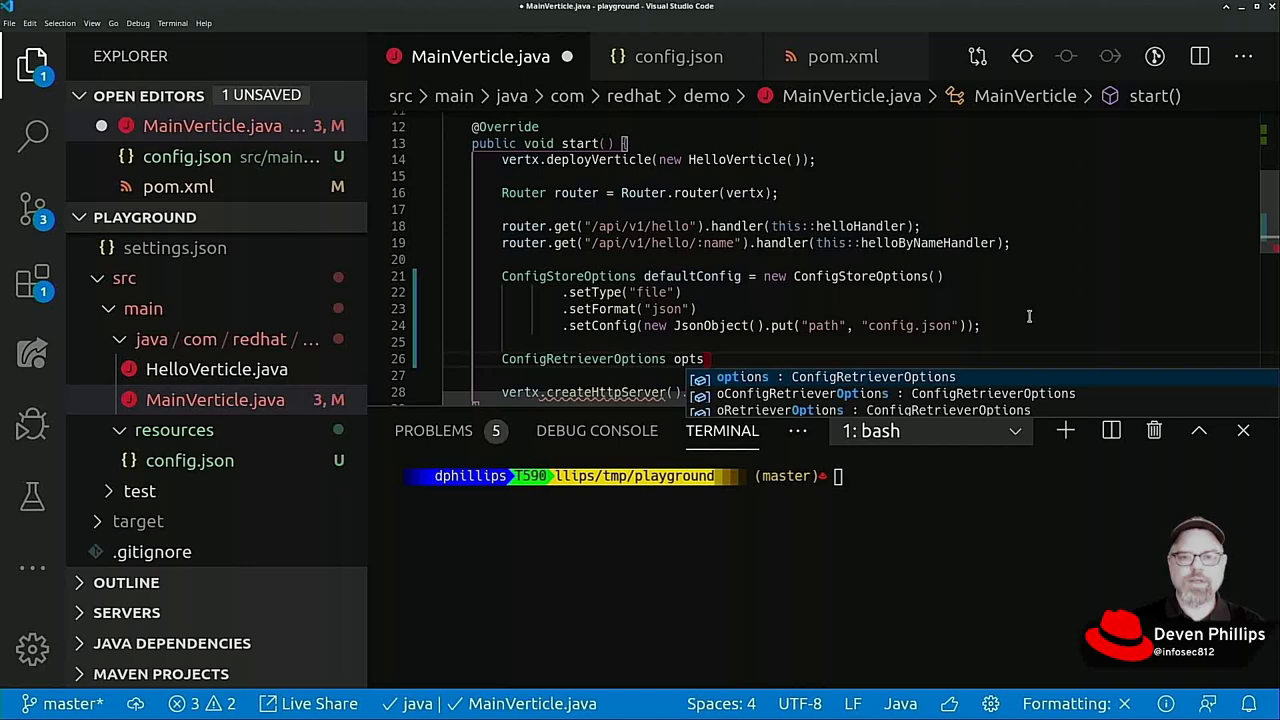
type("= new Config")
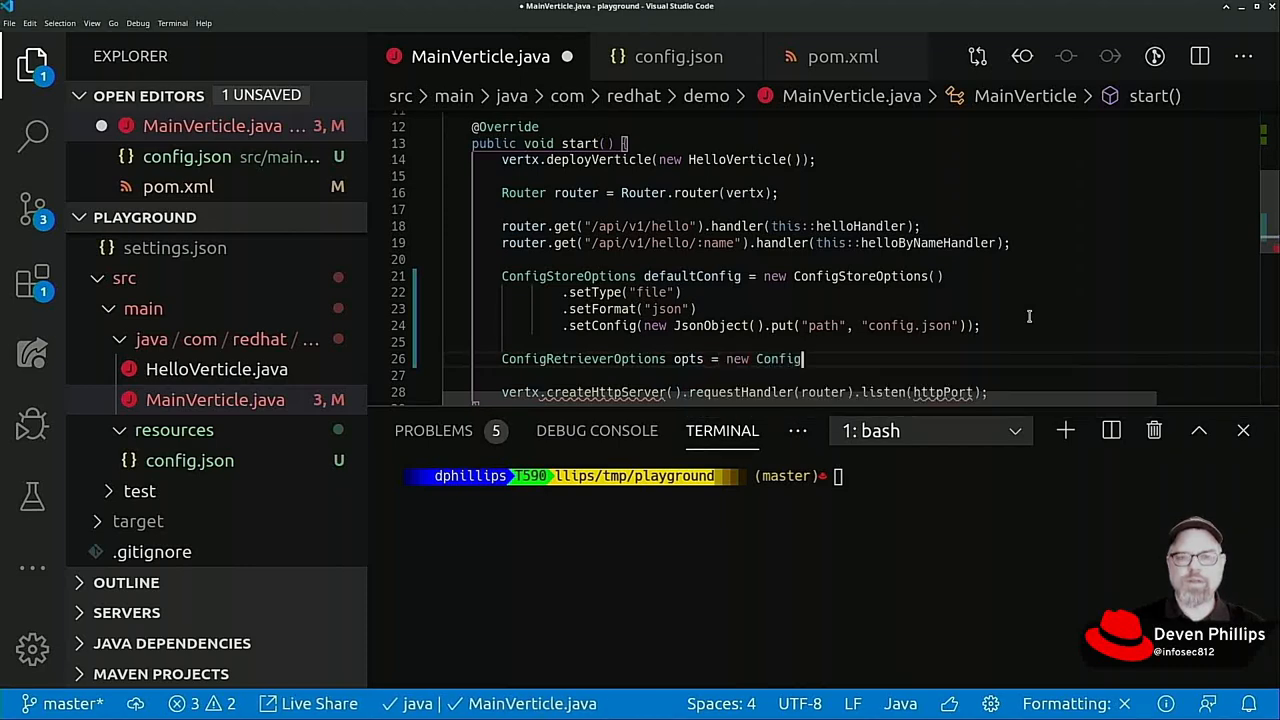
type("RetrieverOptions()")
left_click(814, 376)
type(".addStore(options")
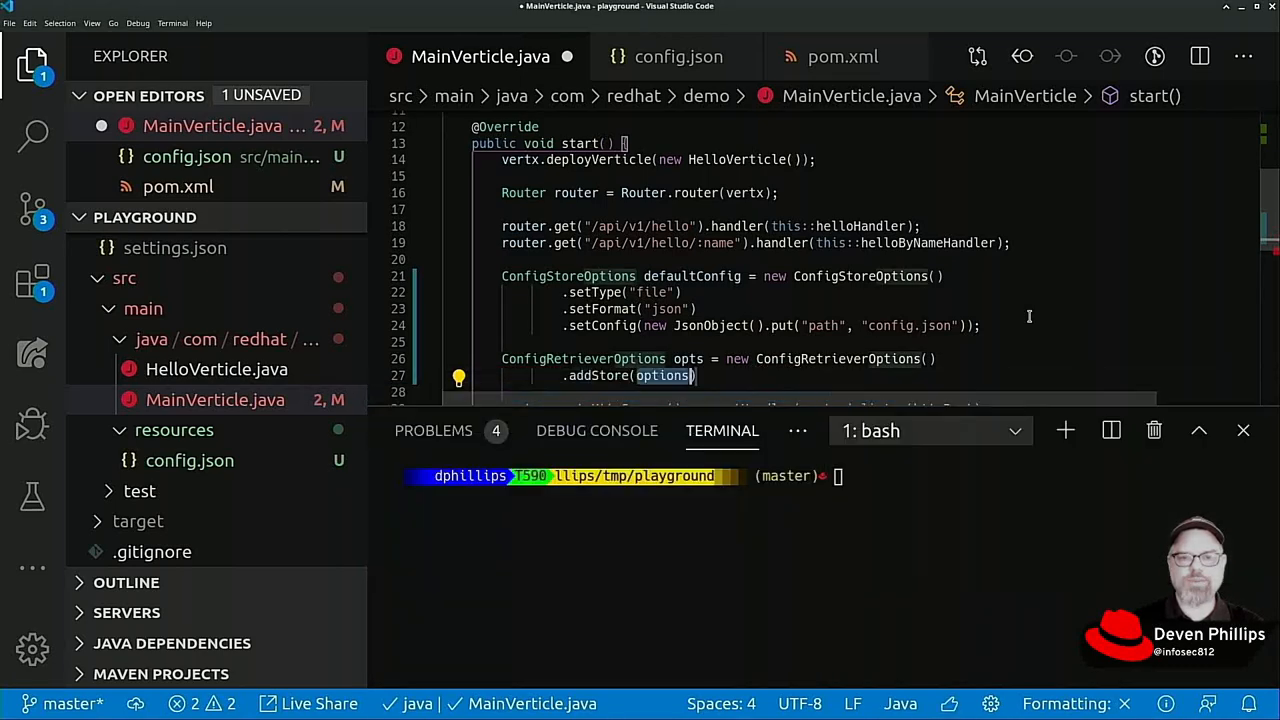
type("defaultConfig")
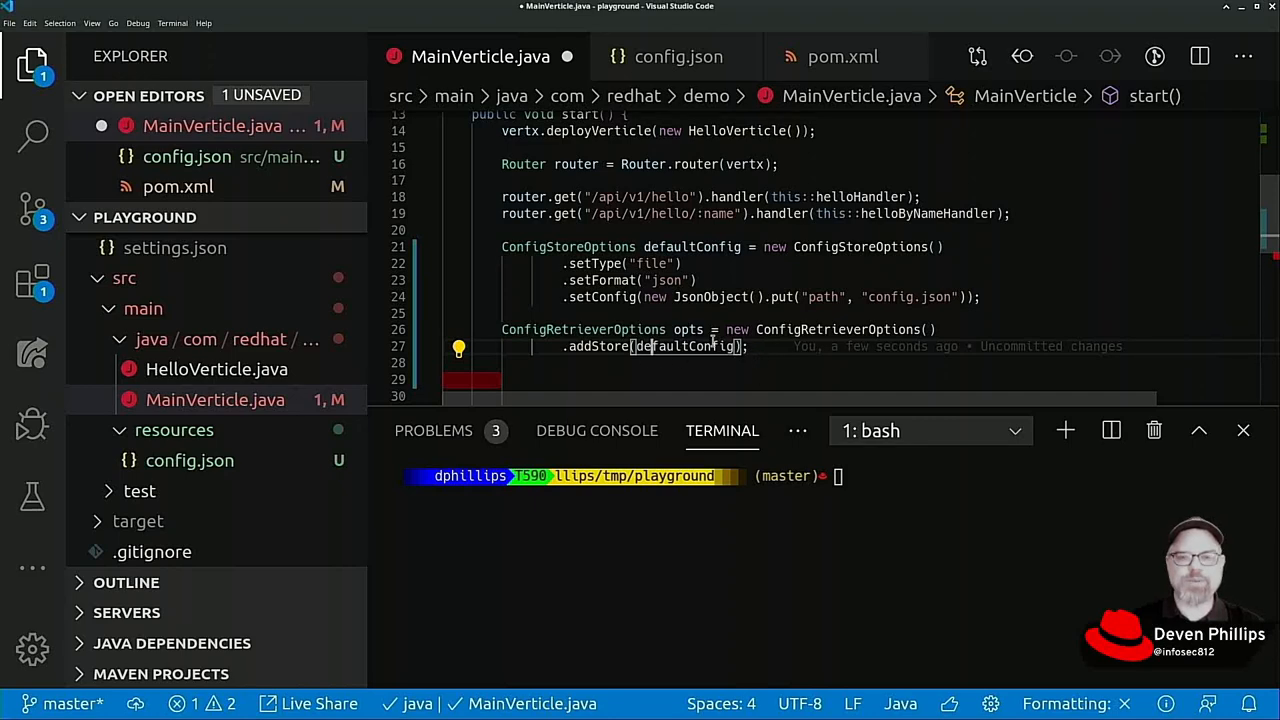
Step: Add someOther and yetAnother example addStore lines, then delete those placeholder stores again
scroll("down", 3)
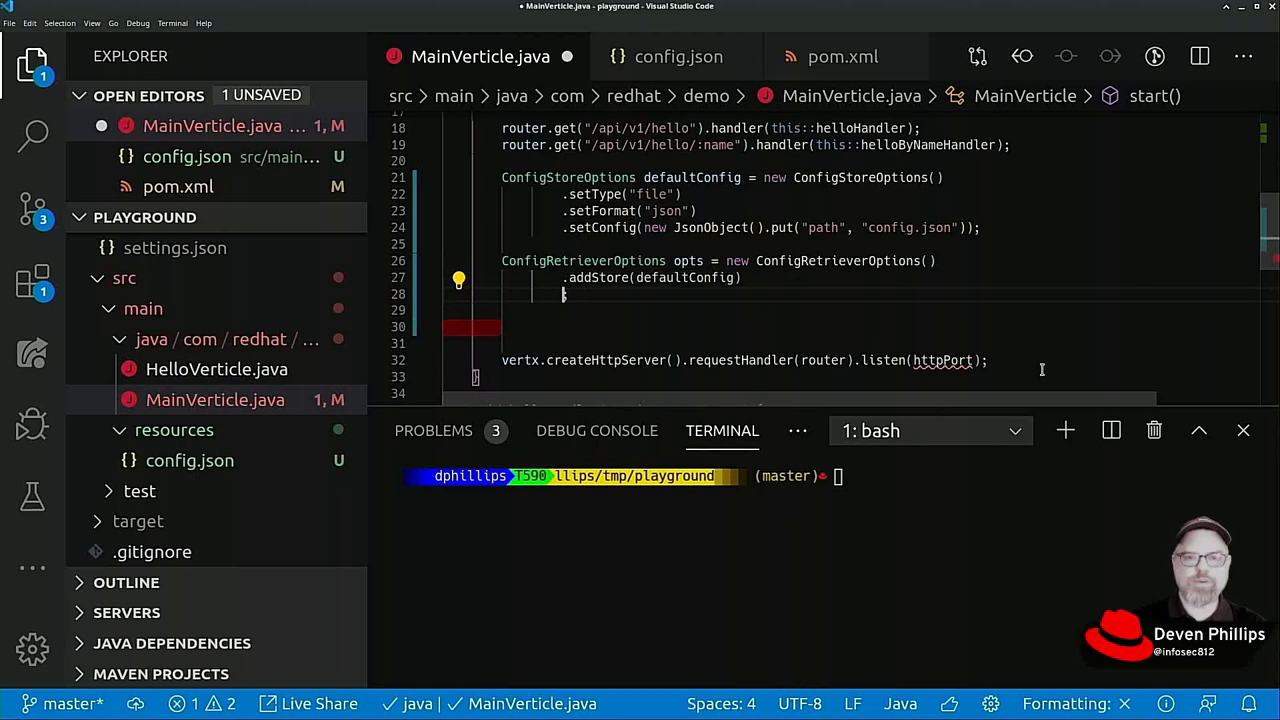
type(".addStore(options);")
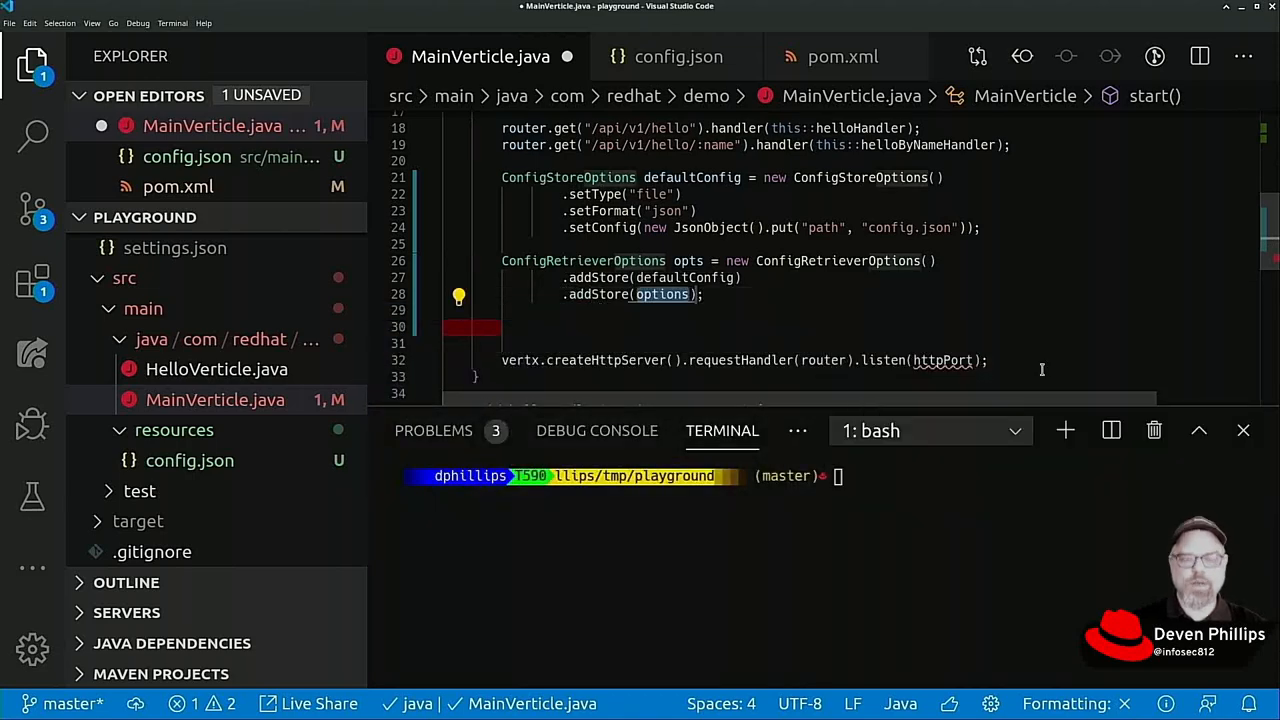
type("someOther")
left_click(844, 310)
type(".addStore();")
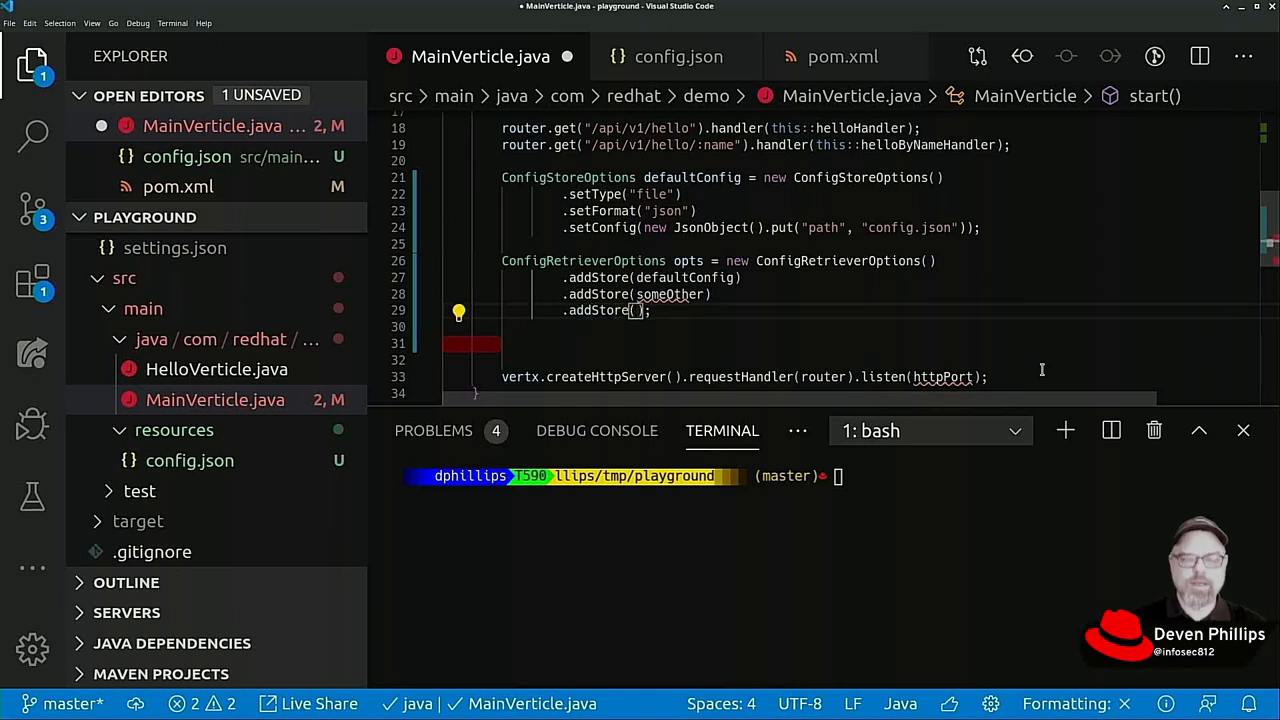
type("yetAnoth")
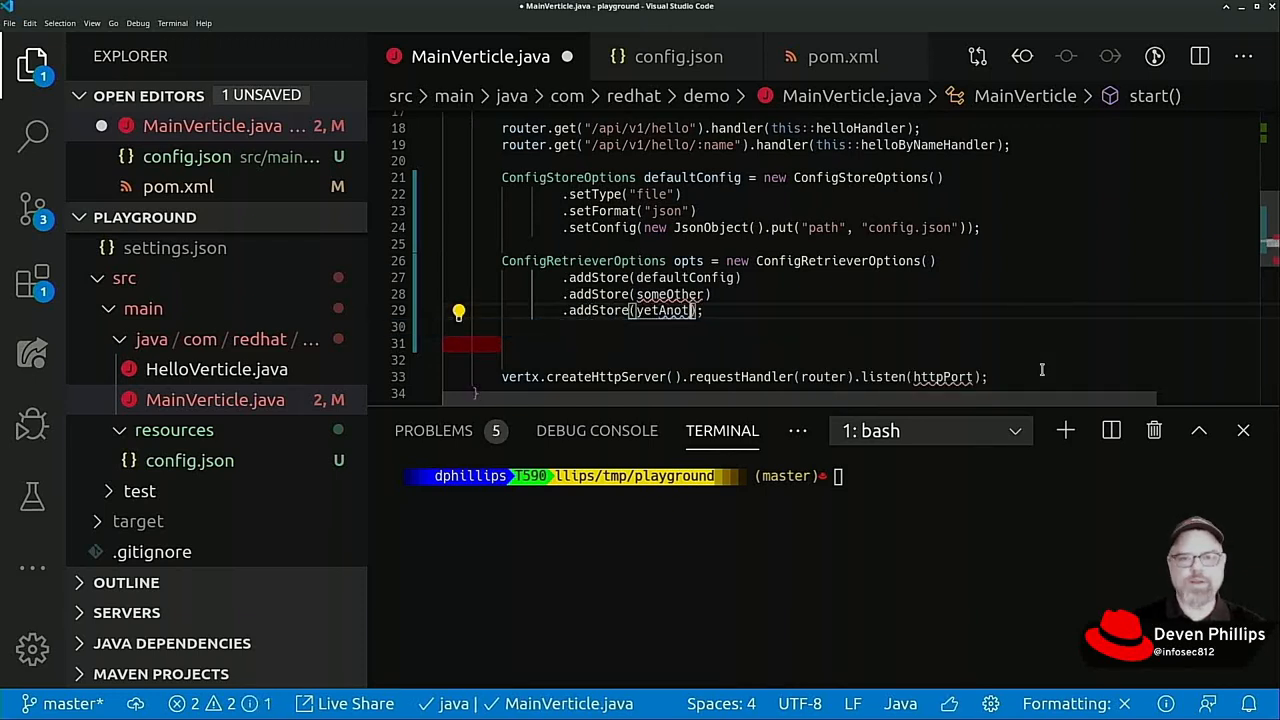
type("er")
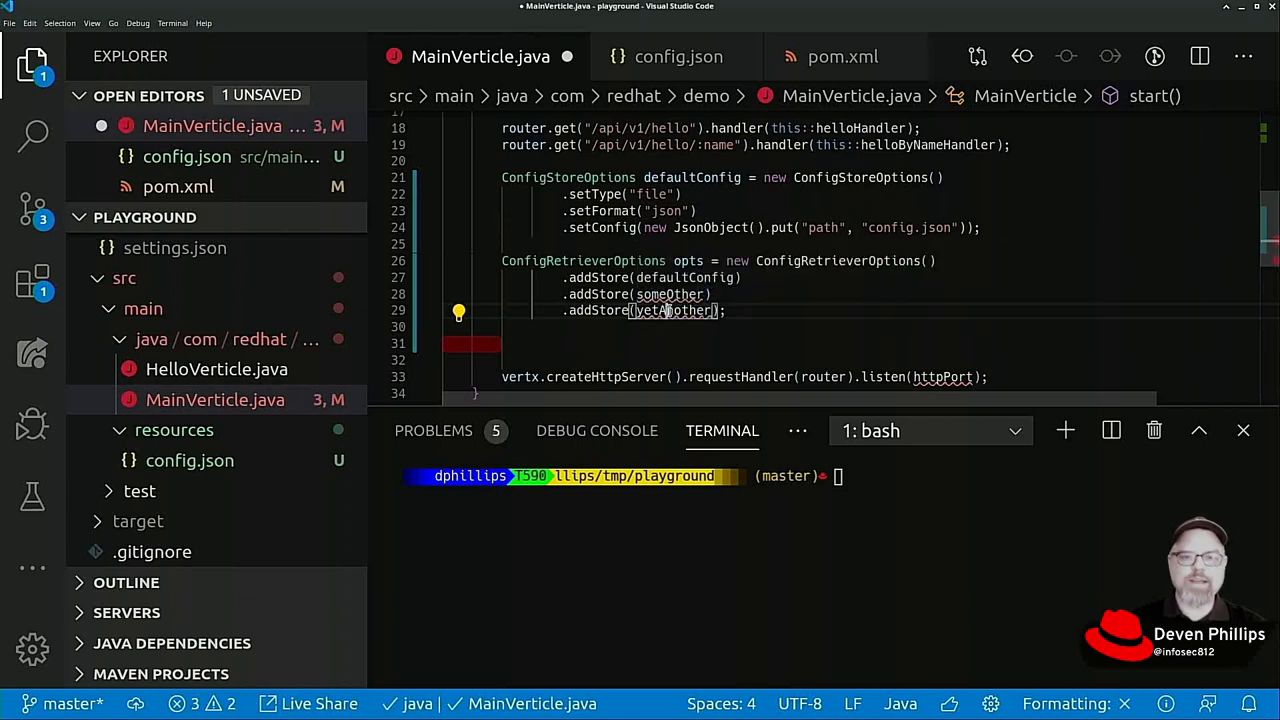
left_click(678, 56)
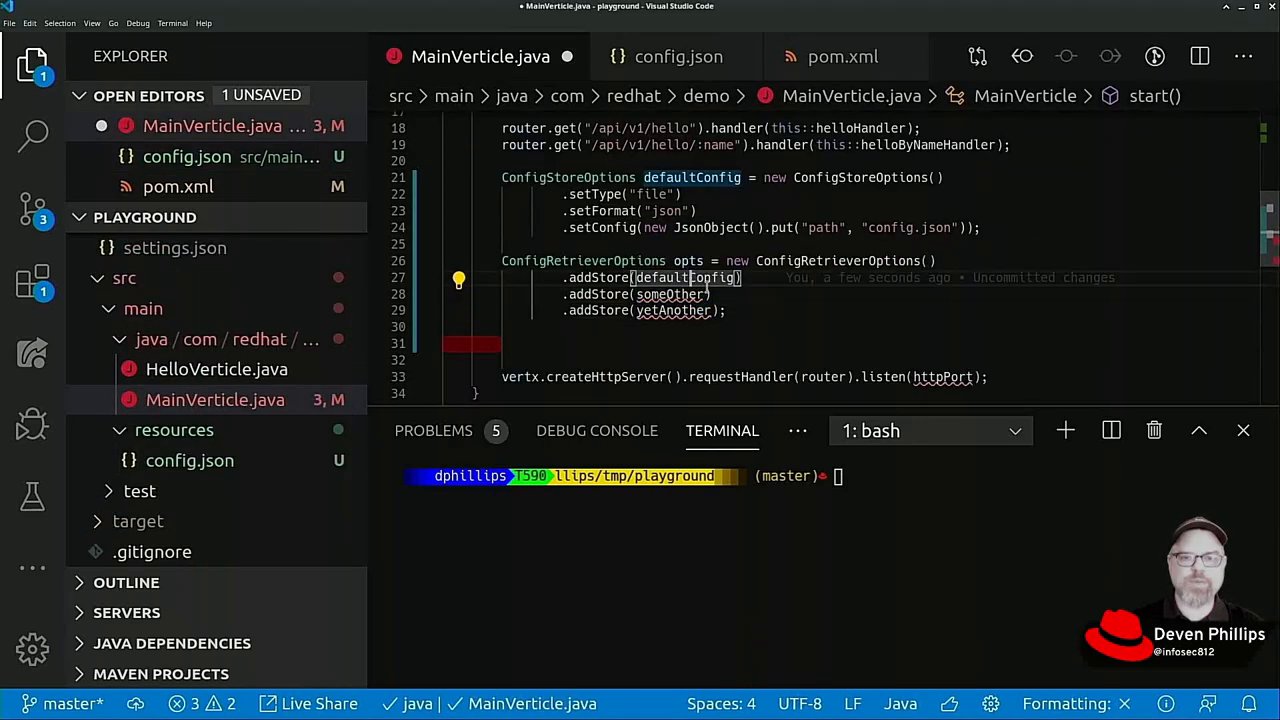
left_click_drag(744, 276, 744, 310)
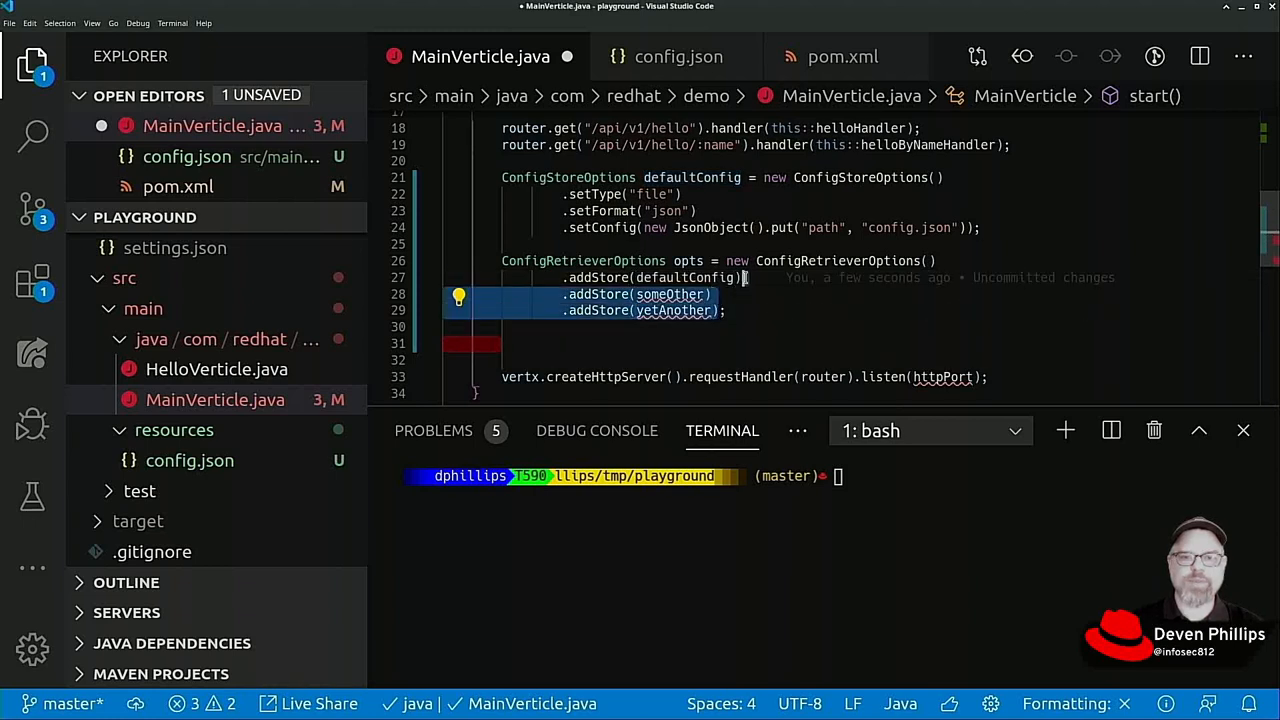
key("Delete")
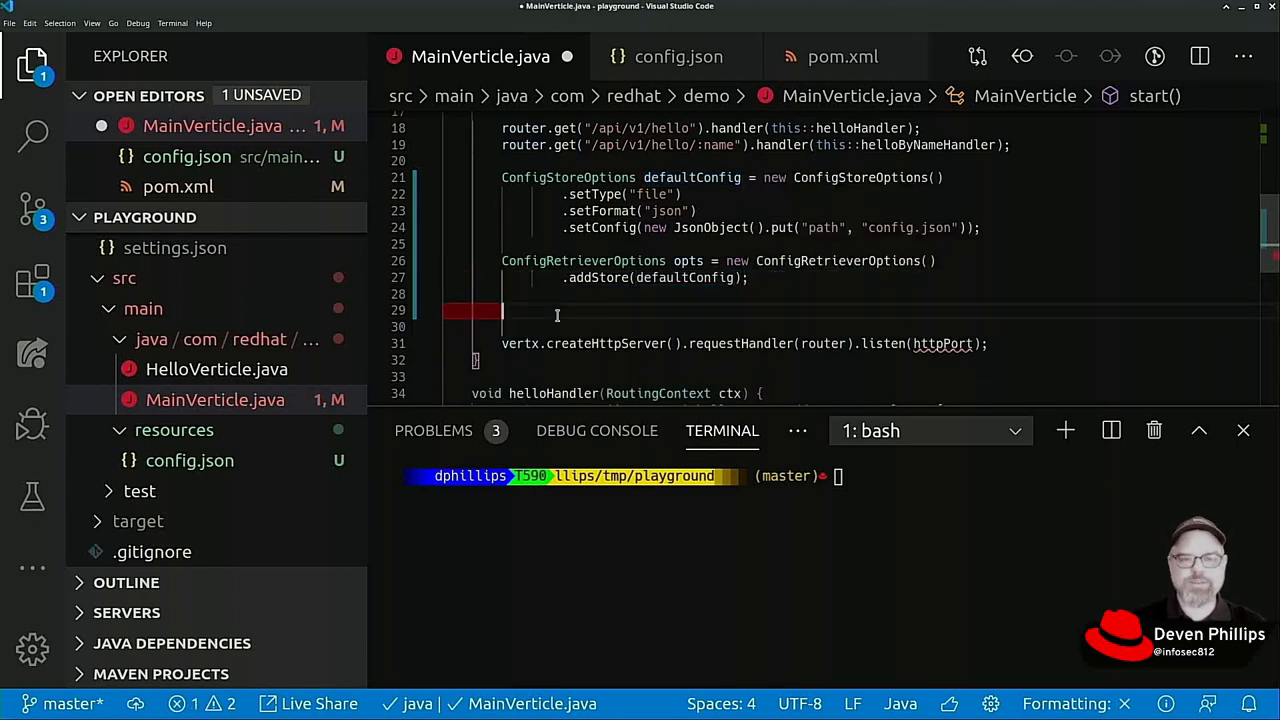
Step: Create ConfigRetriever cfgRetriever = ConfigRetriever.create(vertx, opts) with a blank line after it
type("ConfigRetriever")
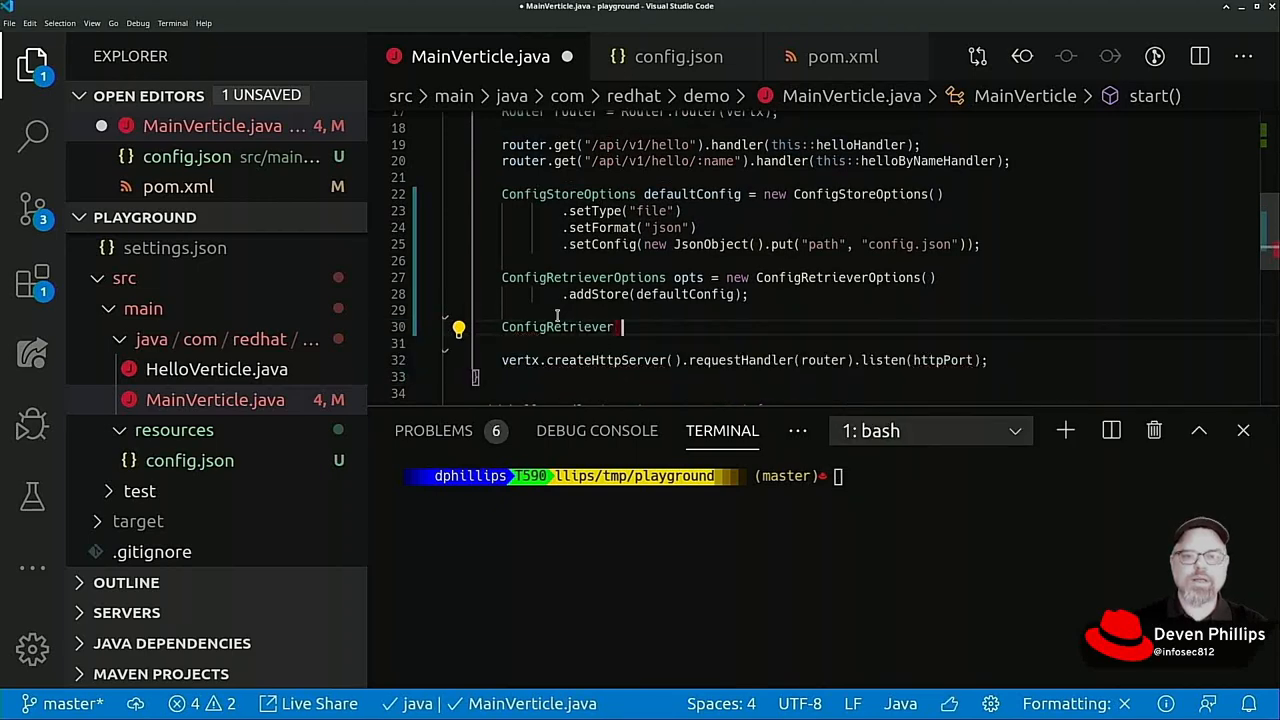
type("cfg")
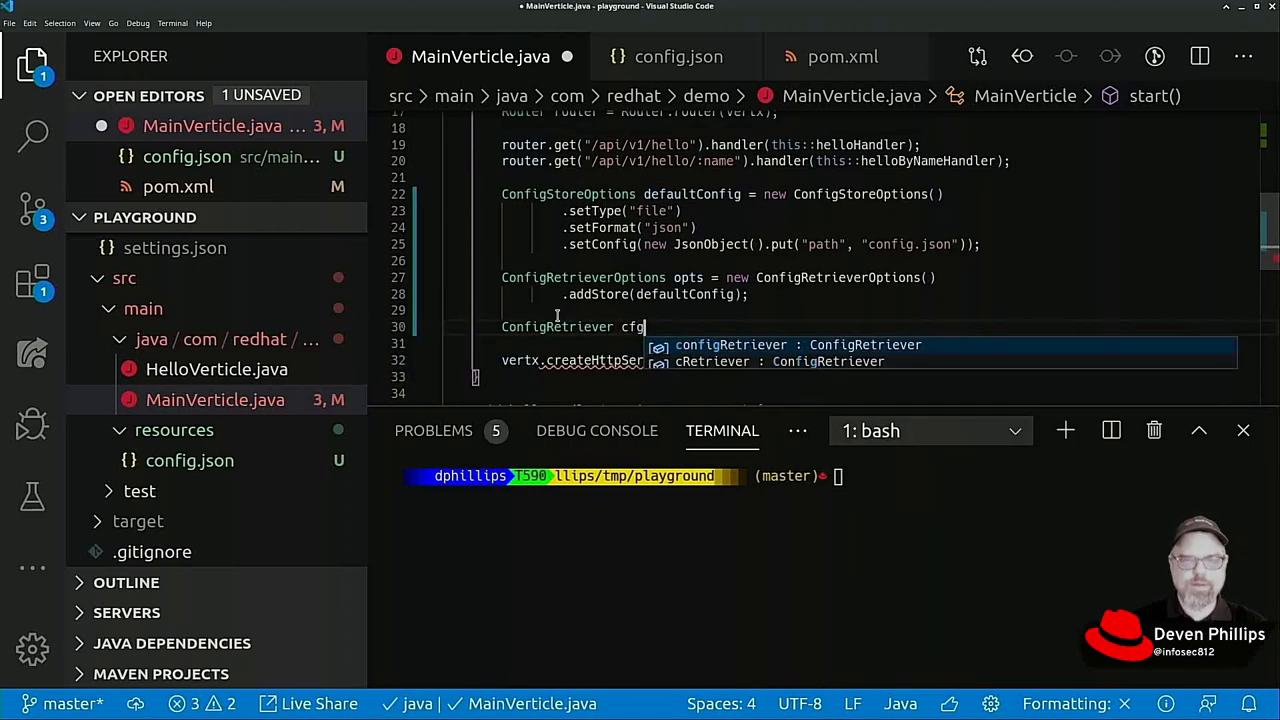
type("Retriever")
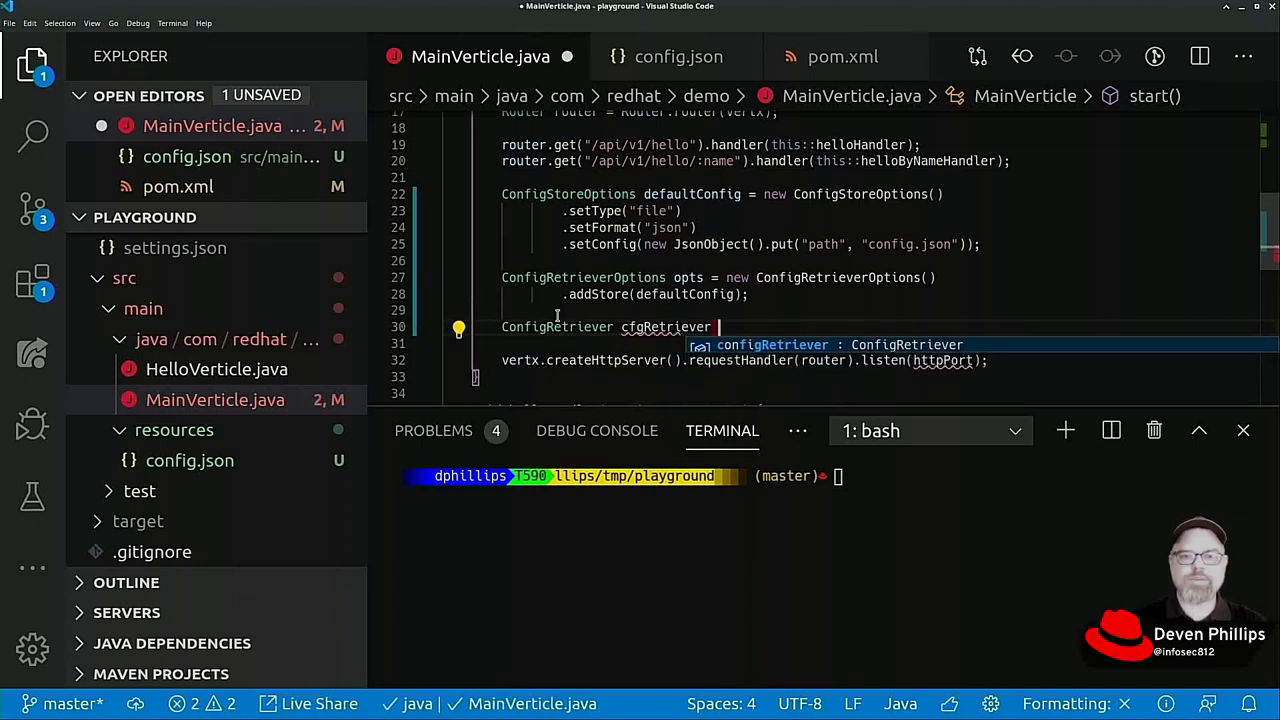
type("=")
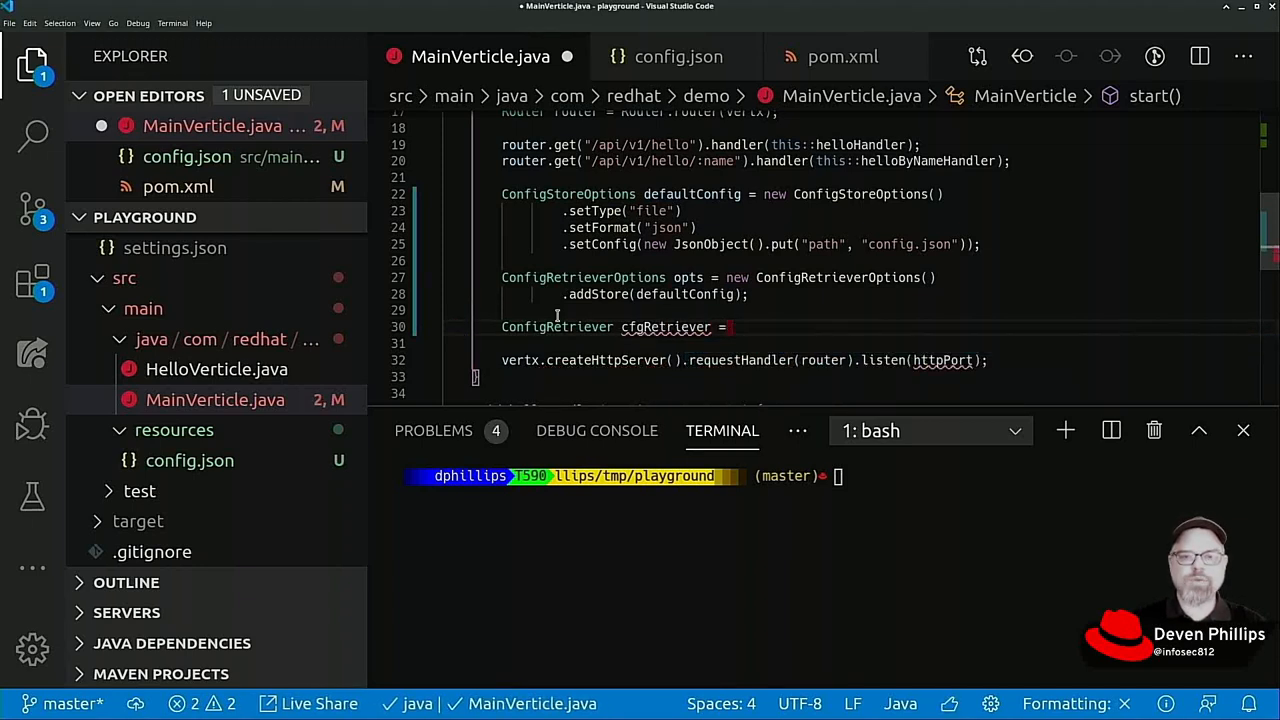
type("ConfigRetriever.")
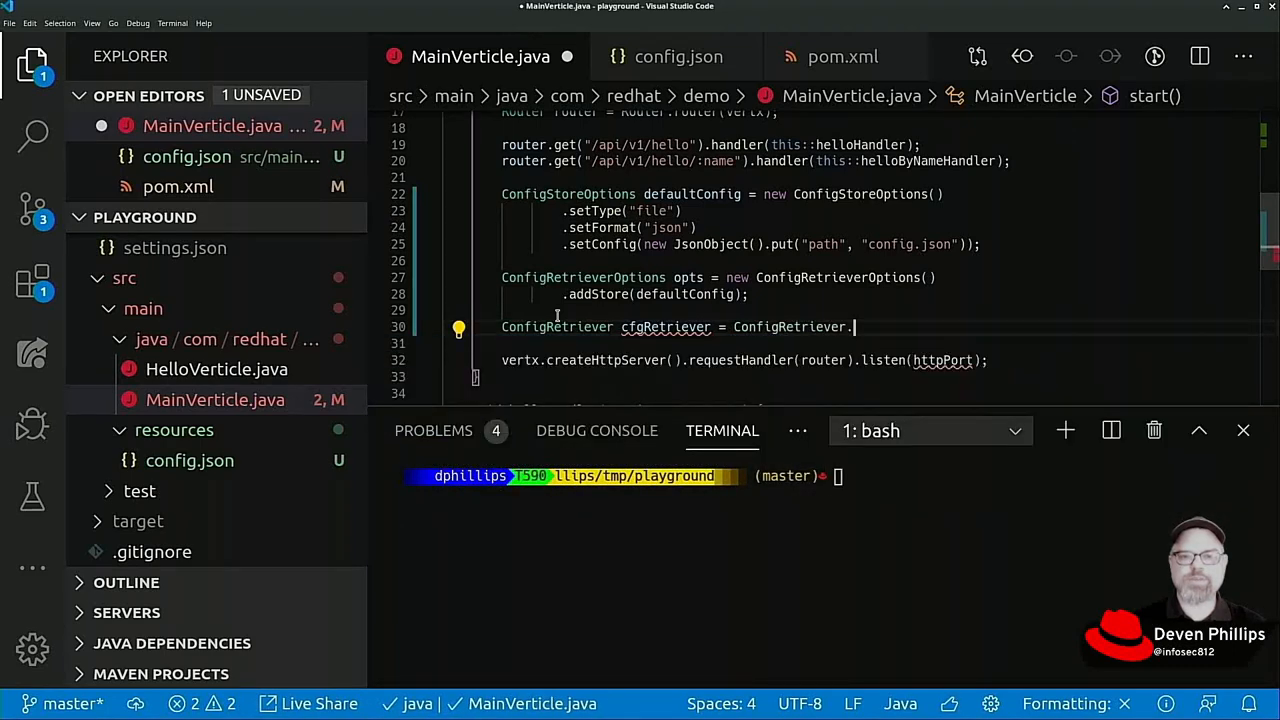
type("create(vertx)")
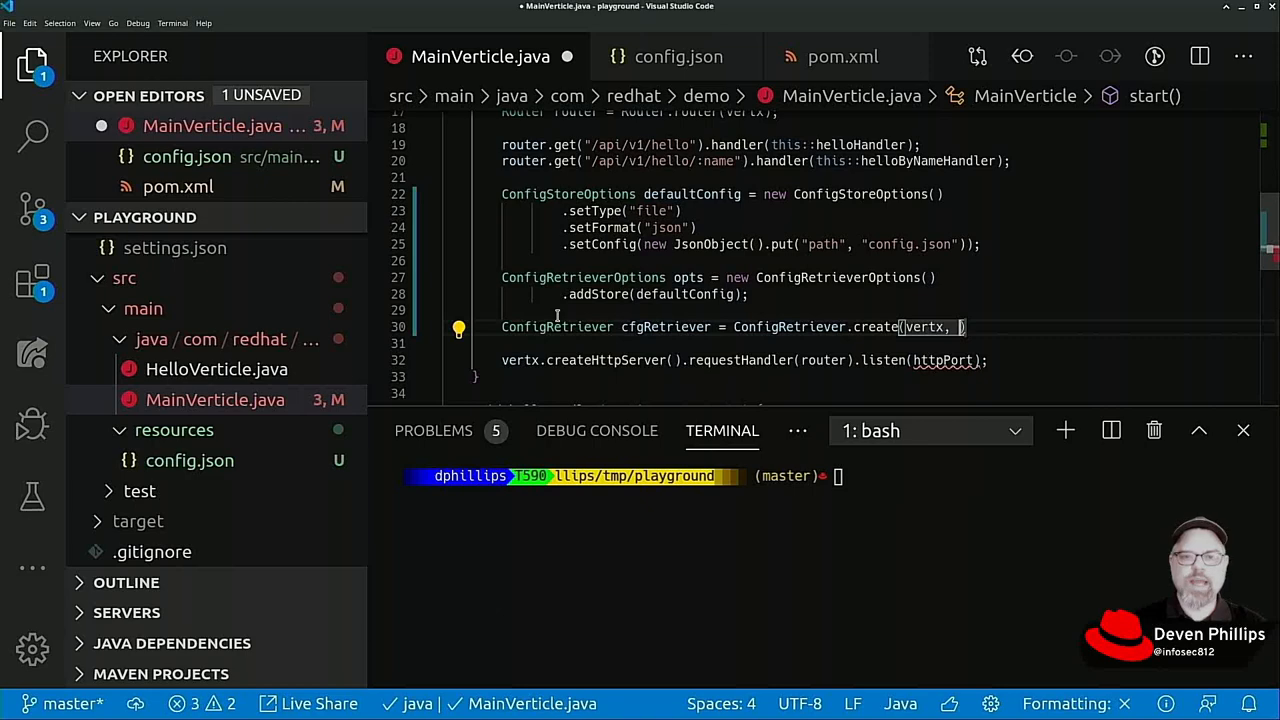
type("opts")
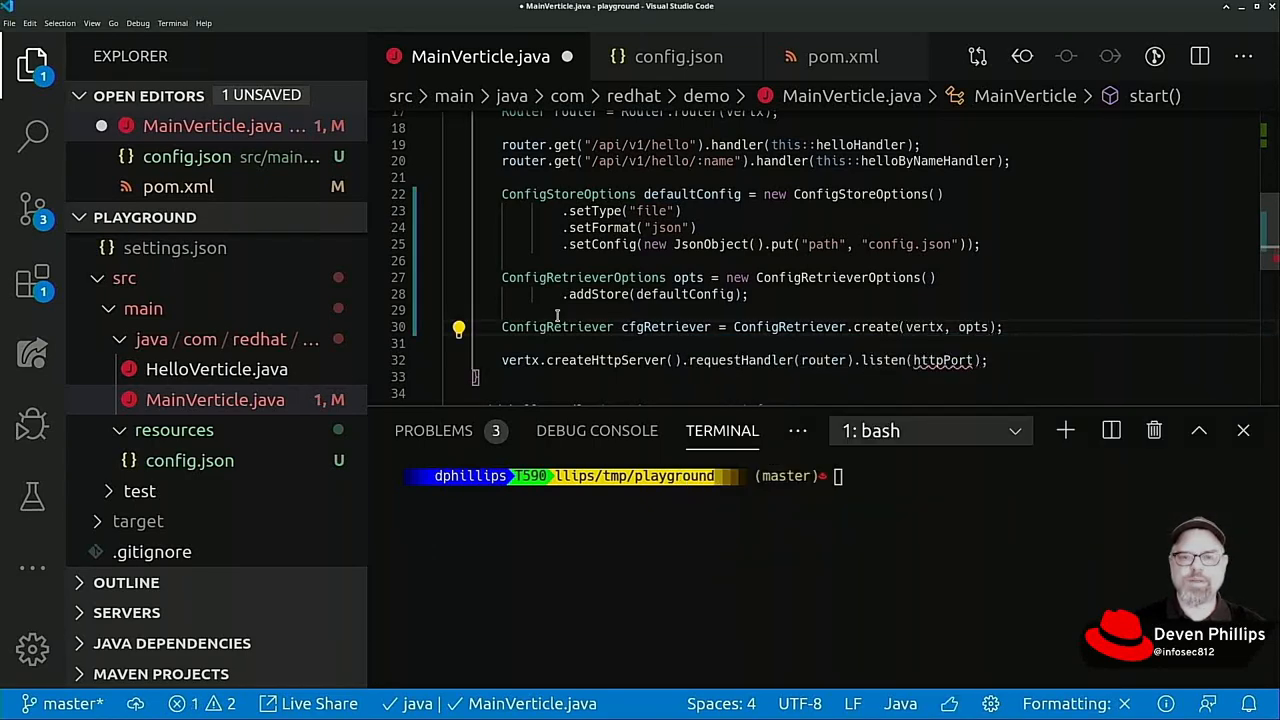
key("Enter")
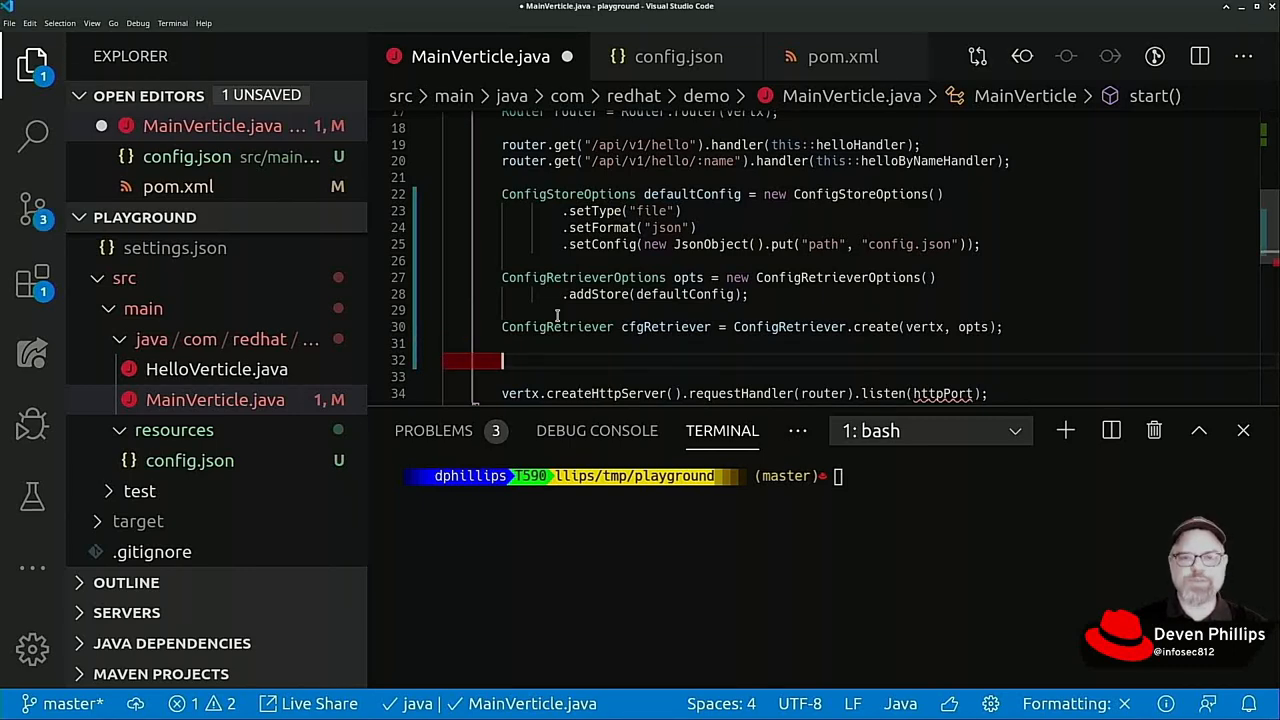
Step: Call cfgRetriever.getConfig with an asyncResult -> { } lambda
type("cfg.R")
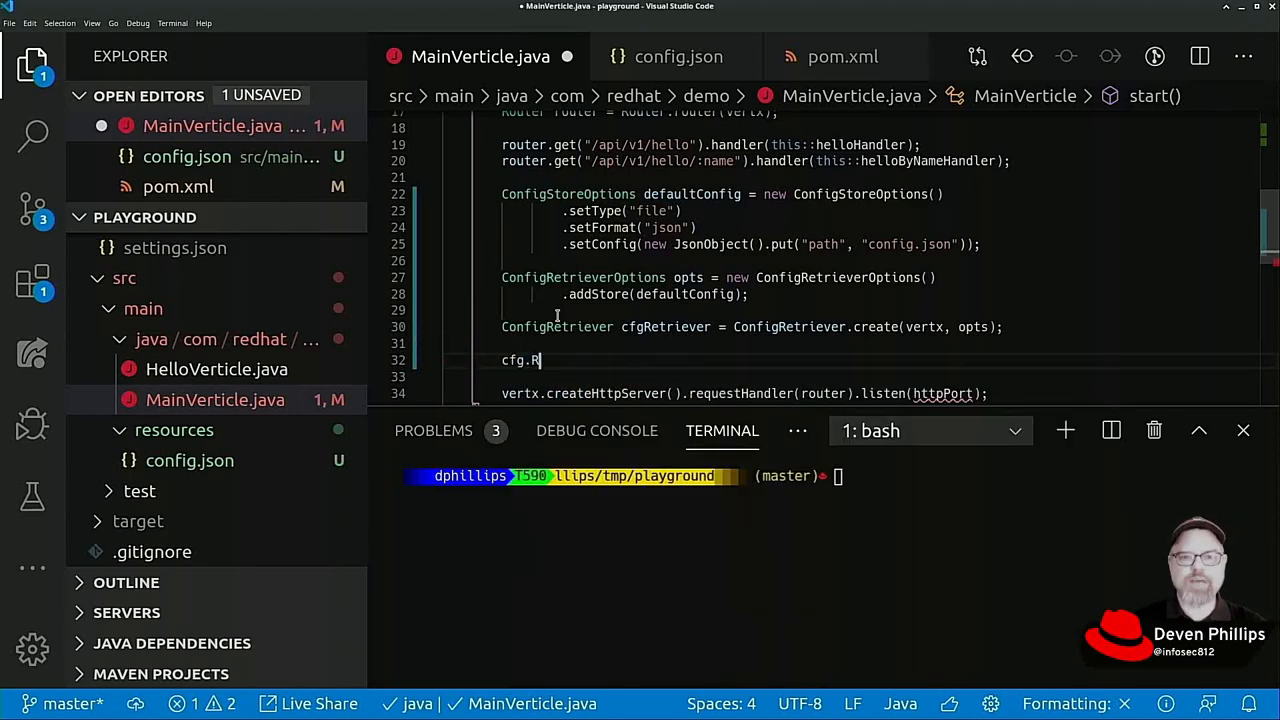
type("etr")
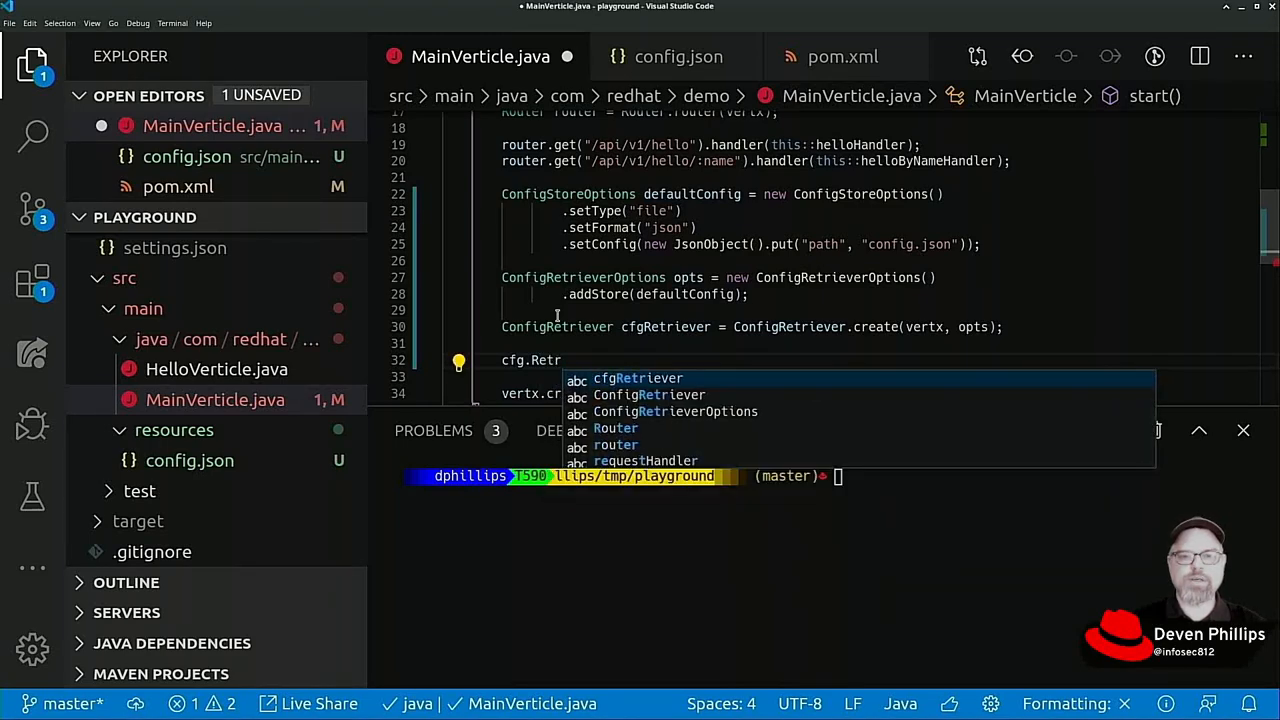
type("cfgRetriev")
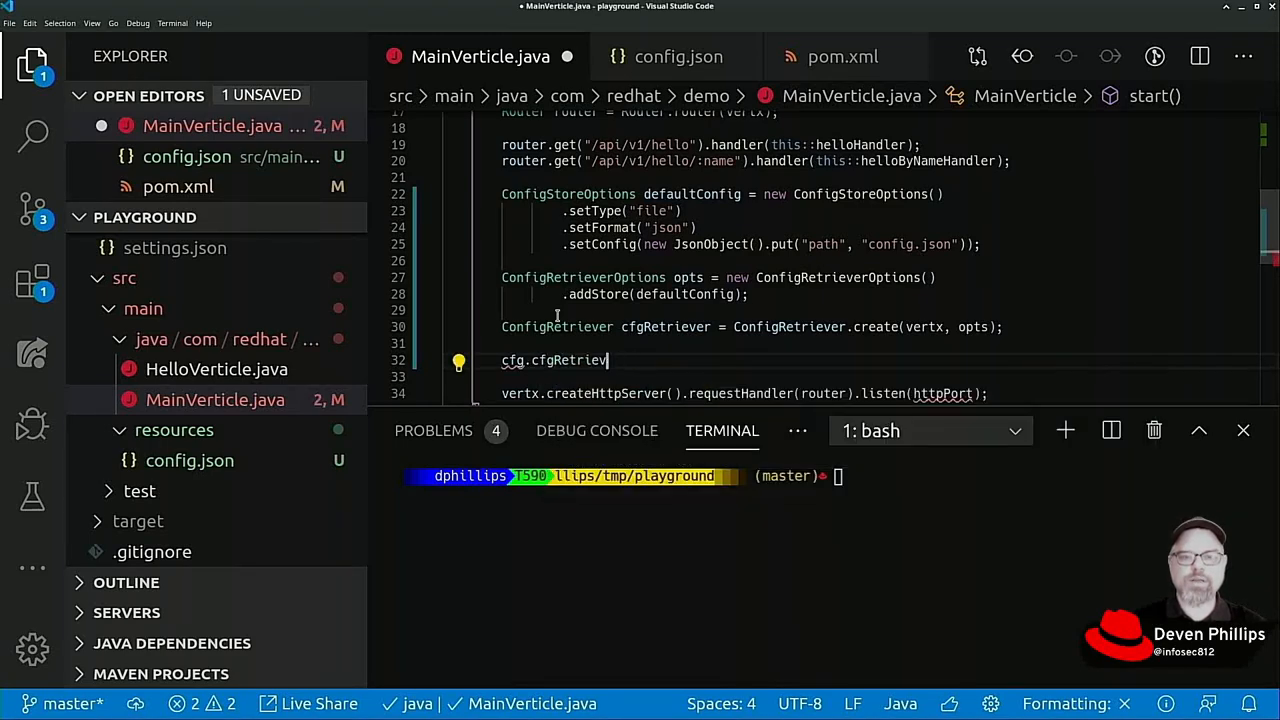
key("BackSpace")
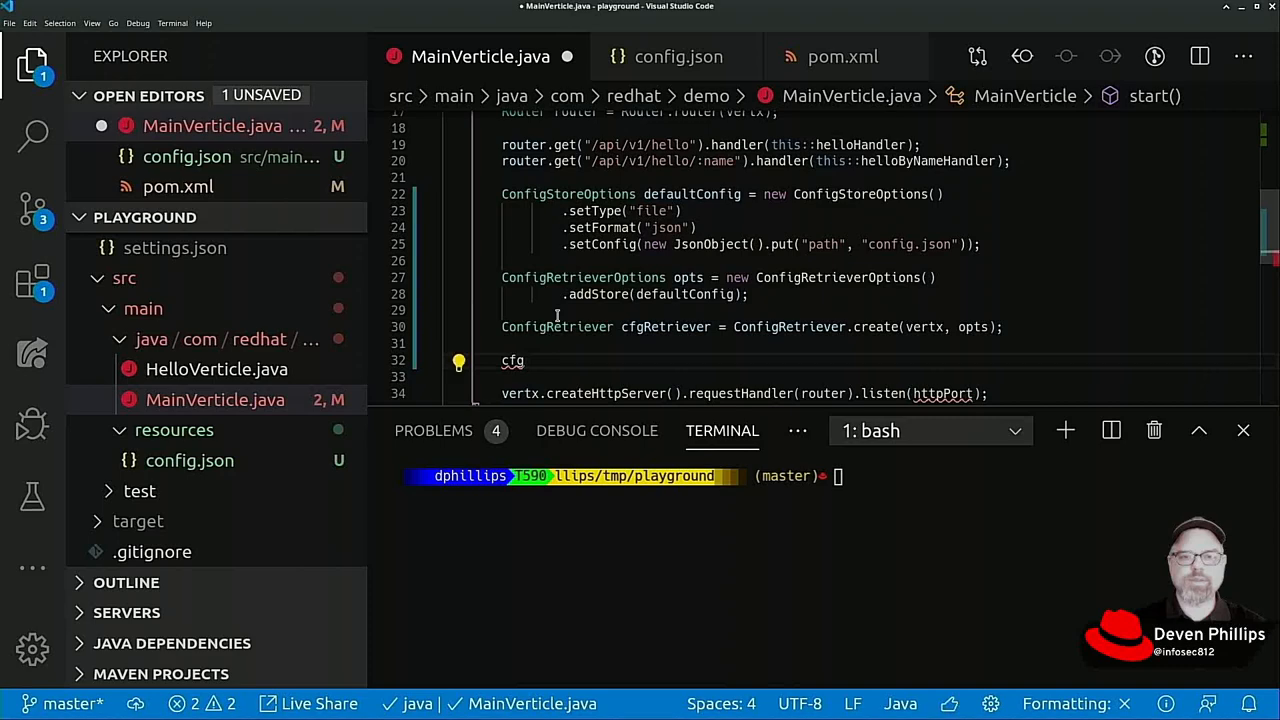
type("Retriever.get")
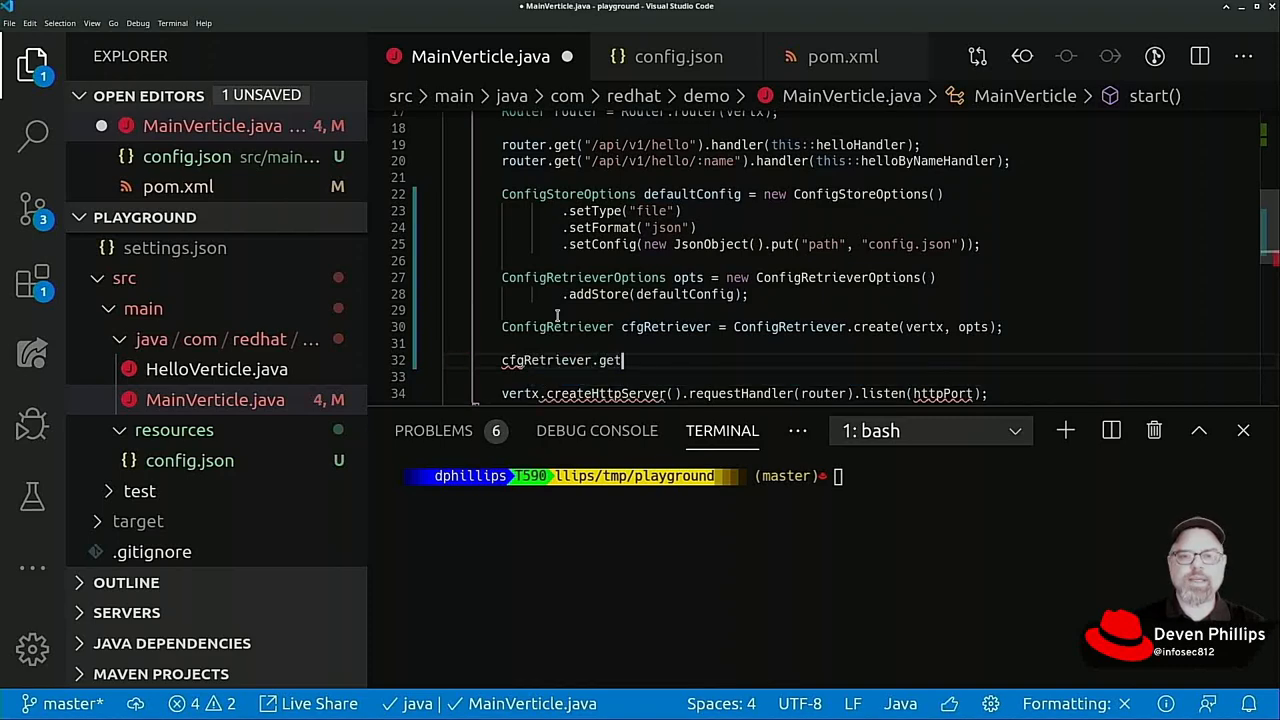
type("Config(completionHandler);")
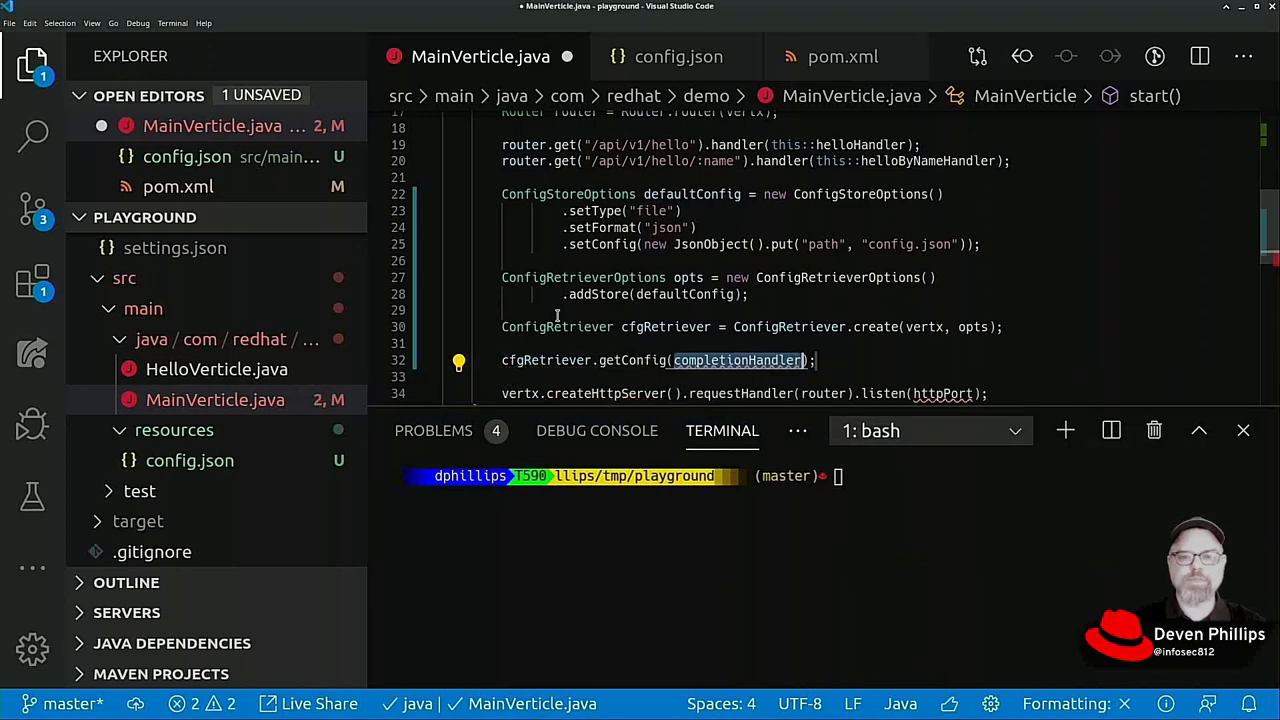
type("asyncResult -> {")
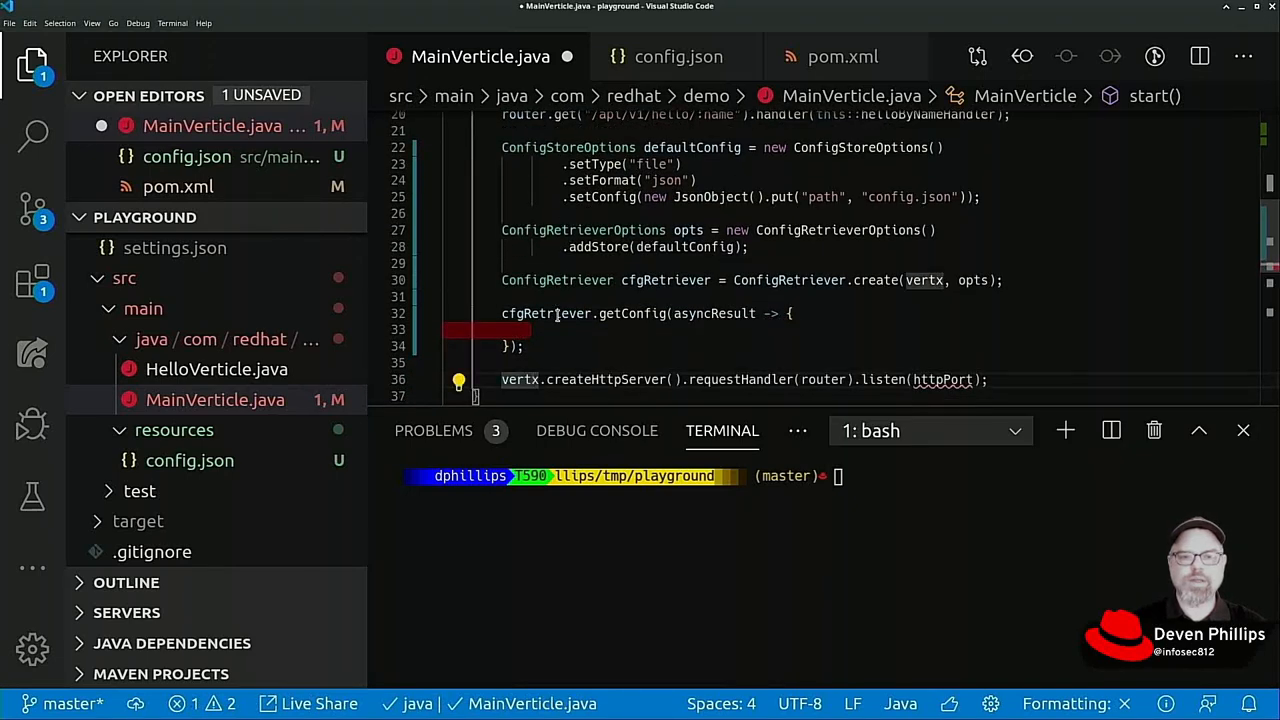
Step: Place the createHttpServer listen call in the lambda and begin an if (asyncResult.succeeded()) check
scroll("down", 3)
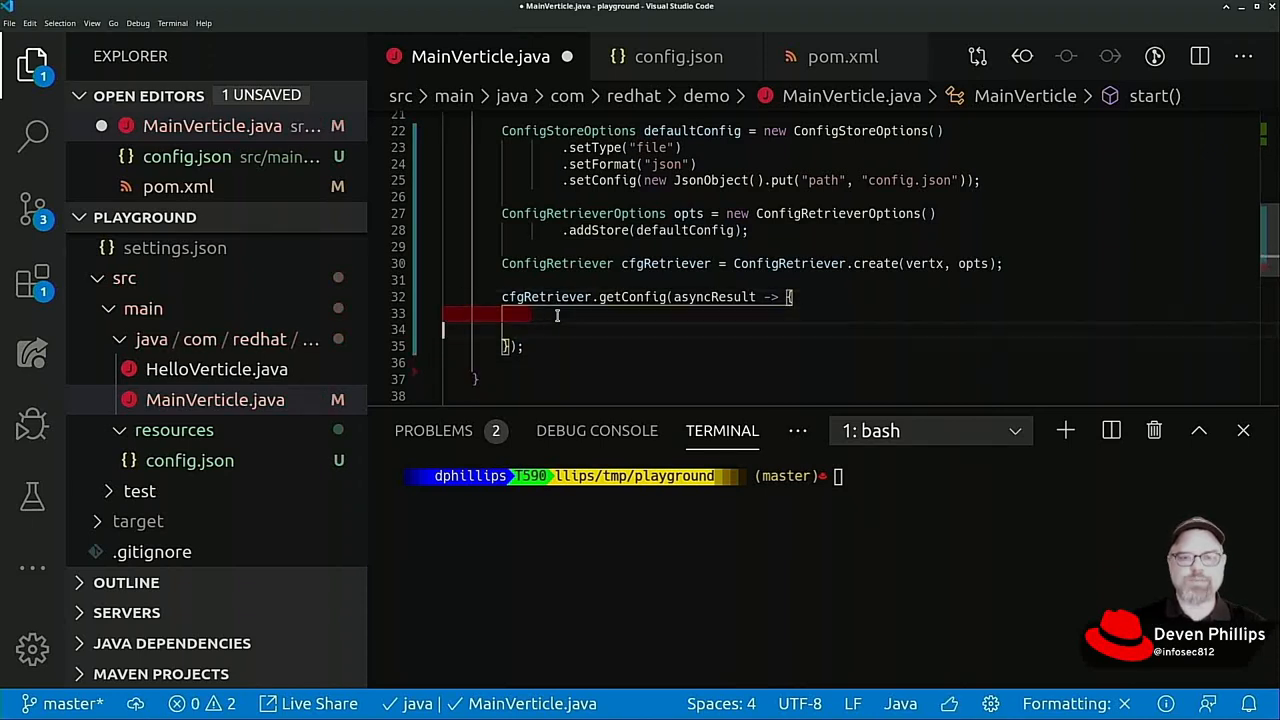
type("vertx.createHttpServer().requestHandler(router).listen(httpPort);")
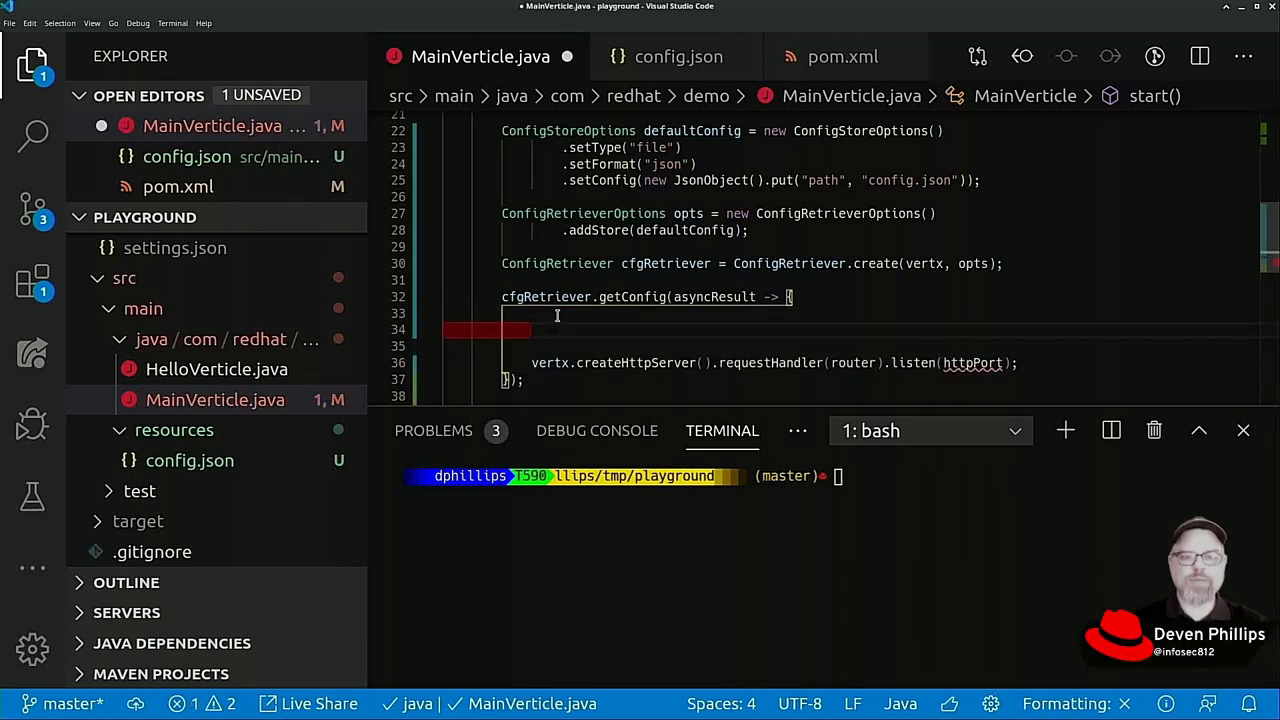
type("if (asyncResult.succeeded()) {")
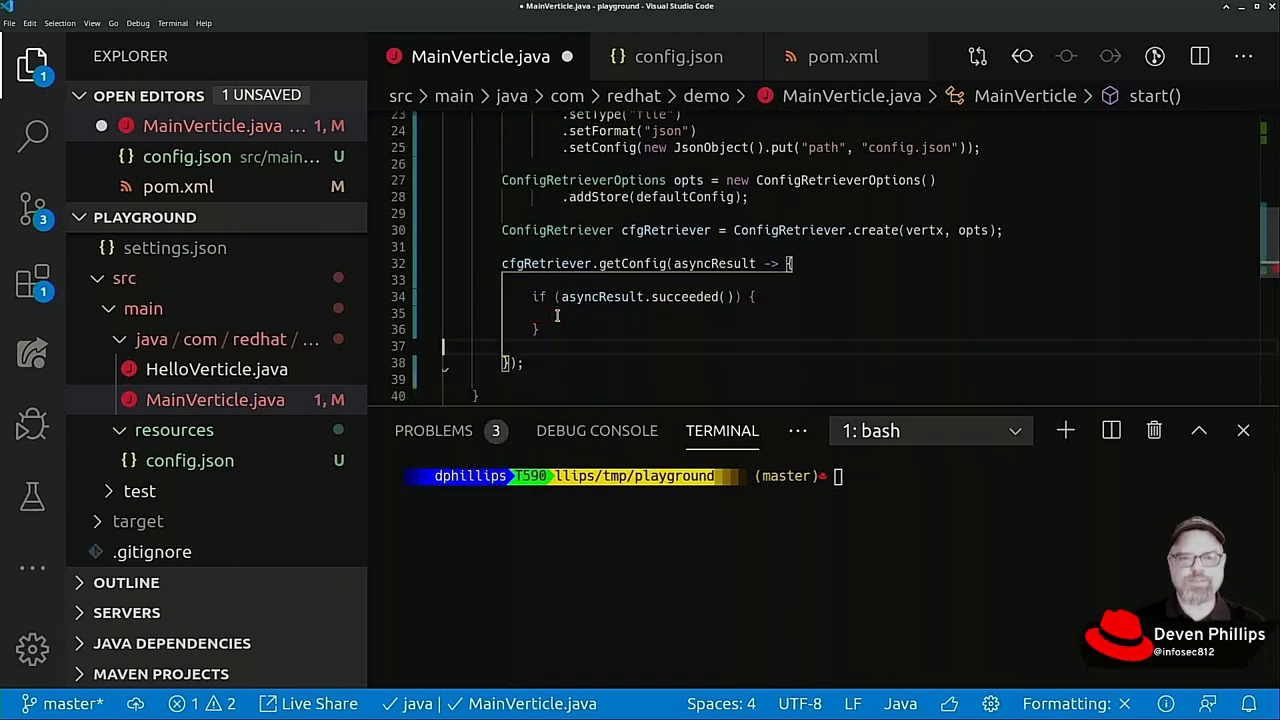
Step: Move the server startup into the succeeded branch and add an else with '// Figure out what to do here...'
type("vertx.createHttpServer().requestHandler(router).listen(httpPort);")
type(" else {")
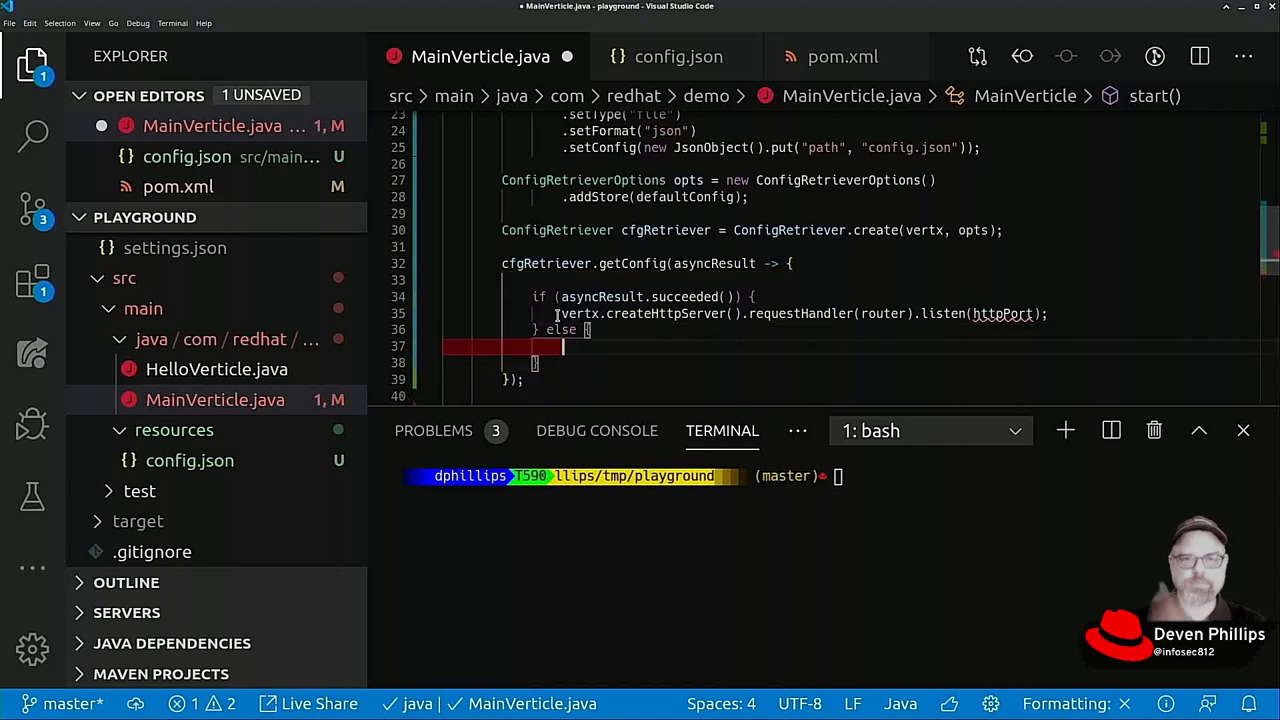
type("//")
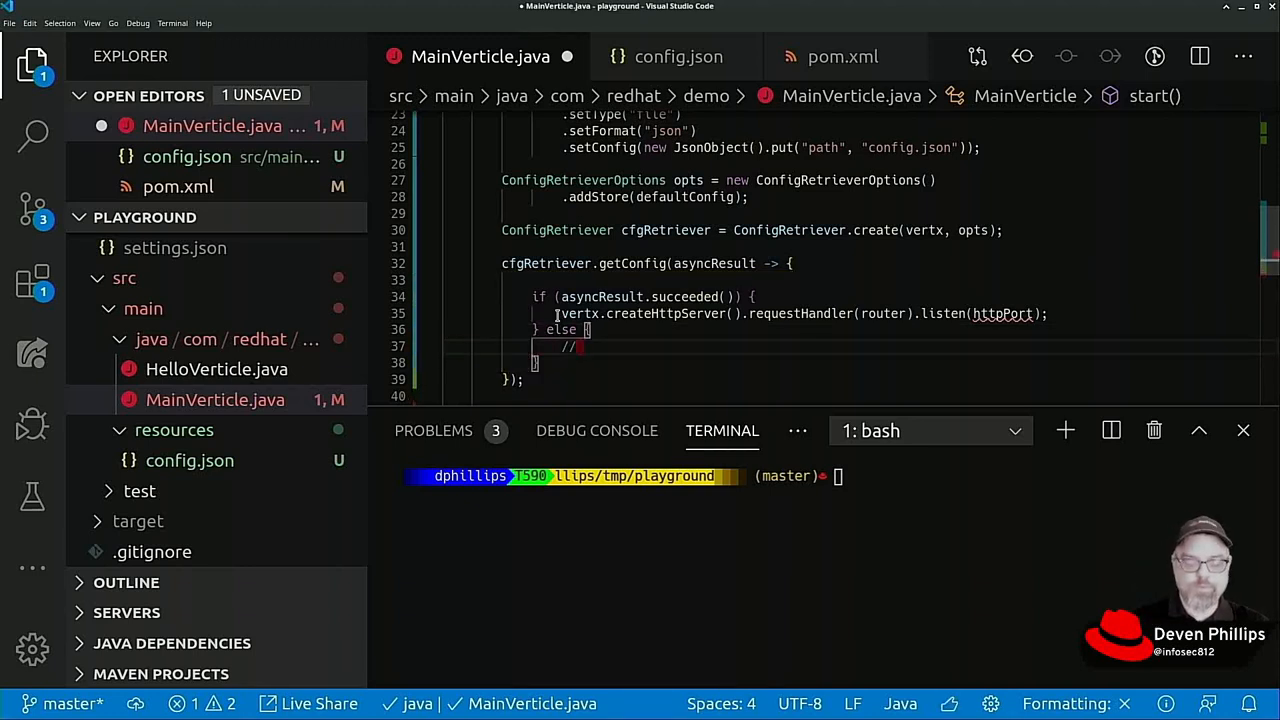
type("Figure out wh")
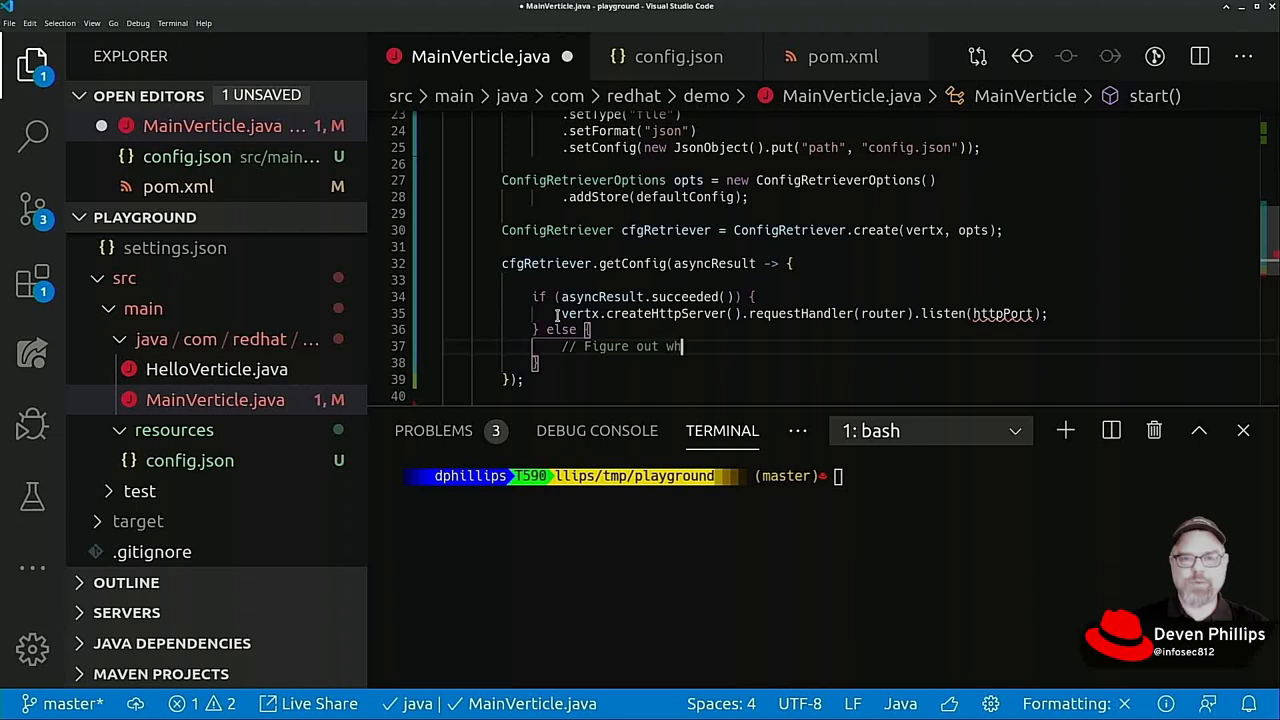
type("at to do here")
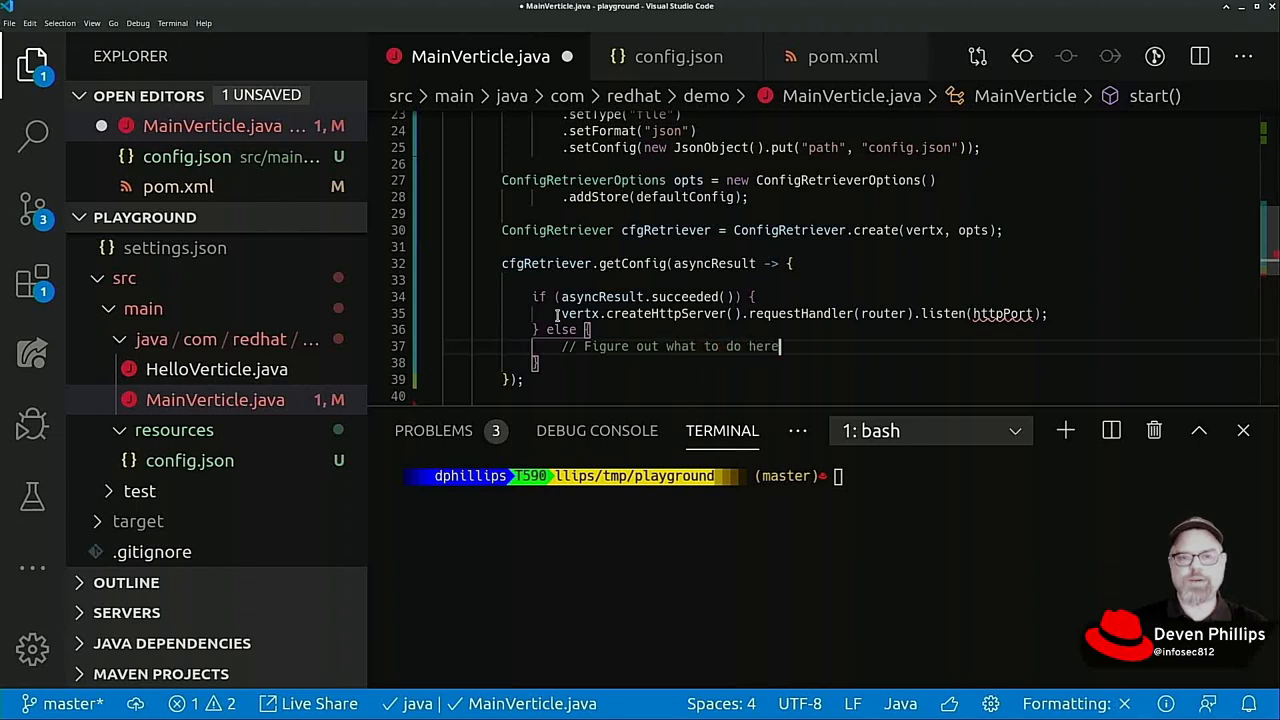
type("...")
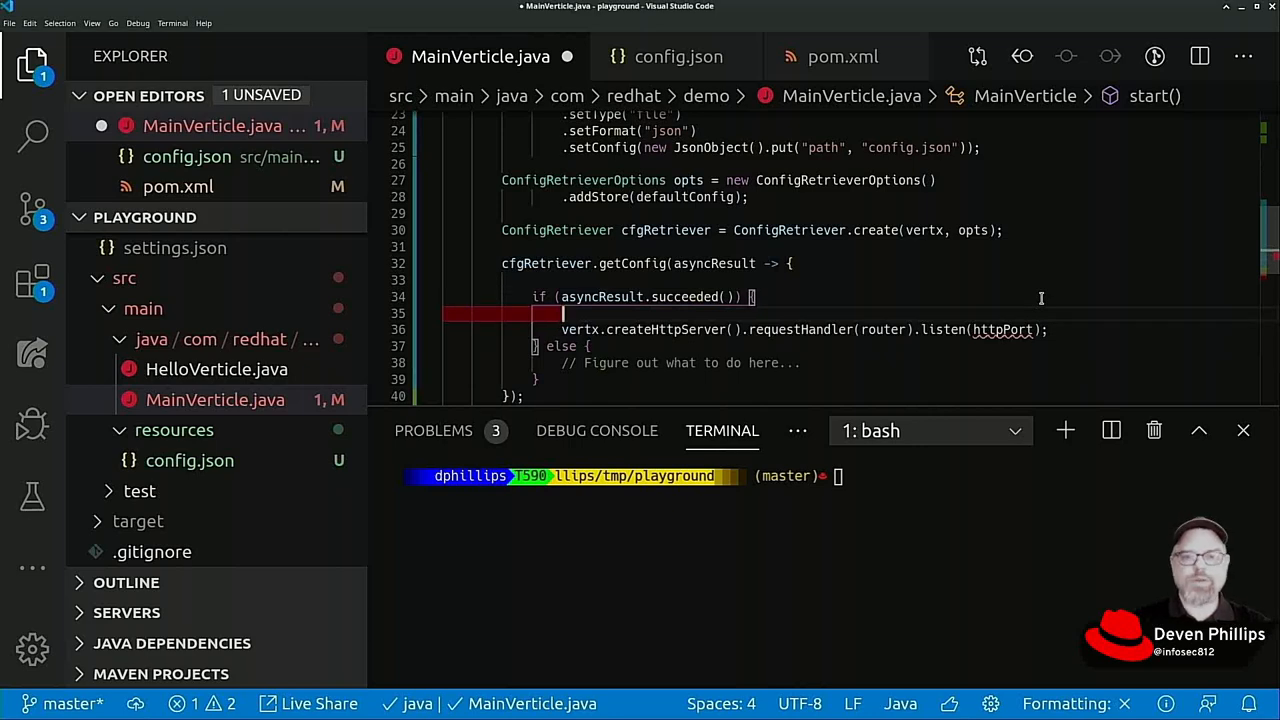
Step: Read JsonObject config from asyncResult.result(), its http object, and int httpPort from "port"
type("JsonObject")
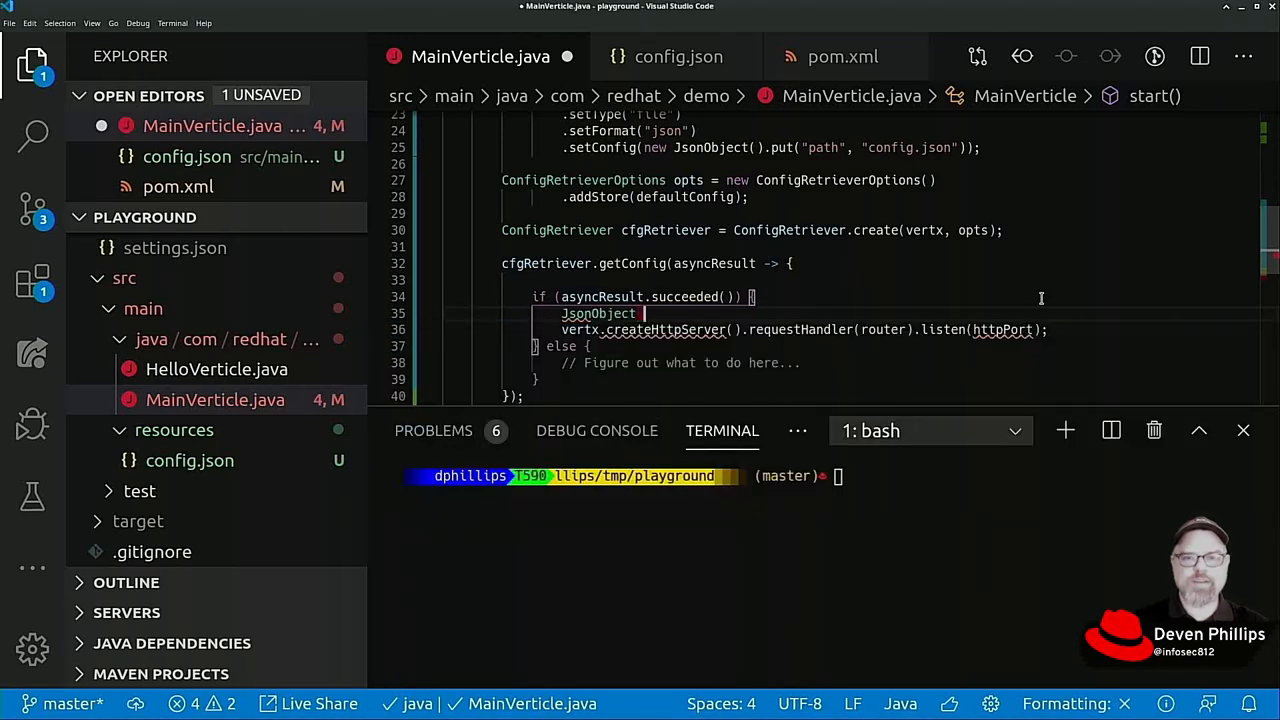
type("config = asyncResult.result();")
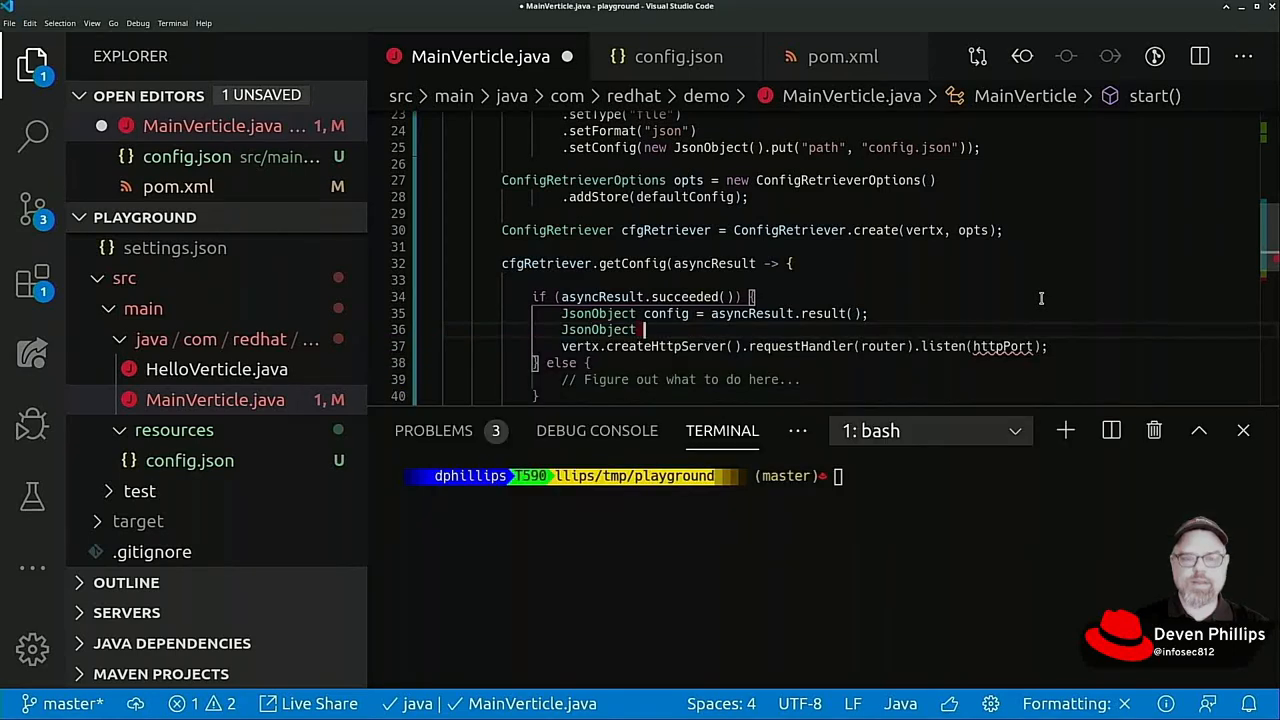
type("http = config.getJsonObject(\"http\");")
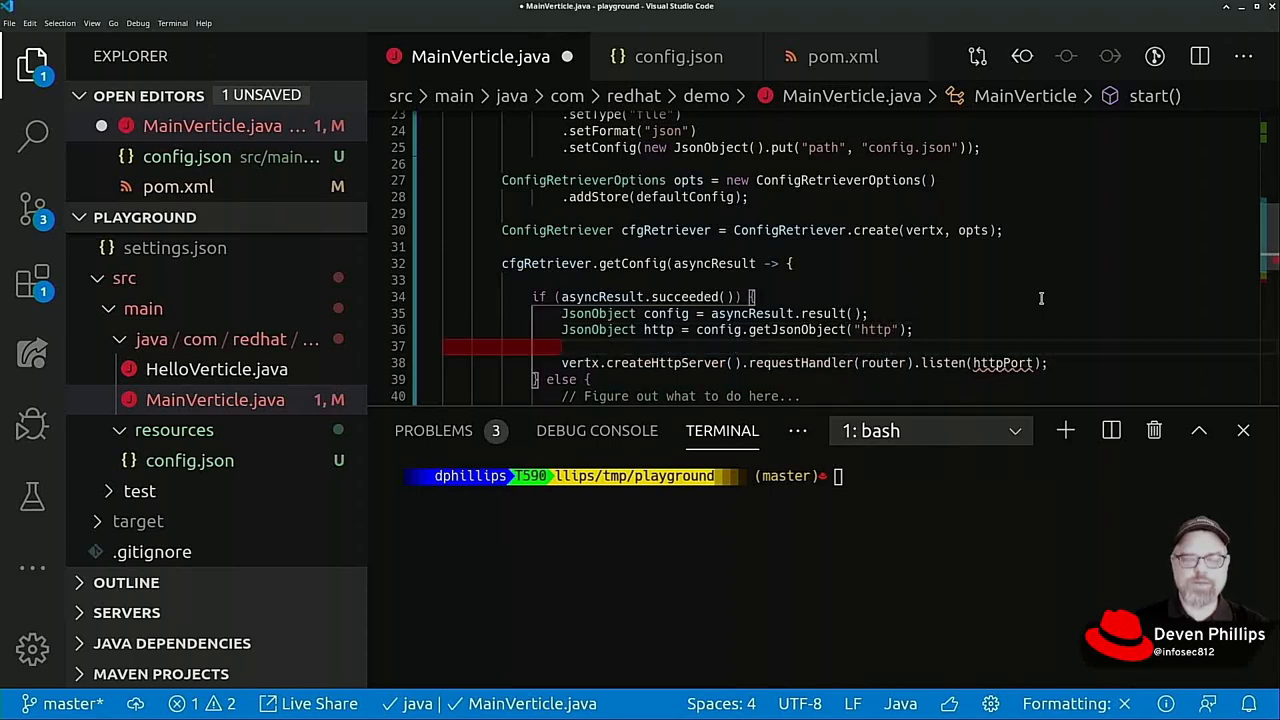
type("int httpP")
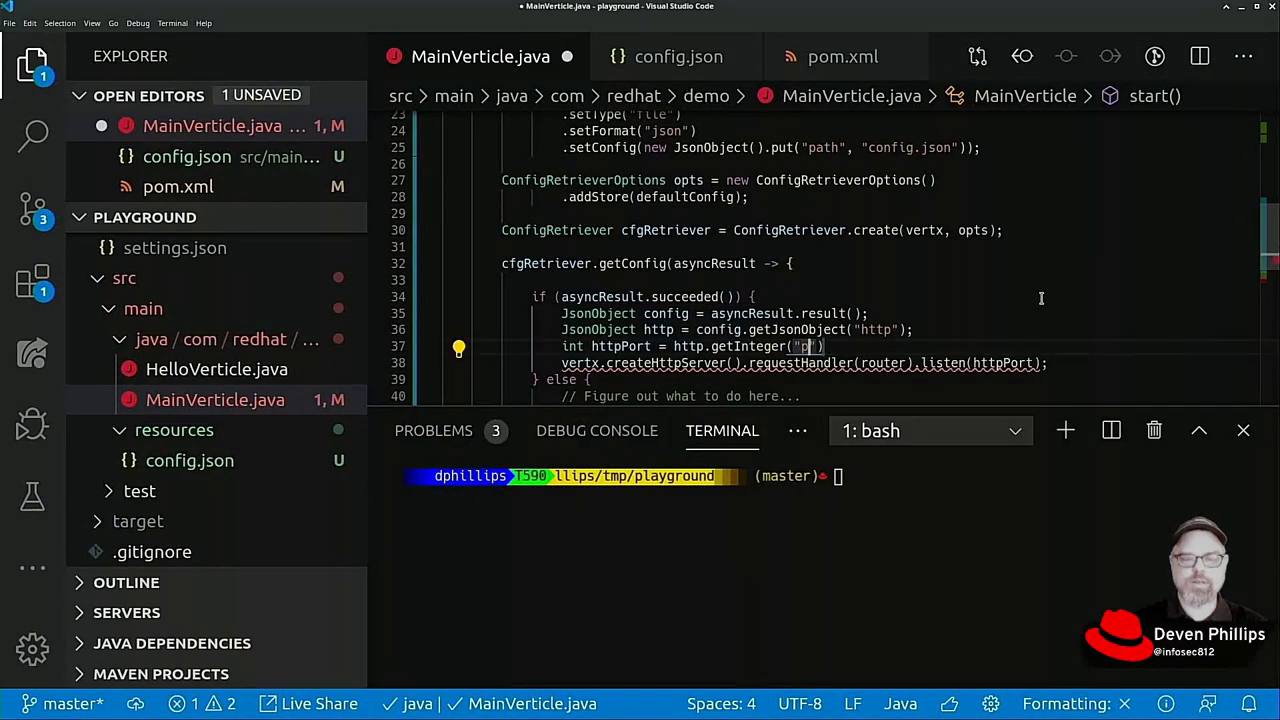
type("ort")
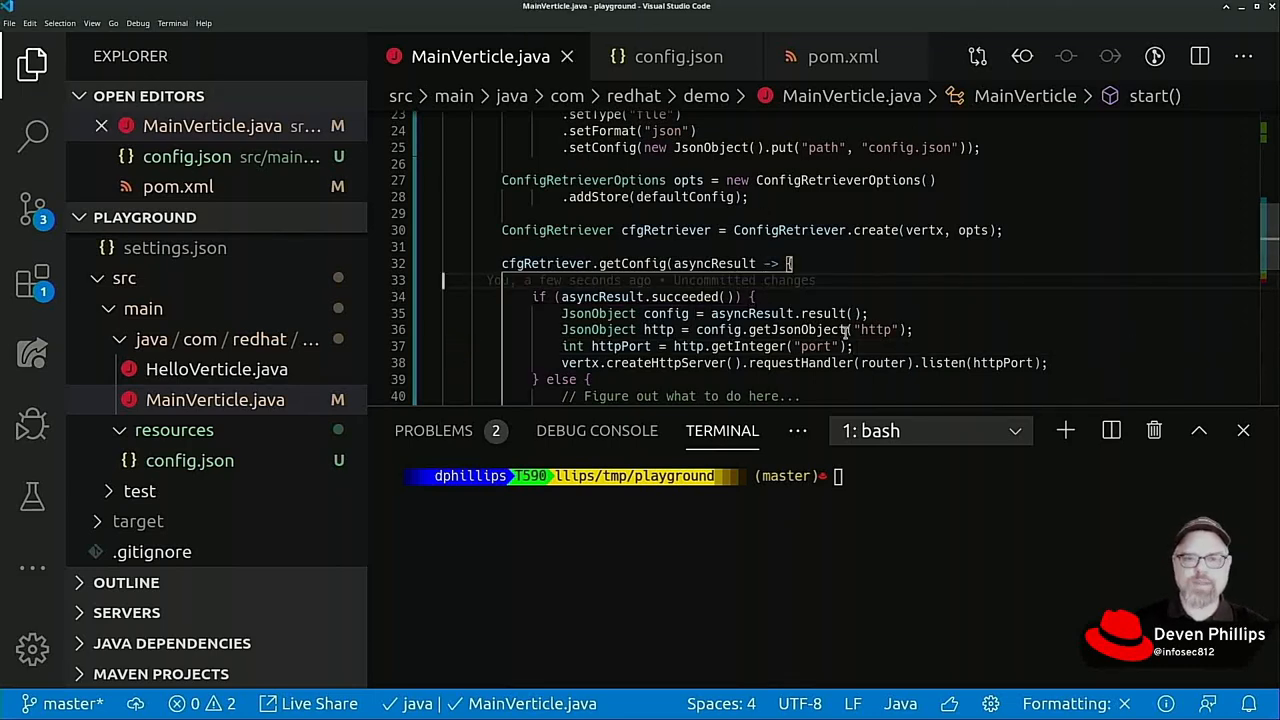
Step: Scroll through MainVerticle.java to review the start method and the closed getConfig lambda
scroll("up", 3)
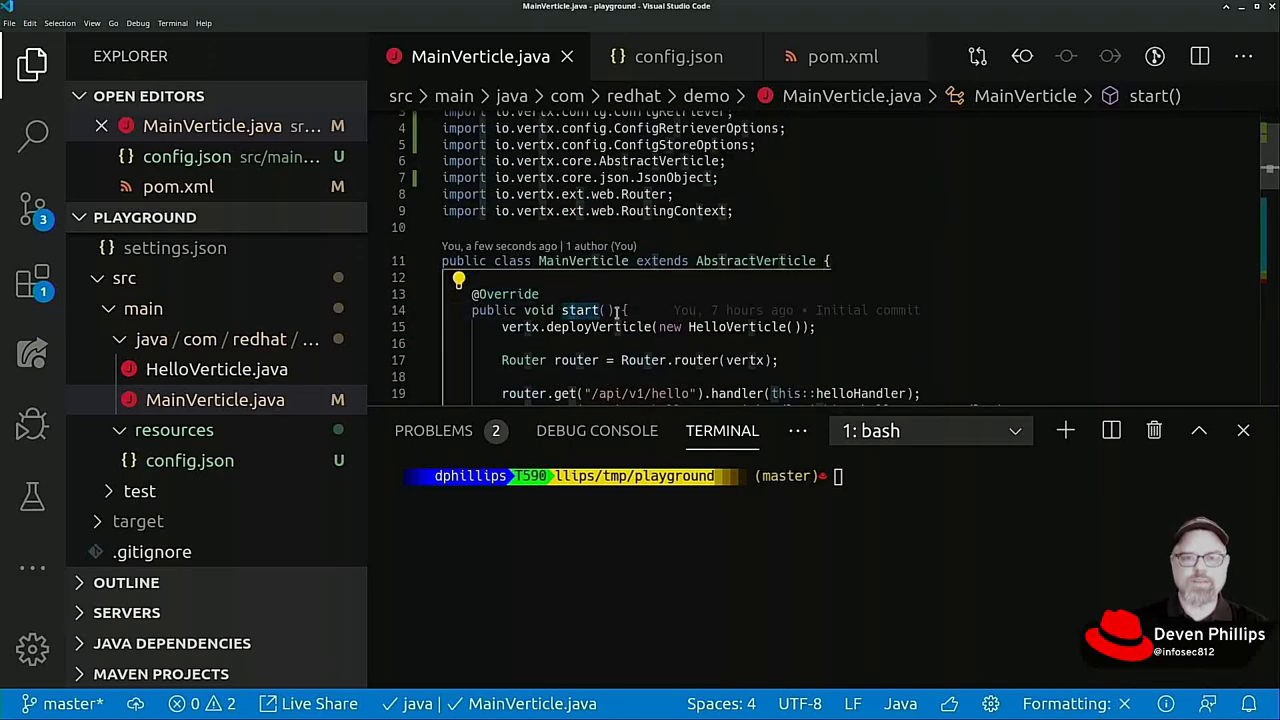
scroll("down", 3)
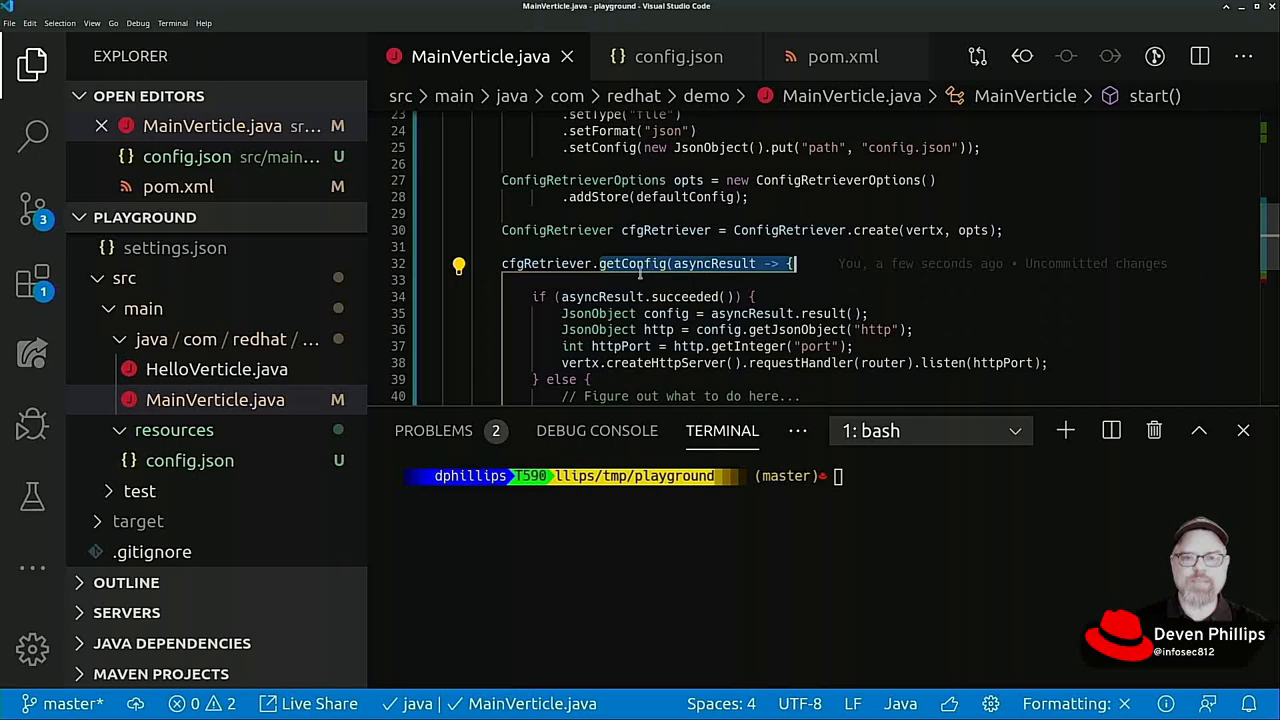
scroll("down", 3)
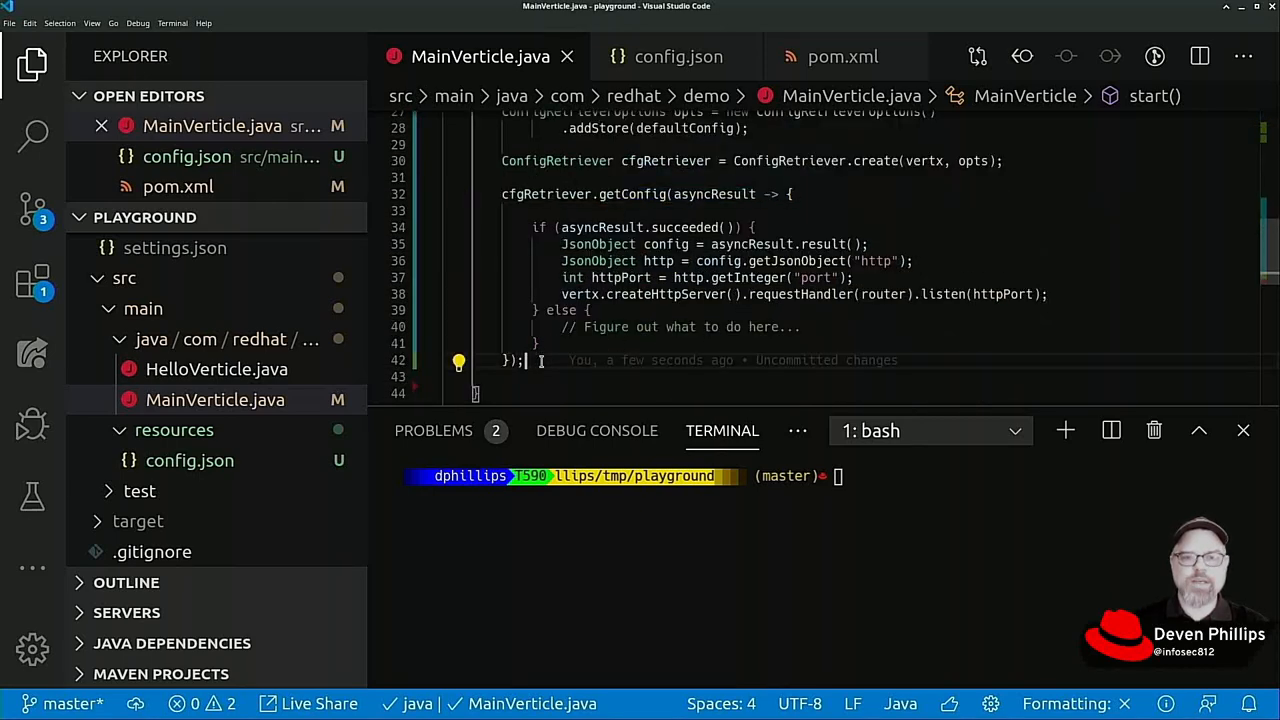
scroll("down", 3)
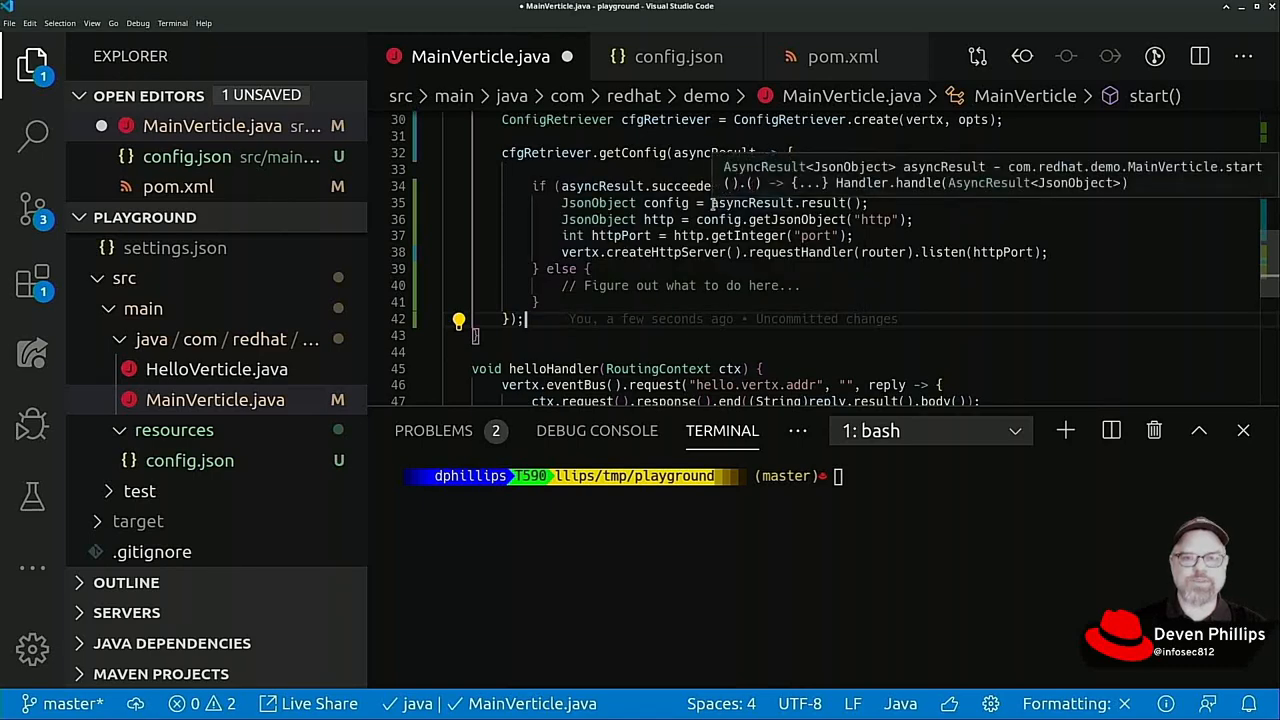
scroll("up", 3)
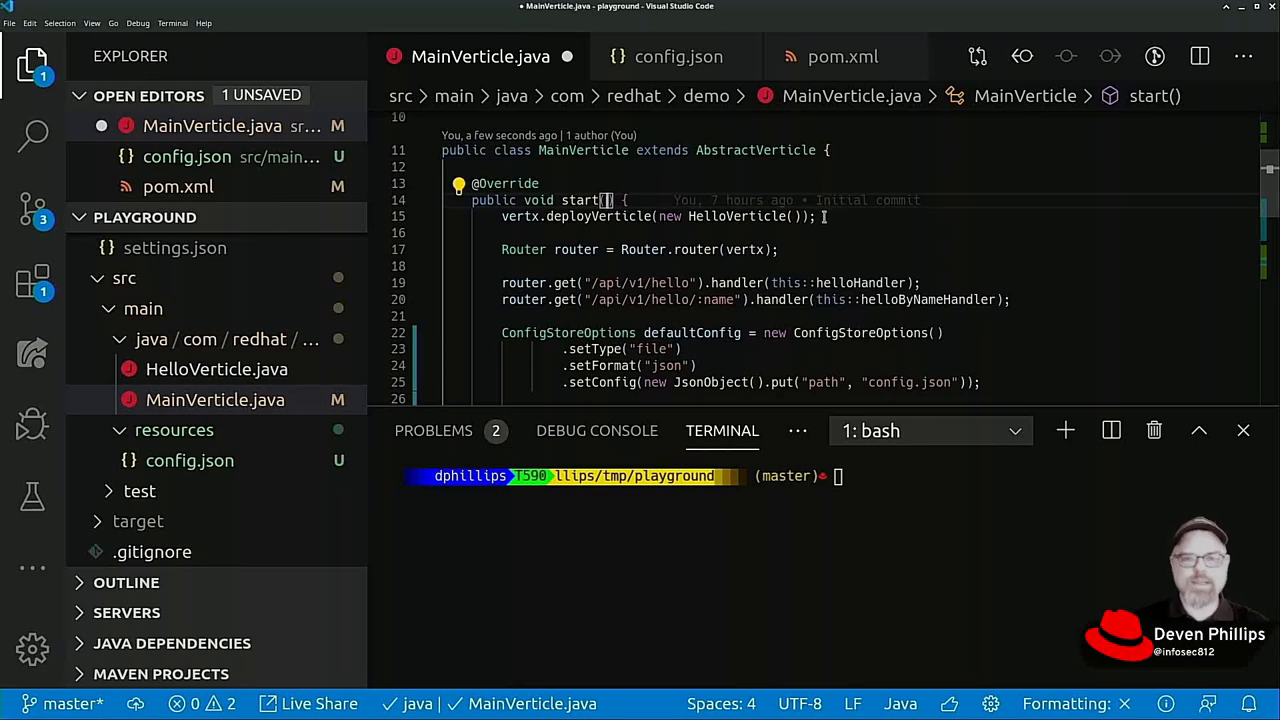
Step: Change the signature to start(Promise<Void> start) and save MainVerticle.java
type("P")
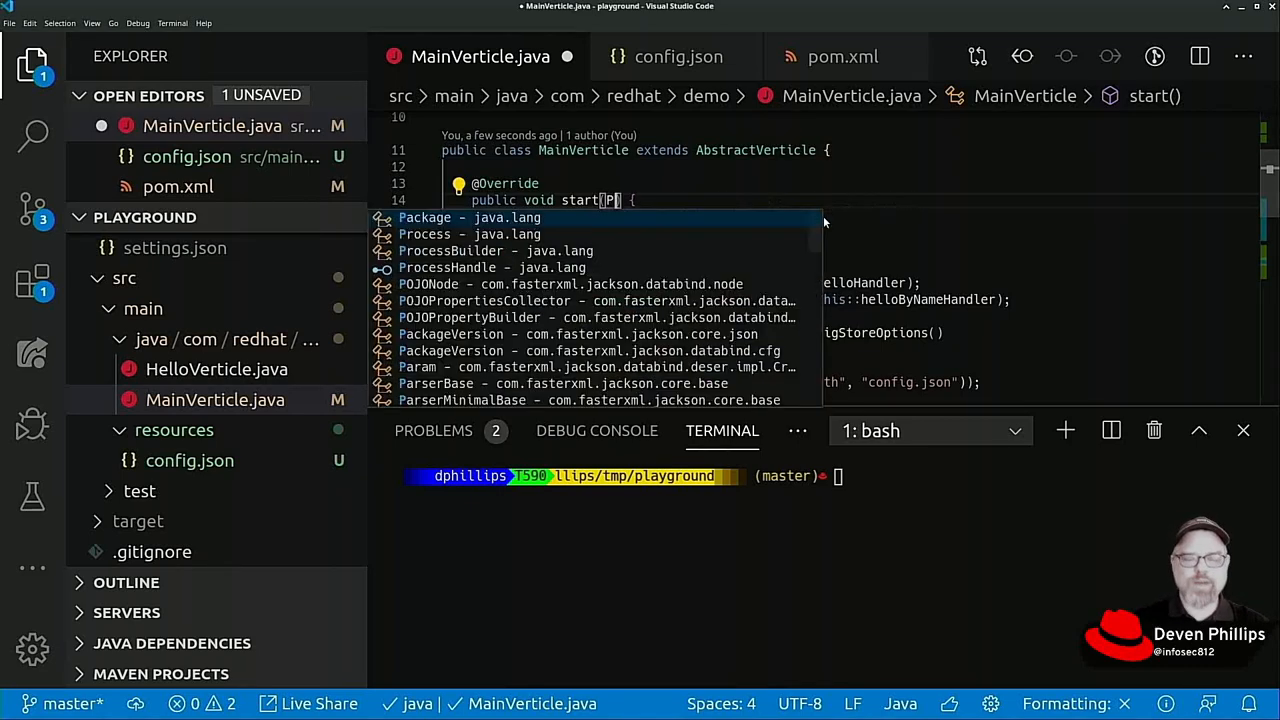
type("romise")
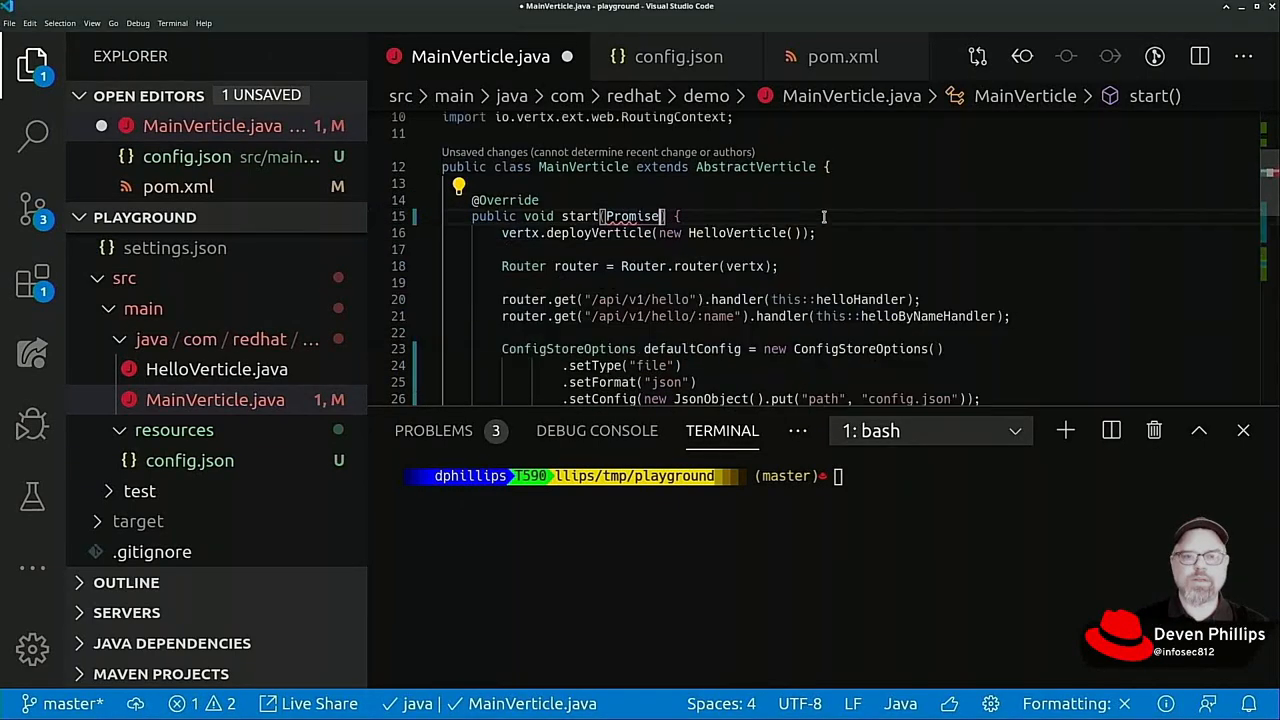
type("<Void>")
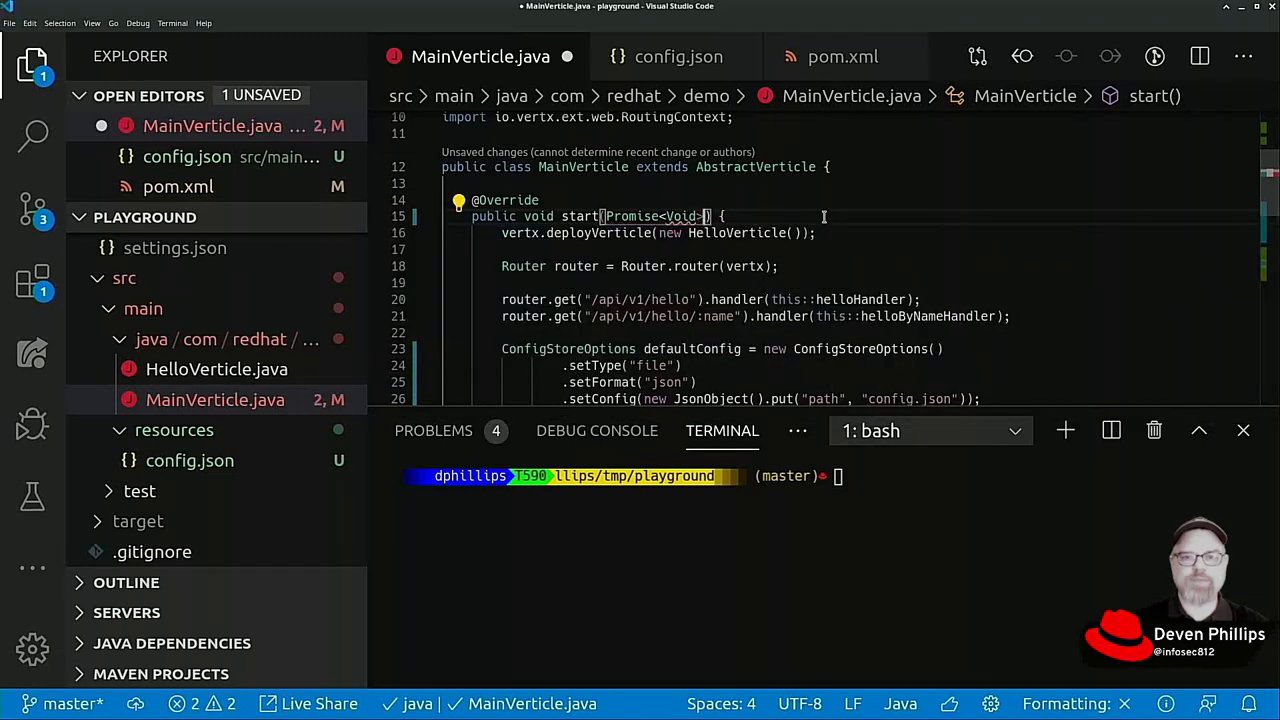
type("start")
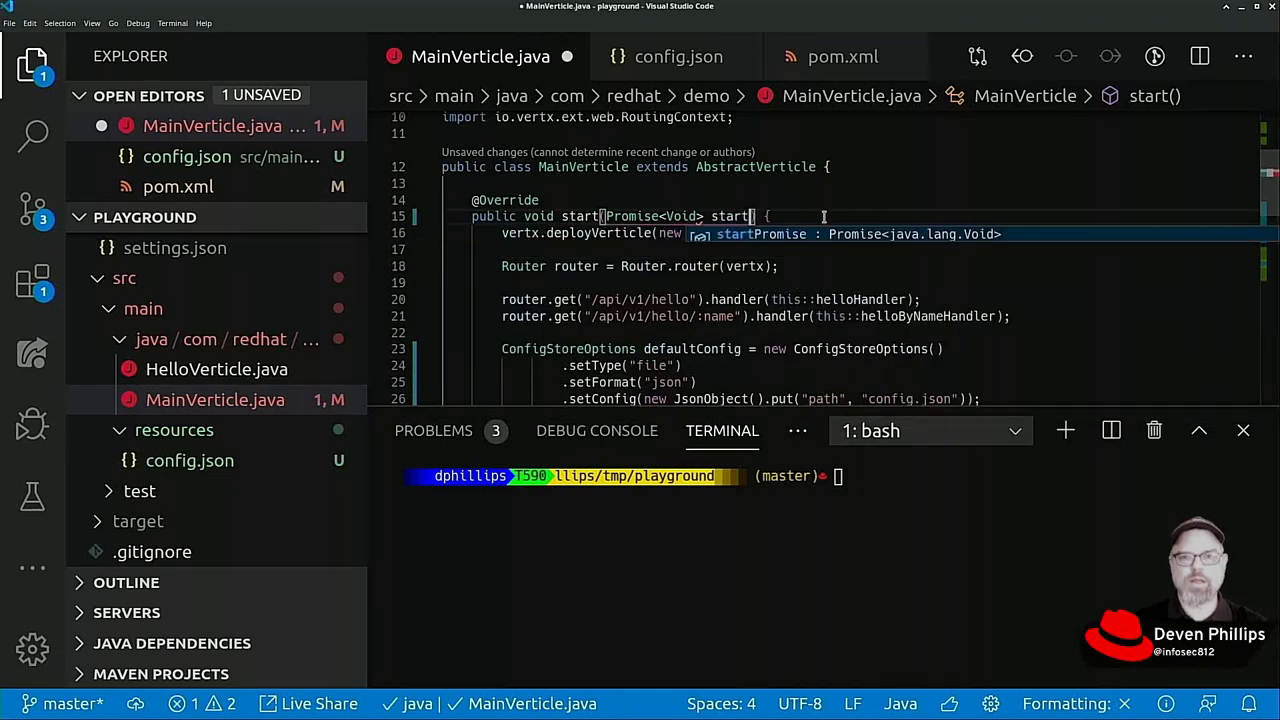
key("ctrl+s")
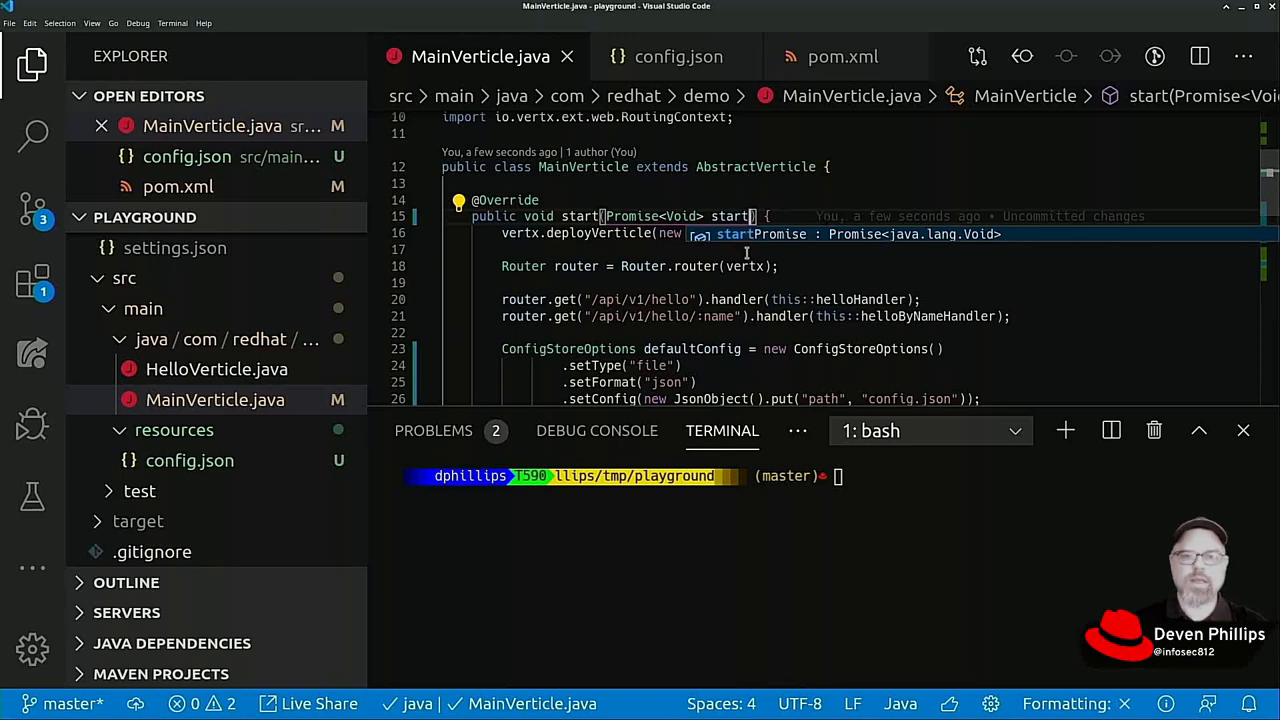
scroll("down", 3)
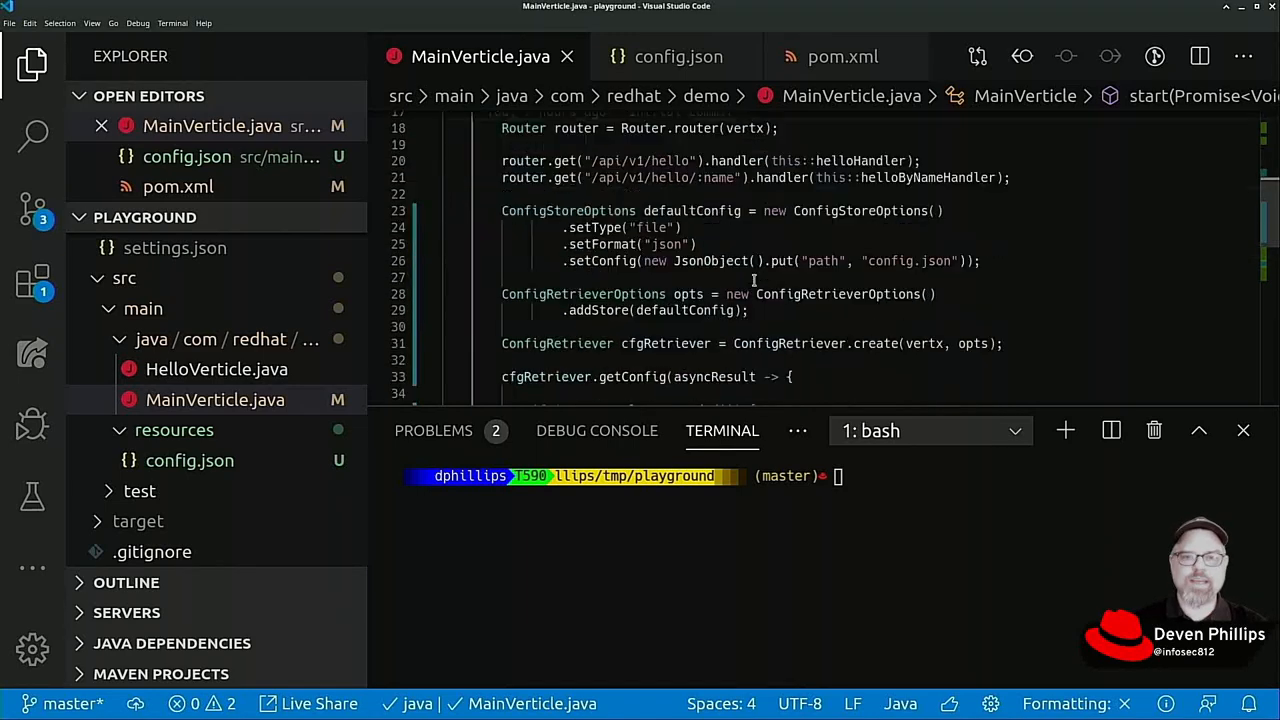
scroll("down", 3)
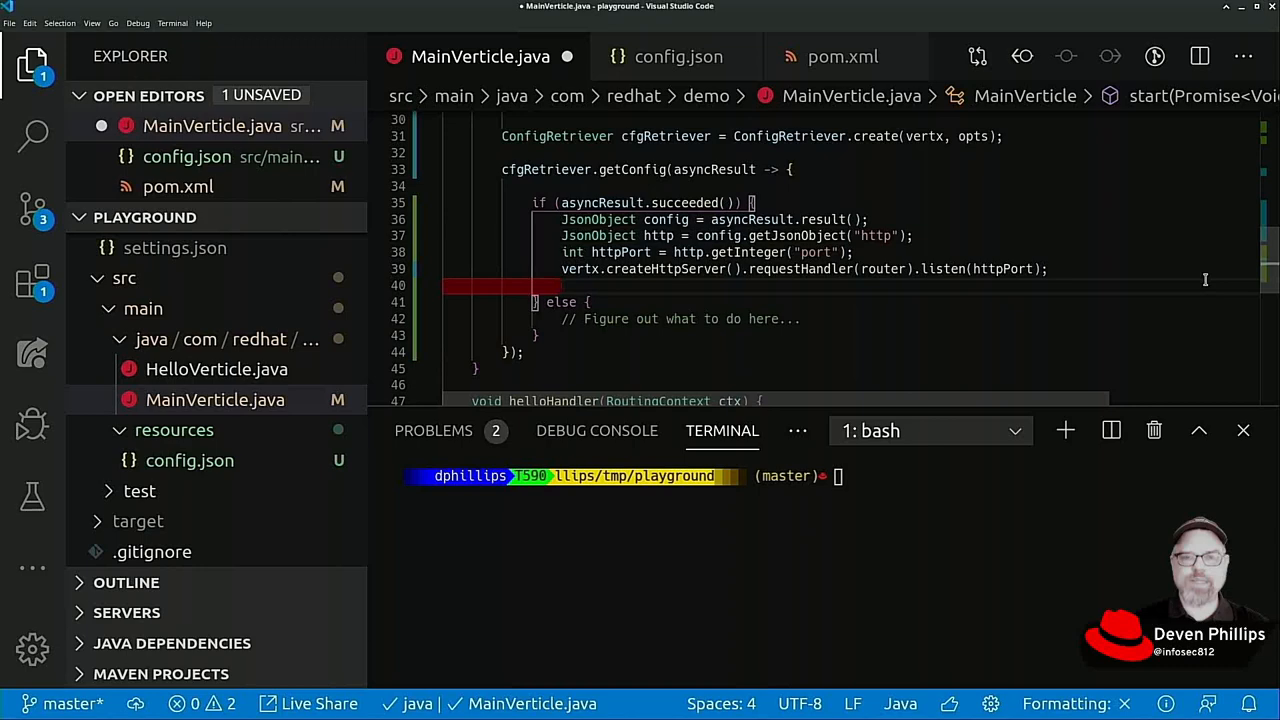
Step: Add start.complete() after listen(httpPort) in the succeeded branch
type("start.complete();")
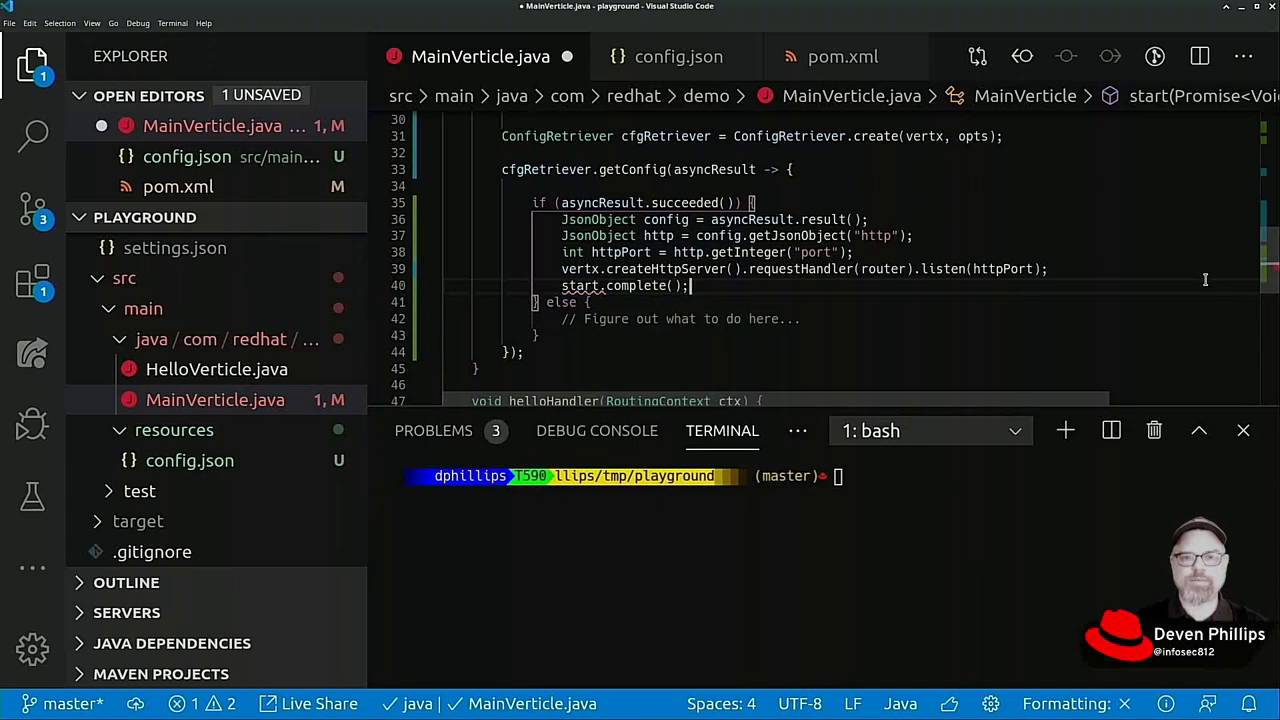
key("ctrl+s")
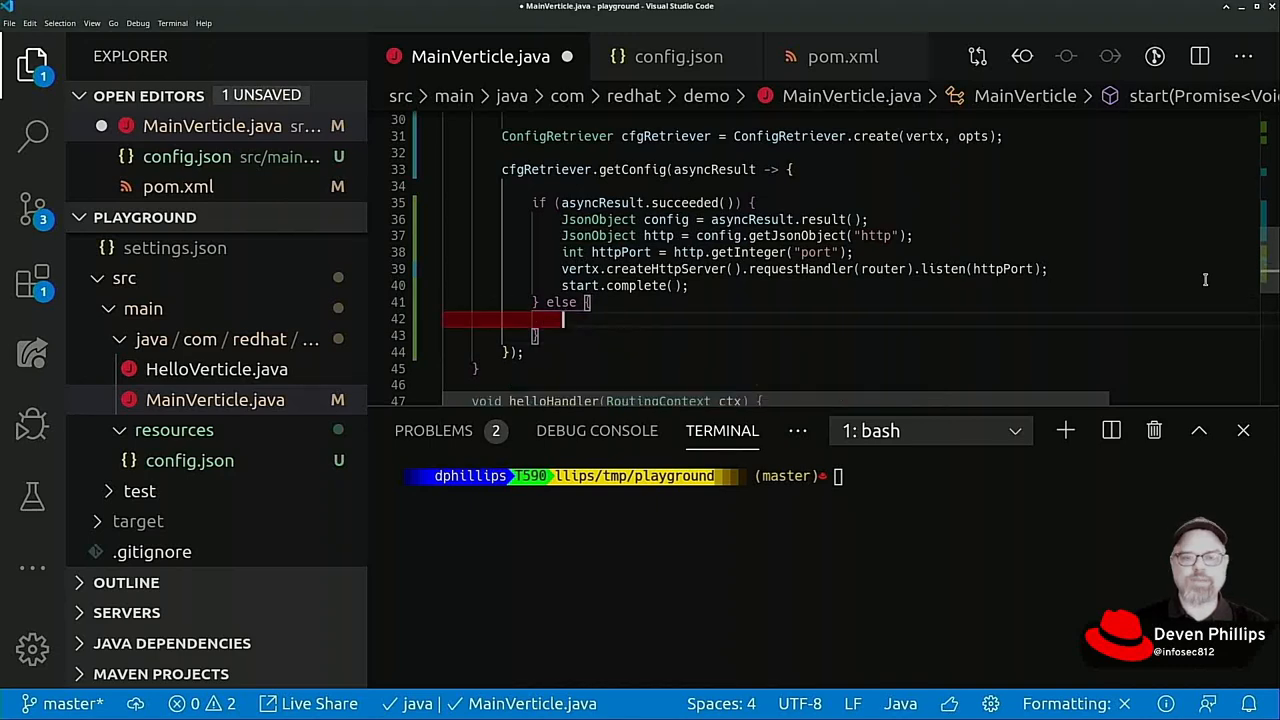
Step: Add start.fail("Unable to load configuration.") in the else branch
type("start.")
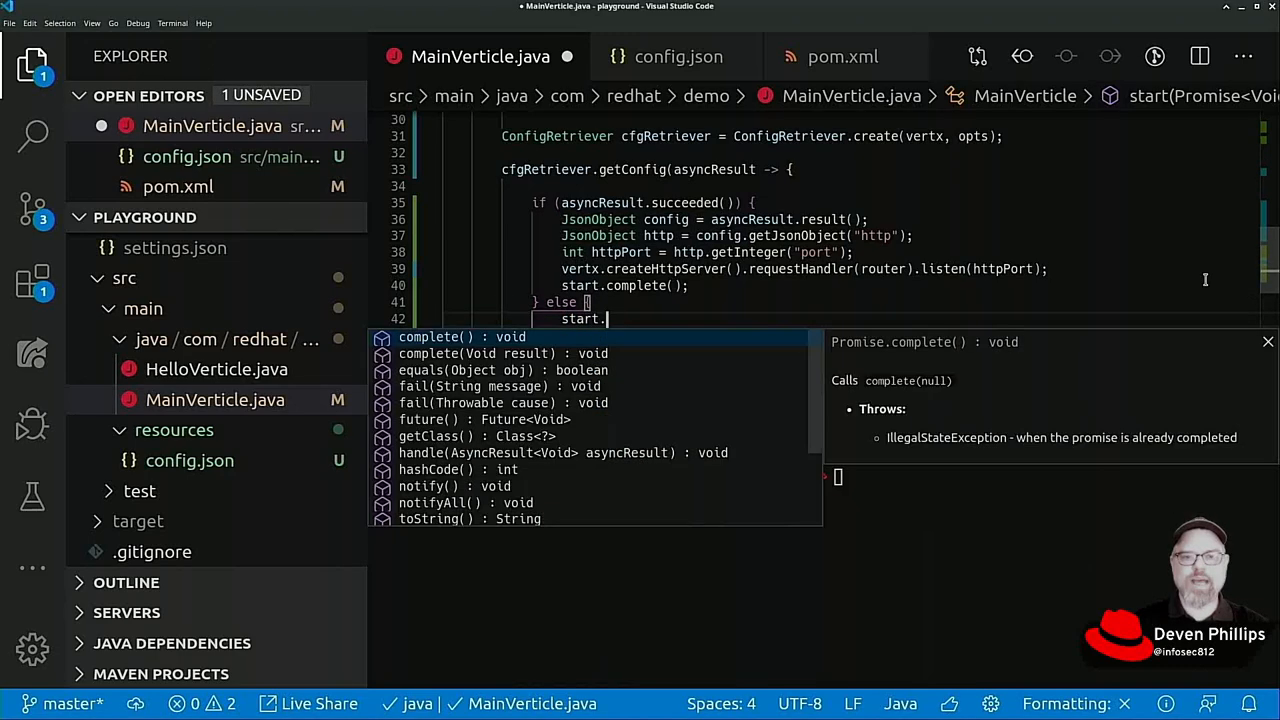
type("fail(\"Unable\");")
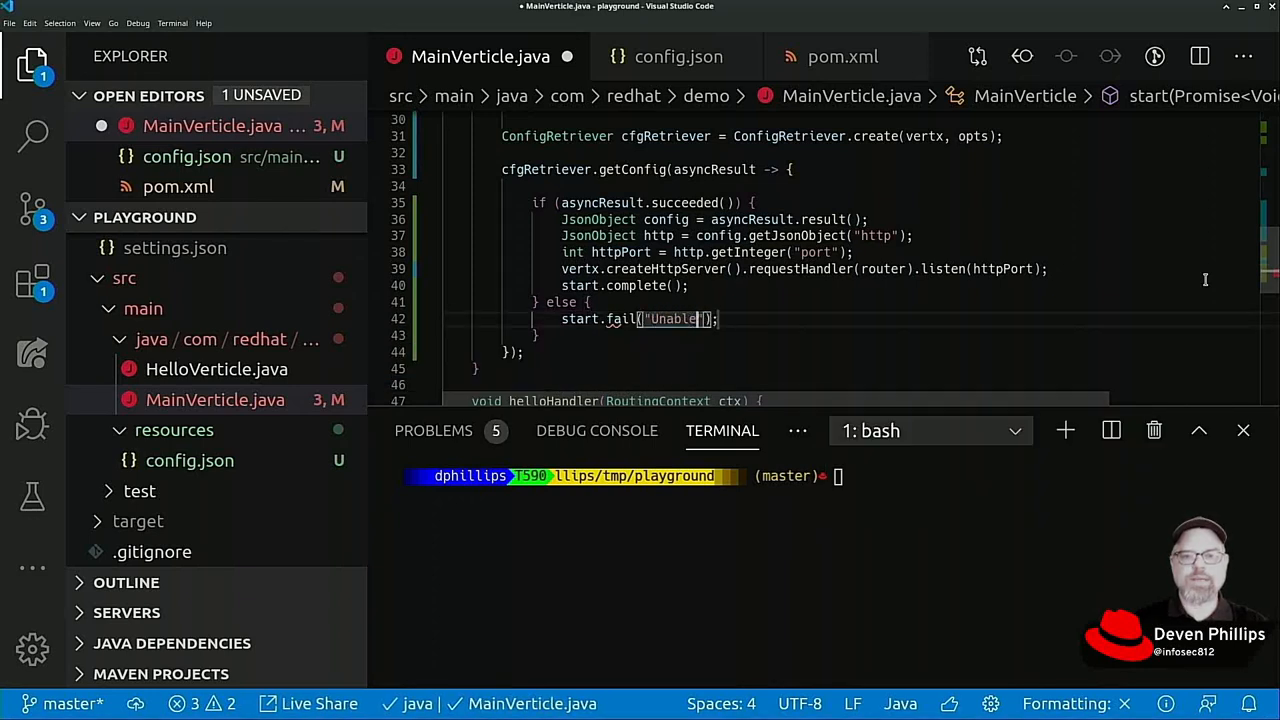
type("to load configuree")
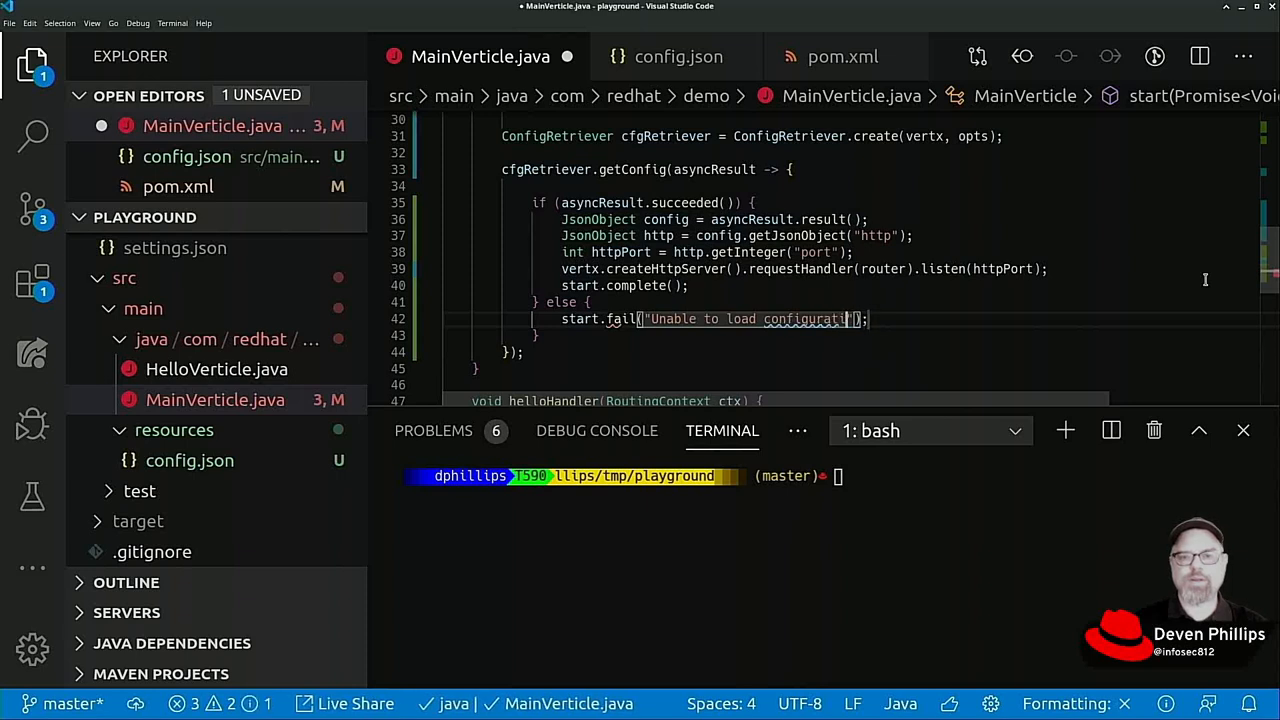
key("ctrl+s")
type("on.")
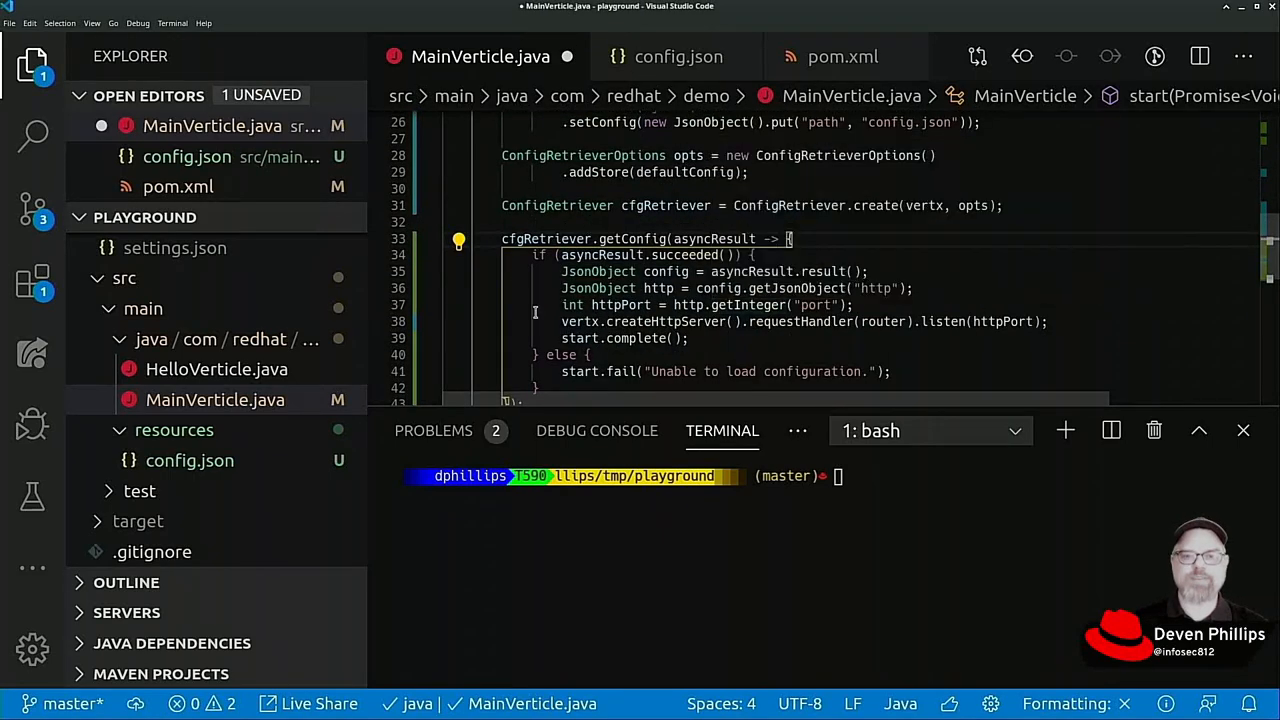
Step: Declare void handleConfigResults(Promise<Void> start, Router router, config) around the cut if/else logic
scroll("up", 3)
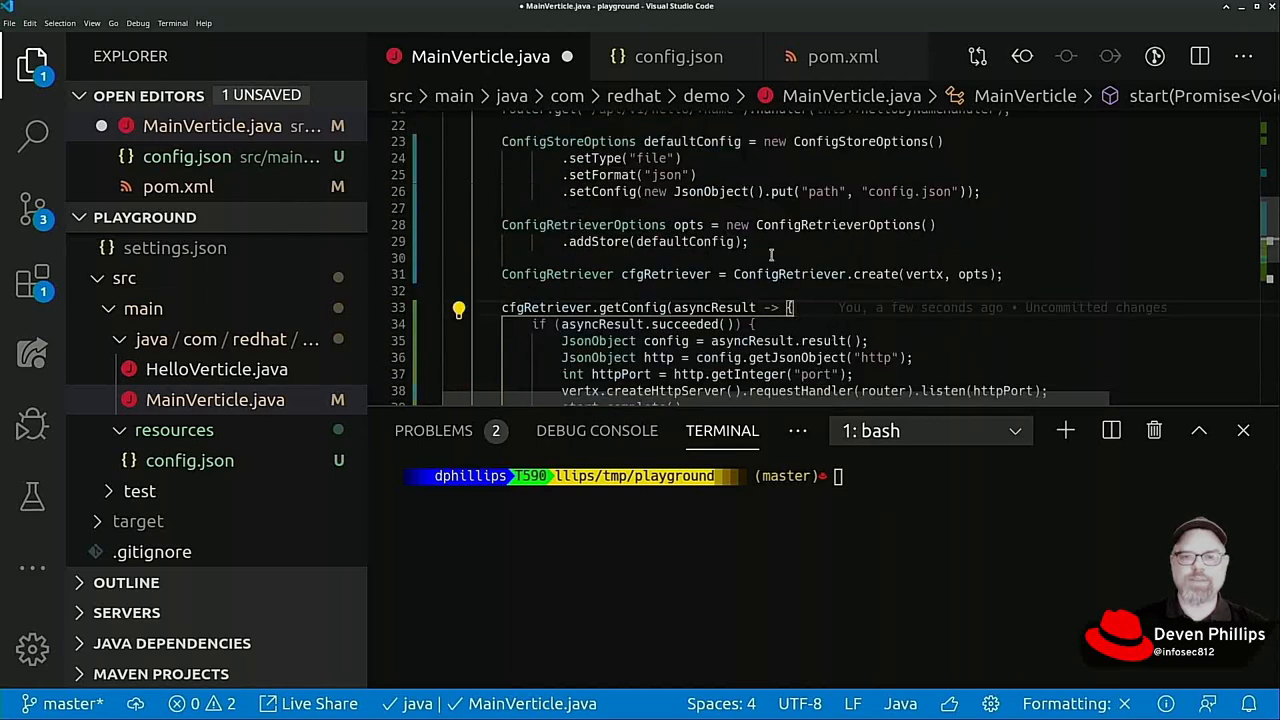
scroll("down", 3)
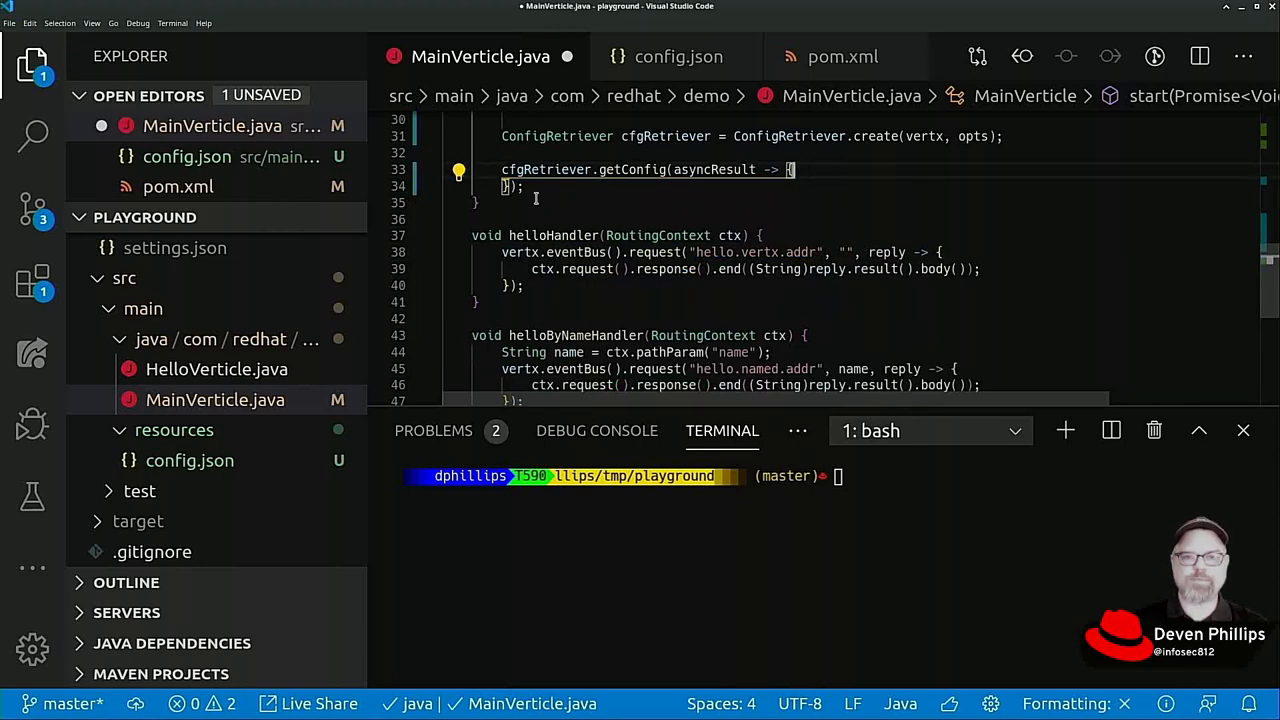
type("vo")
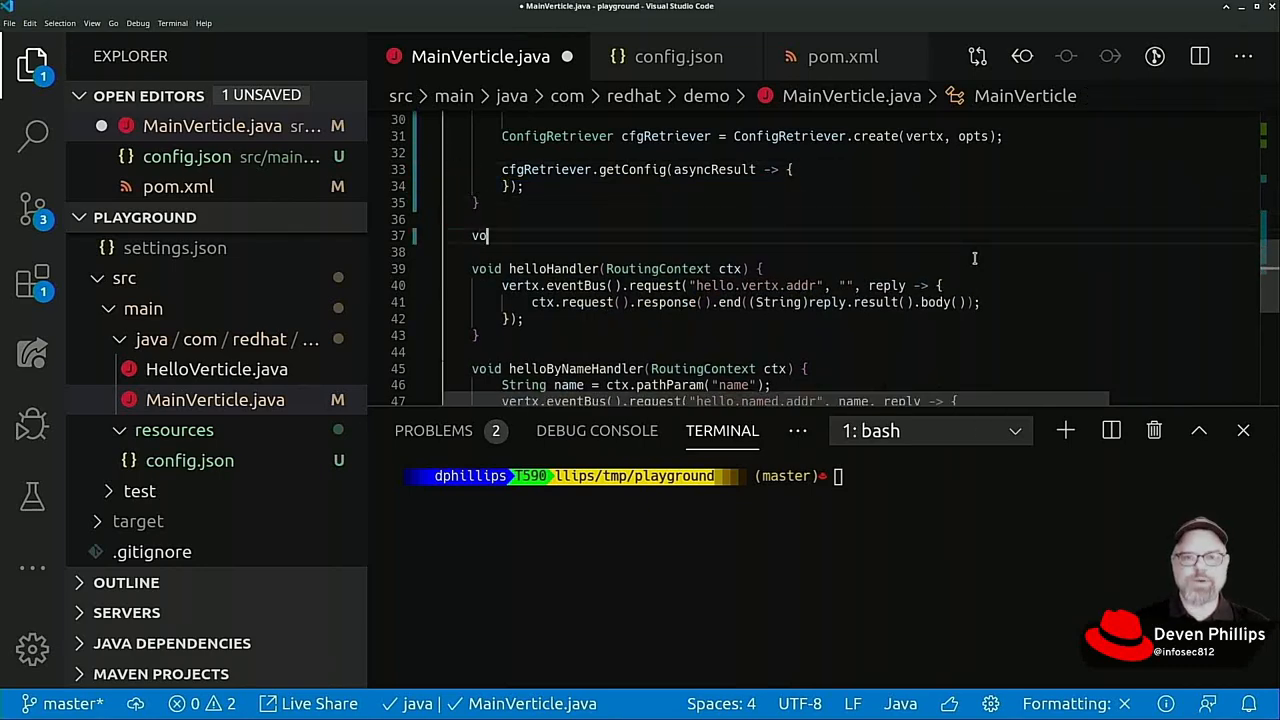
type("id handleConfigResults(")
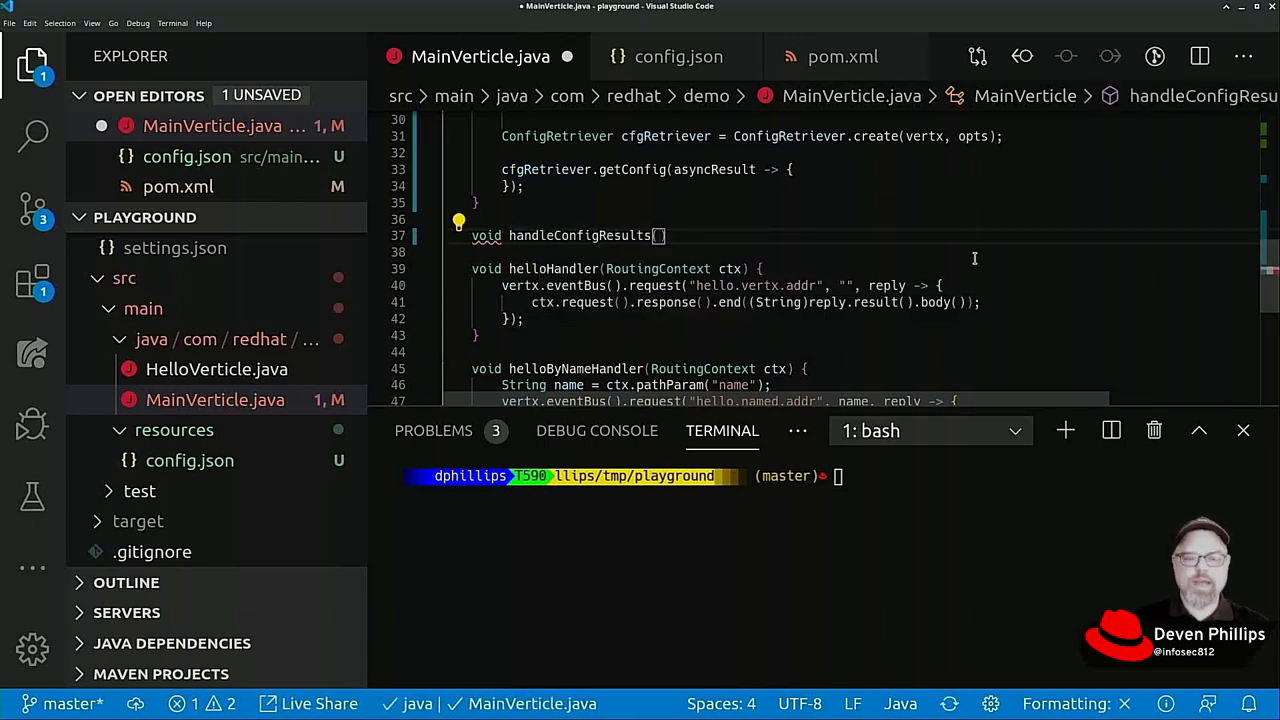
type("Promise<Vo")
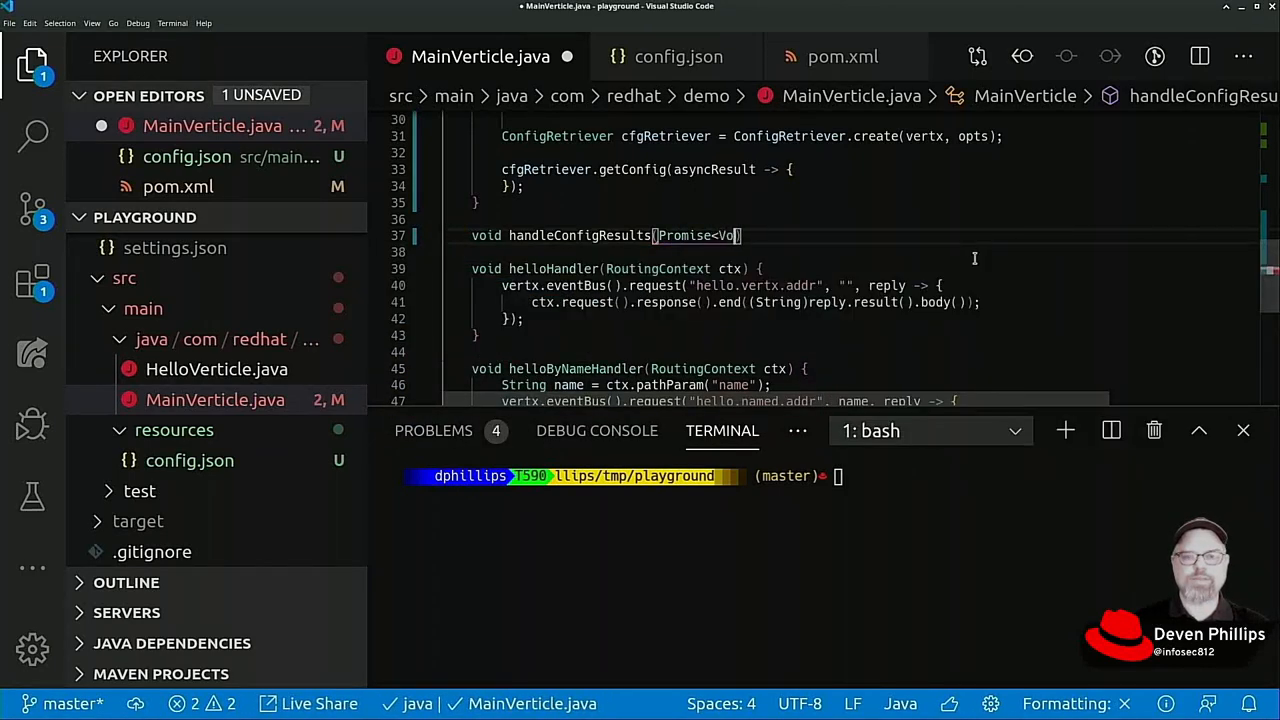
type("id> start, JsonObject")
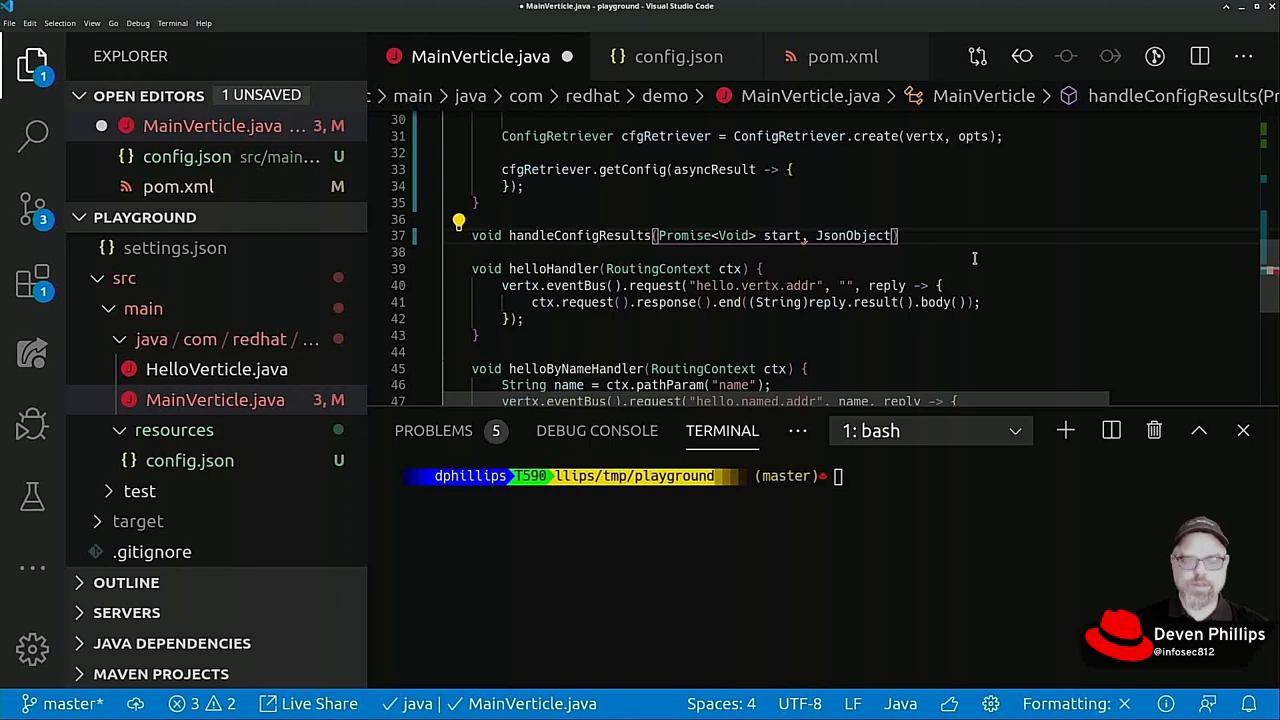
type("config")
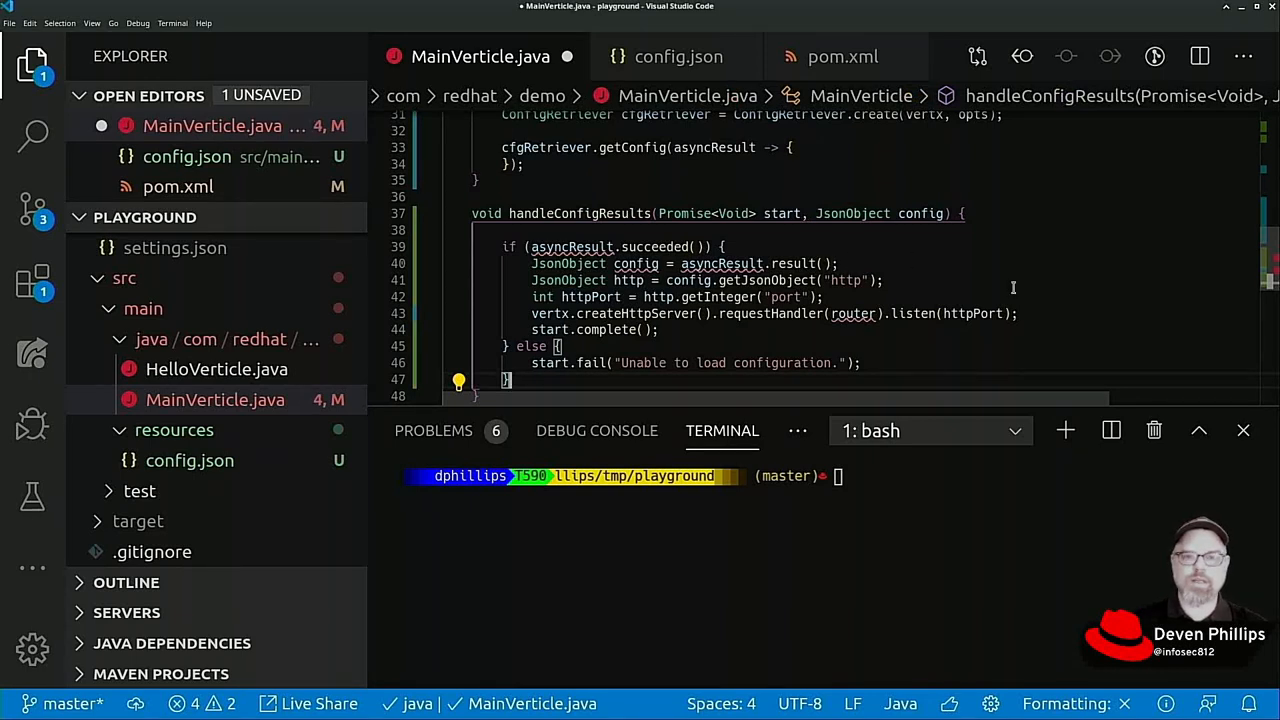
mouse_move(844, 168)
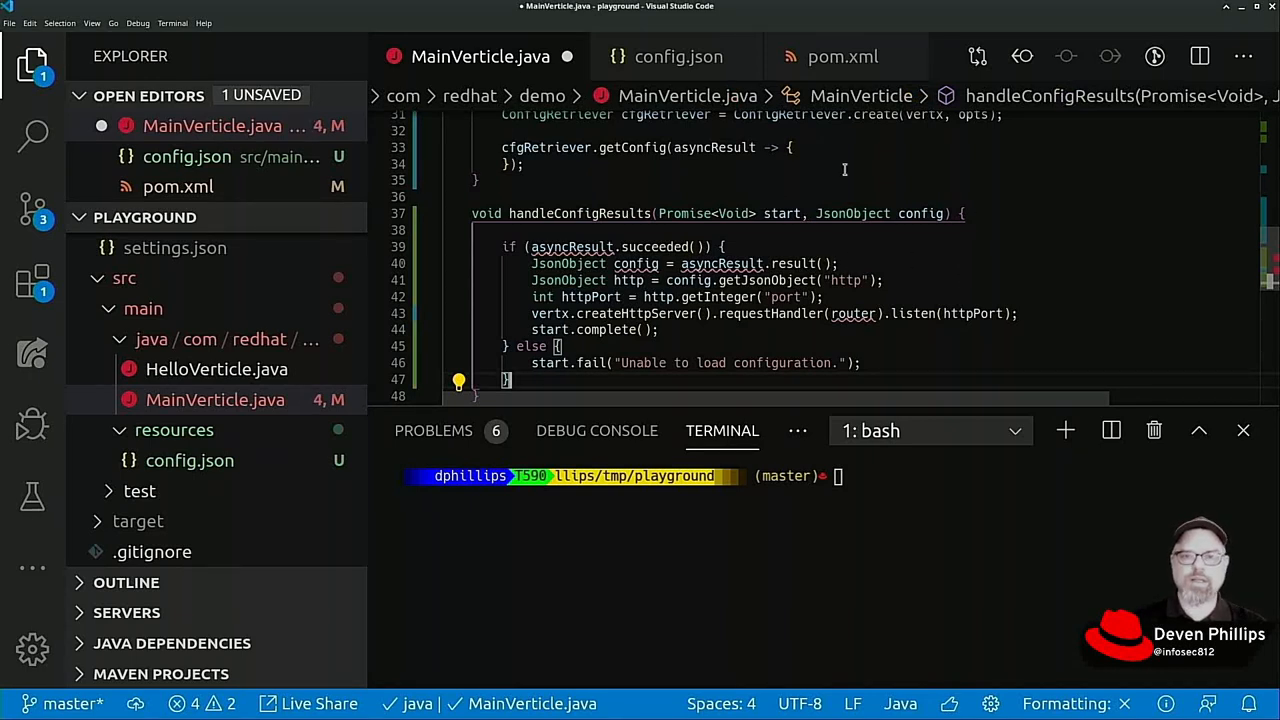
Step: Replace the config parameter with AsyncResult<JsonObject> asyncResult and save MainVerticle.java
double_click(880, 212)
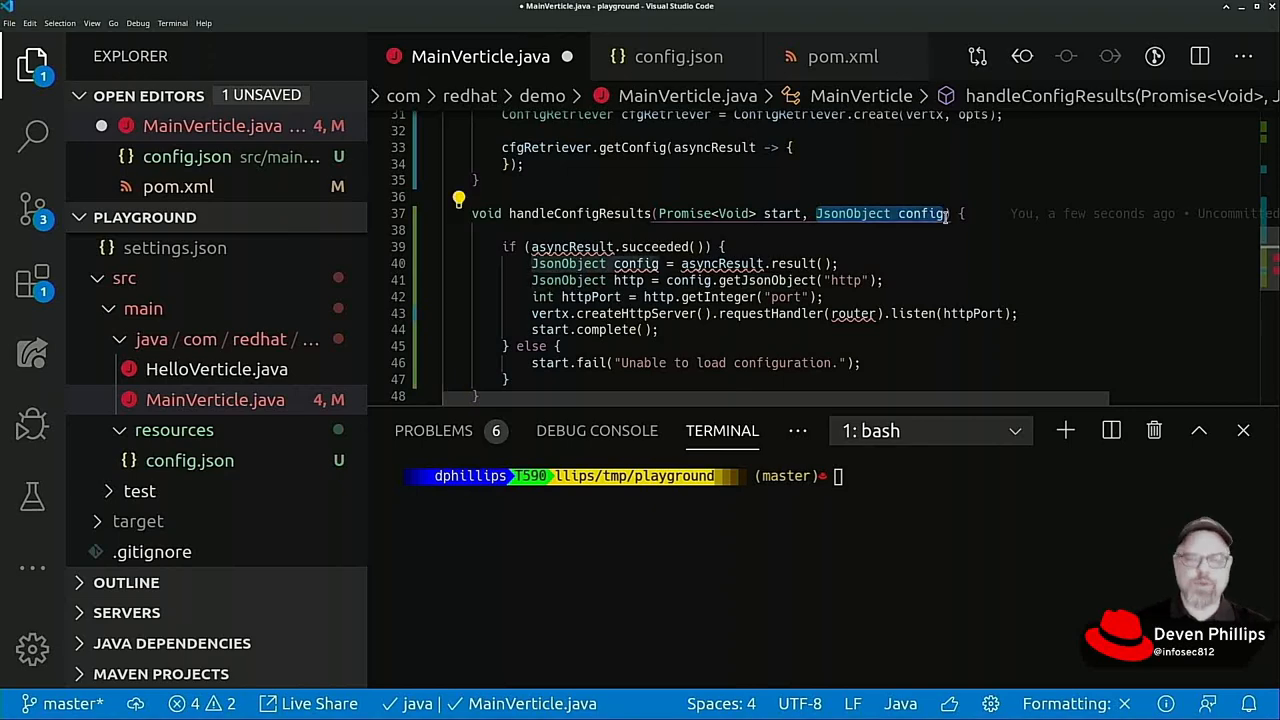
type("AsyncResul")
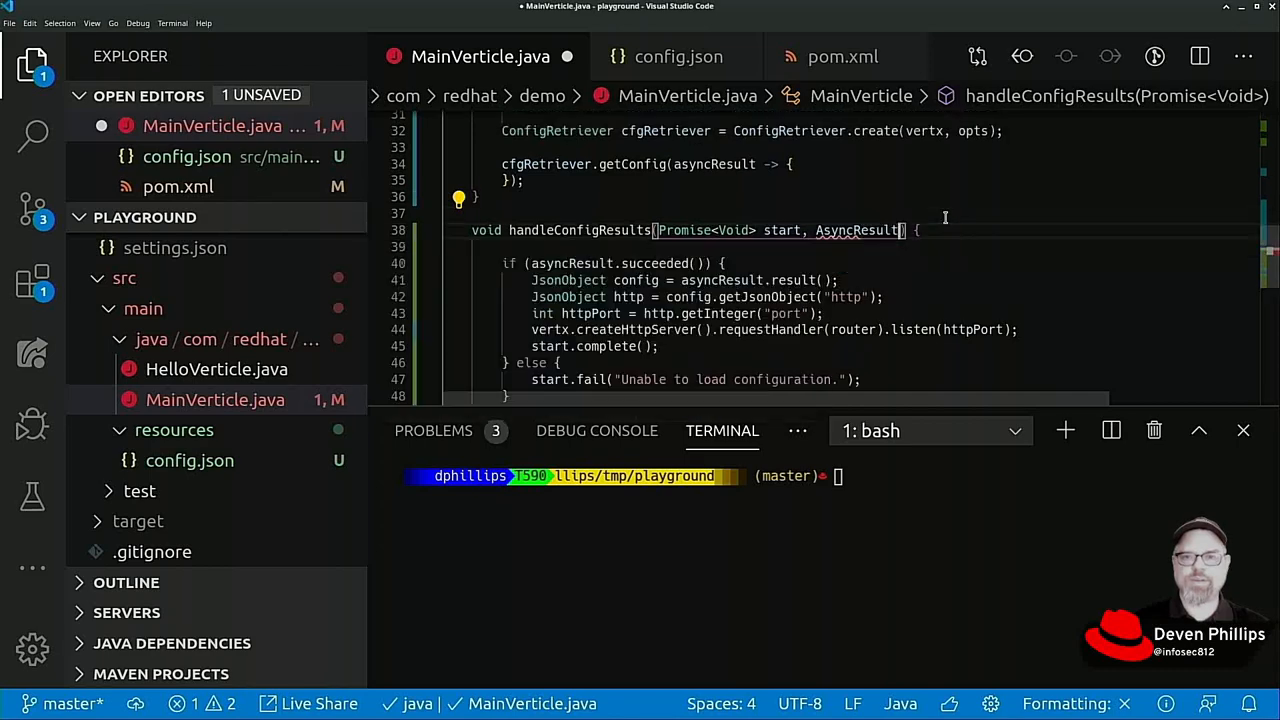
type("JsonObject>")
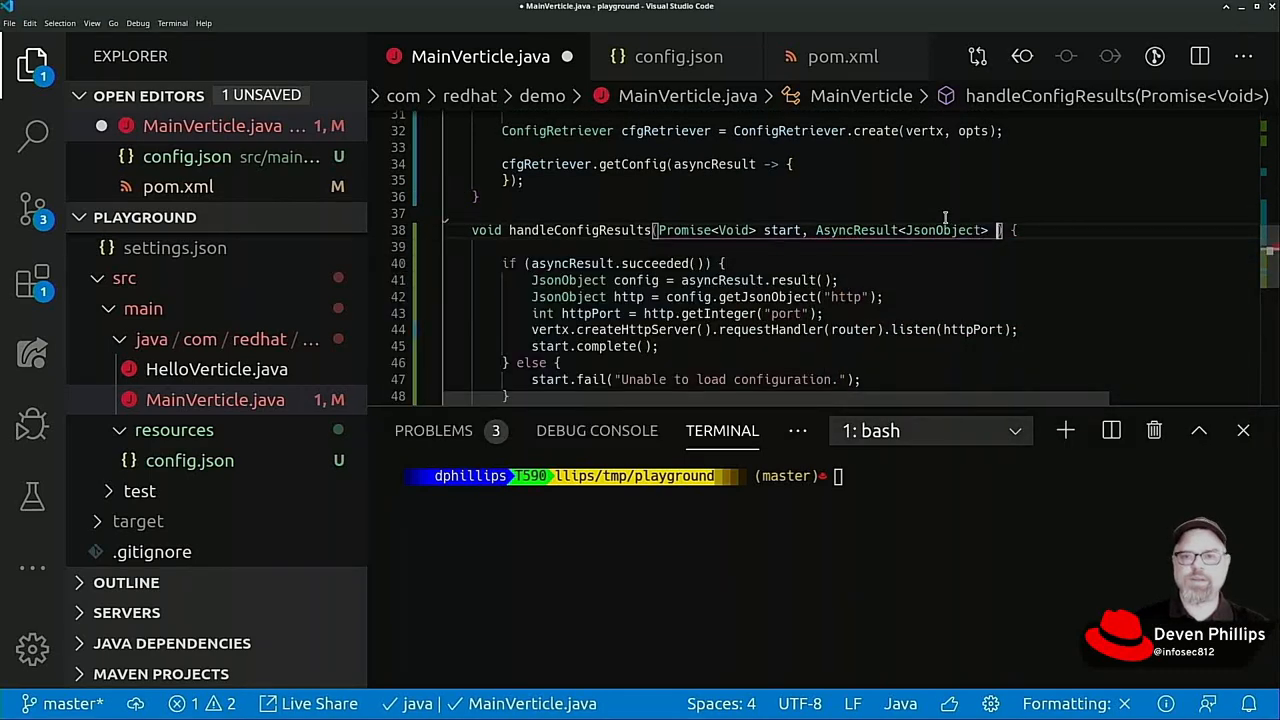
type("asyncResult")
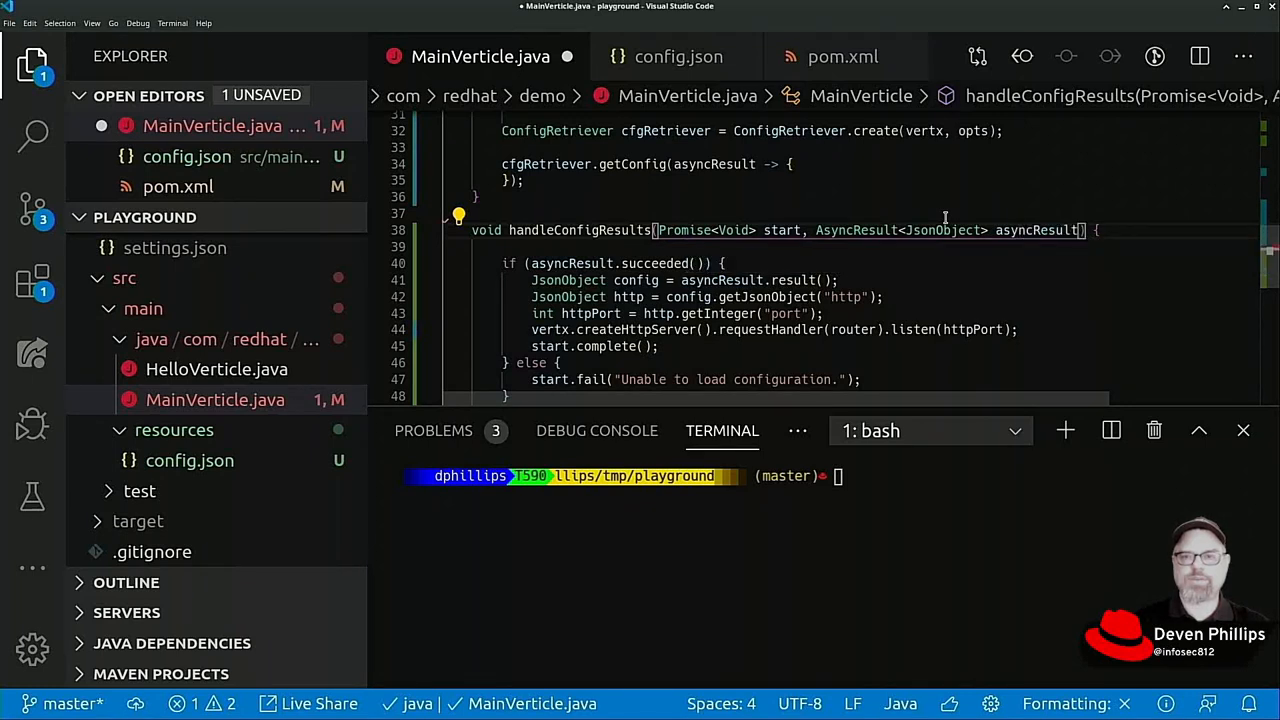
key("ctrl+s")
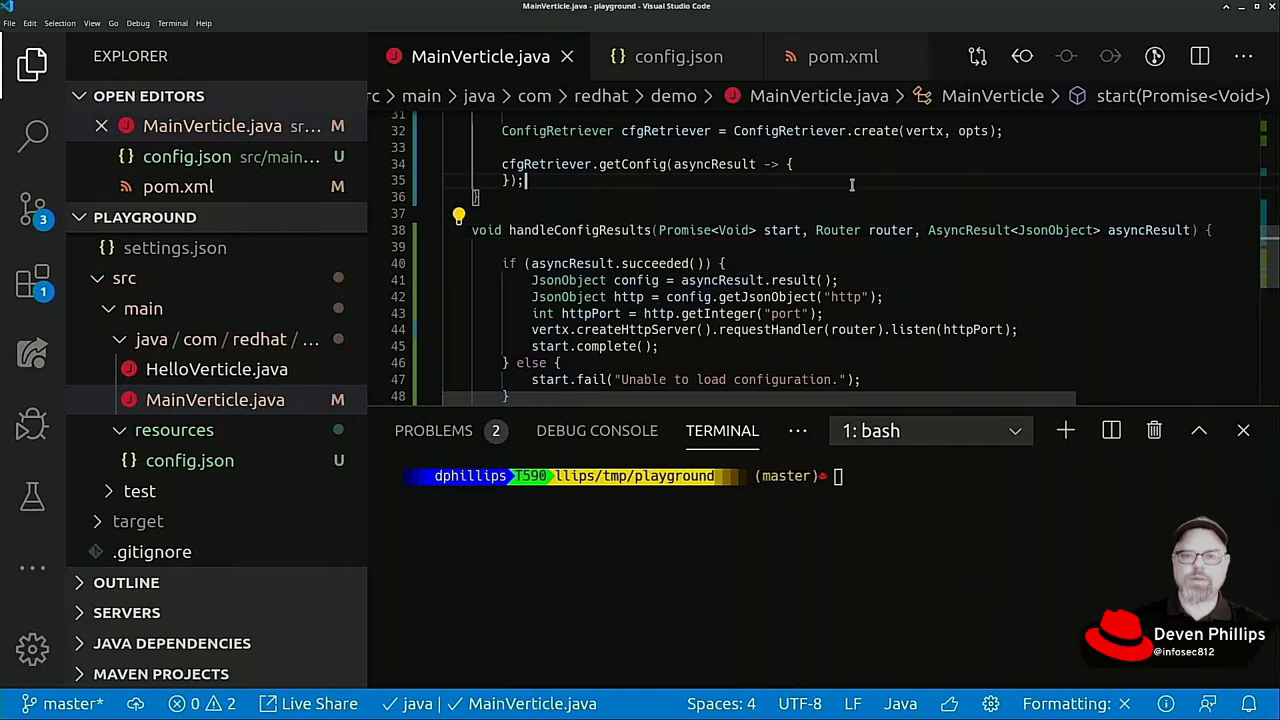
Step: Declare Handler<AsyncResult<JsonObject>> handler = asyncResult -> this.handleConfigResults(start, router, asyncResult)
scroll("up", 3)
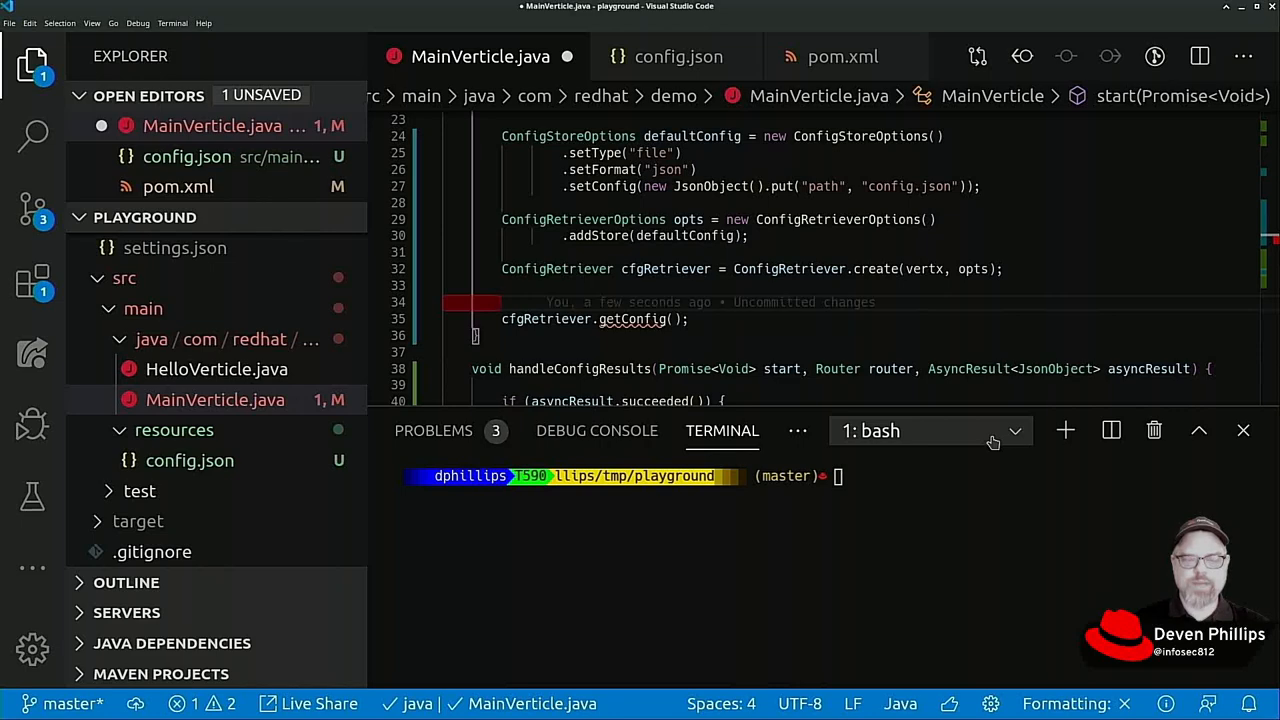
type("AsyncResult<JsonObject")
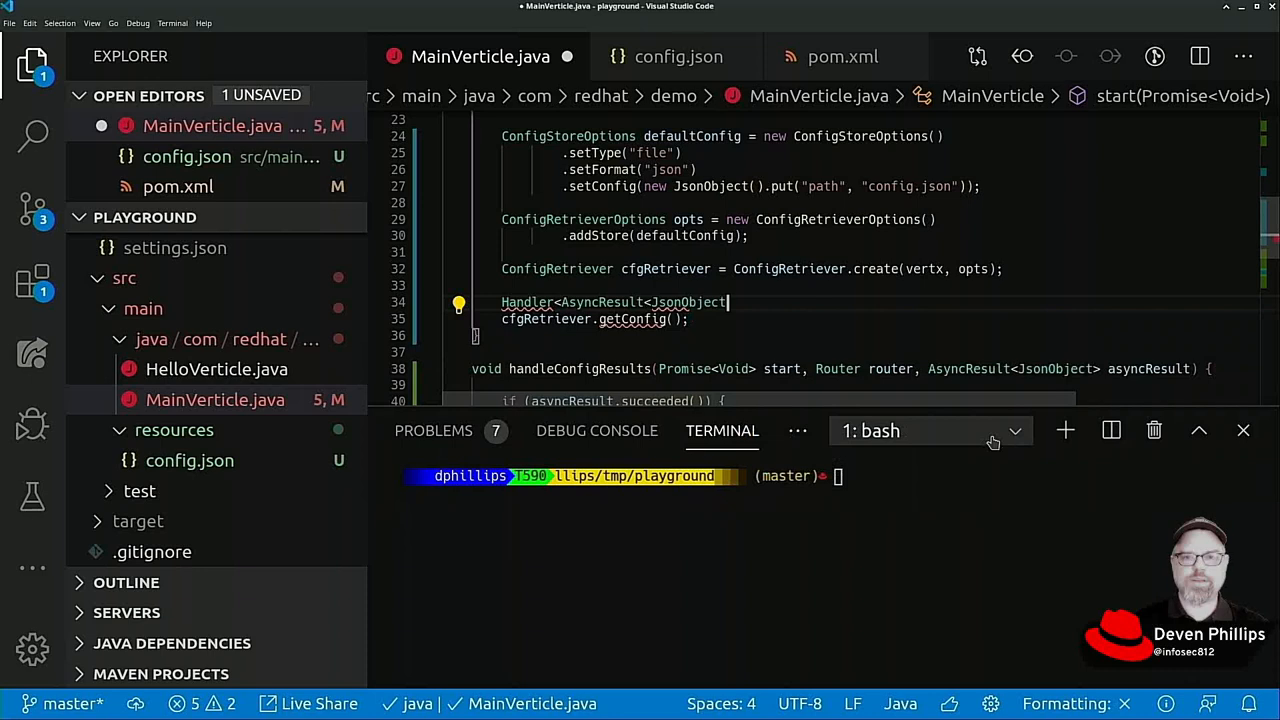
type(">>")
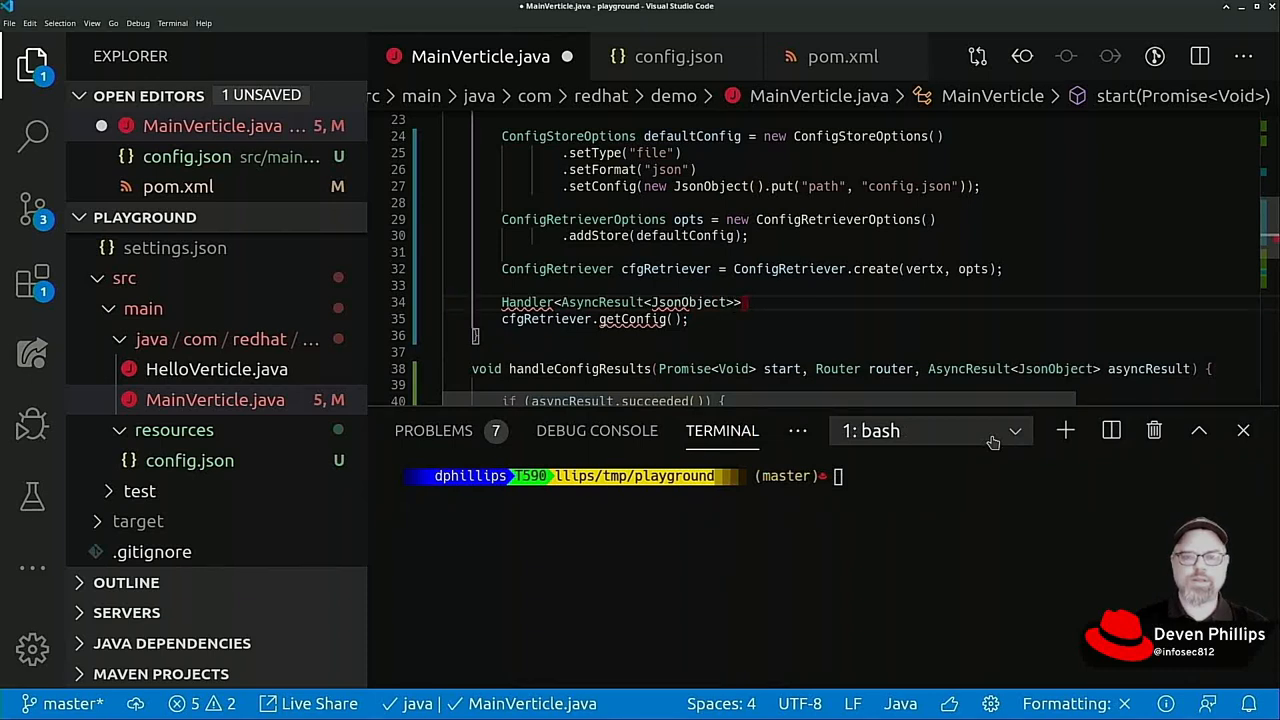
type("handler =")
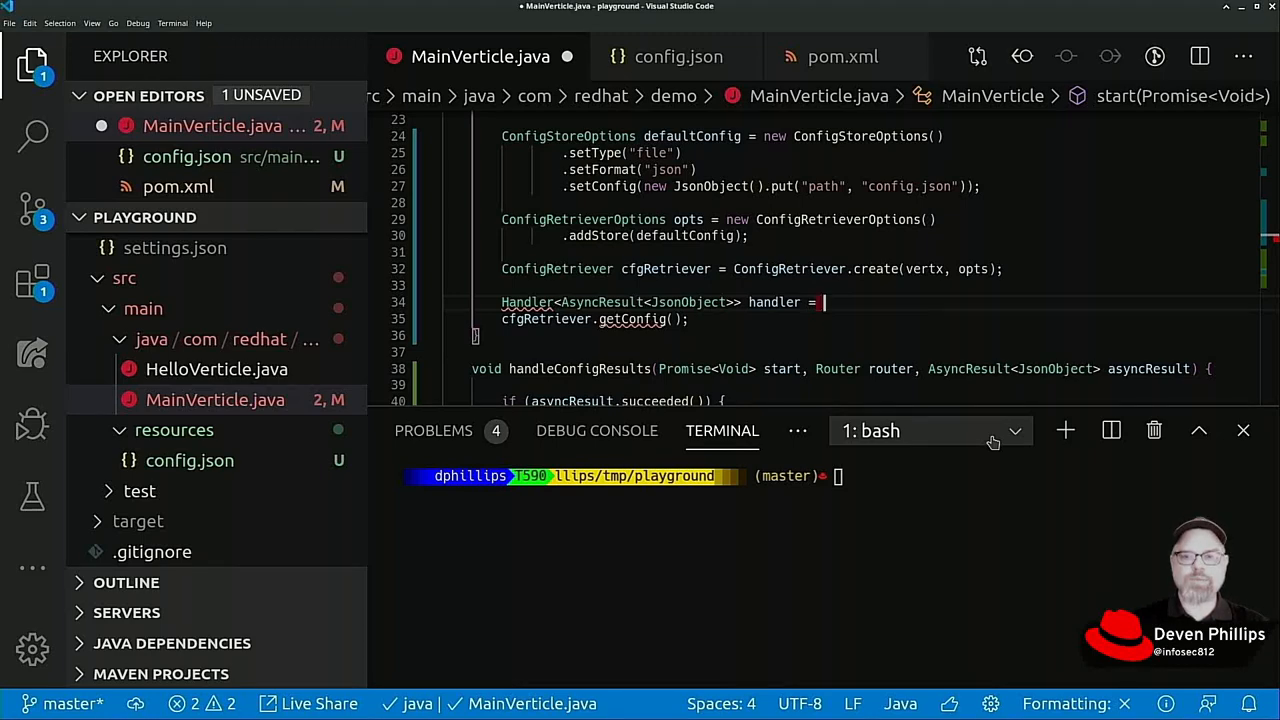
type("asyncResult -> this.")
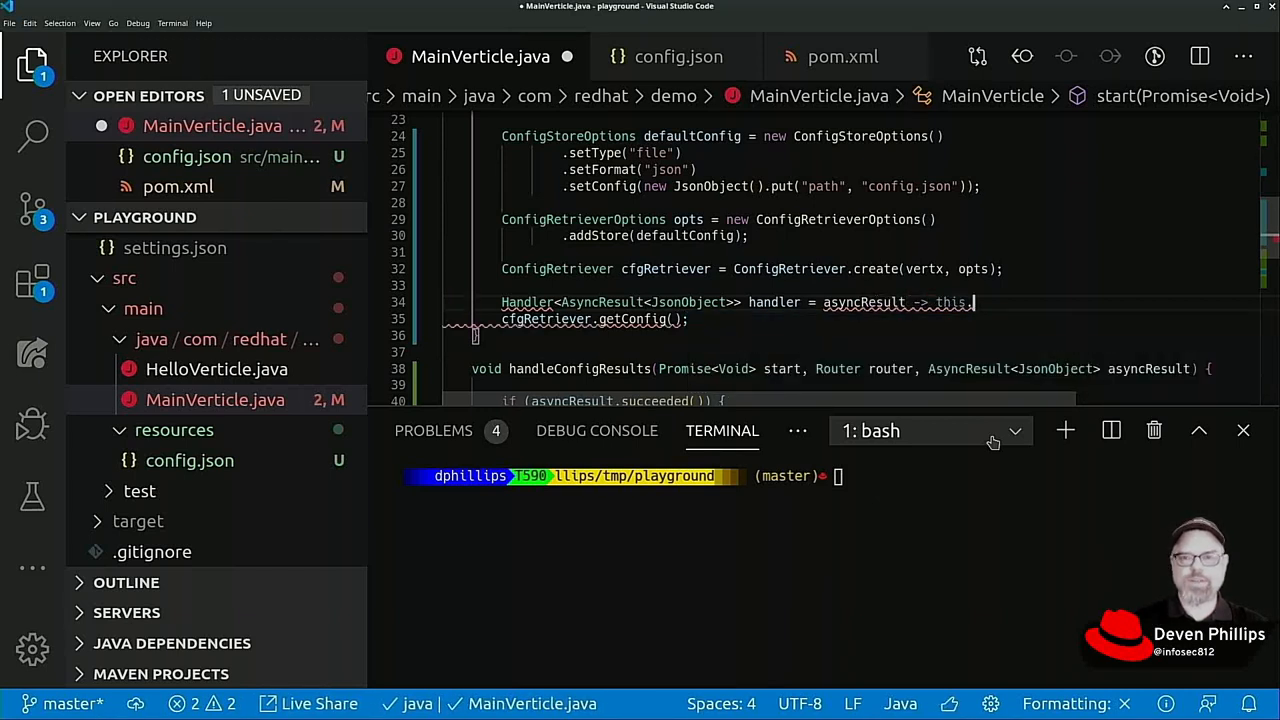
type("handleConfigResults(")
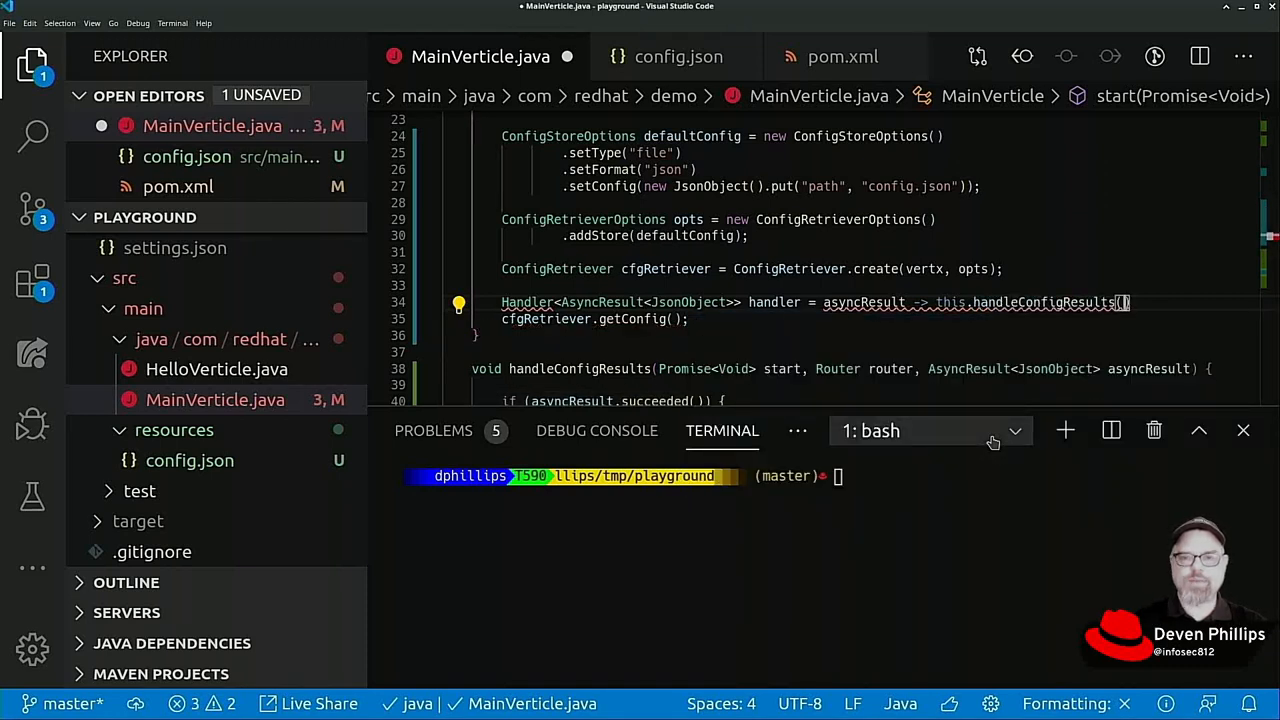
type("start, rout")
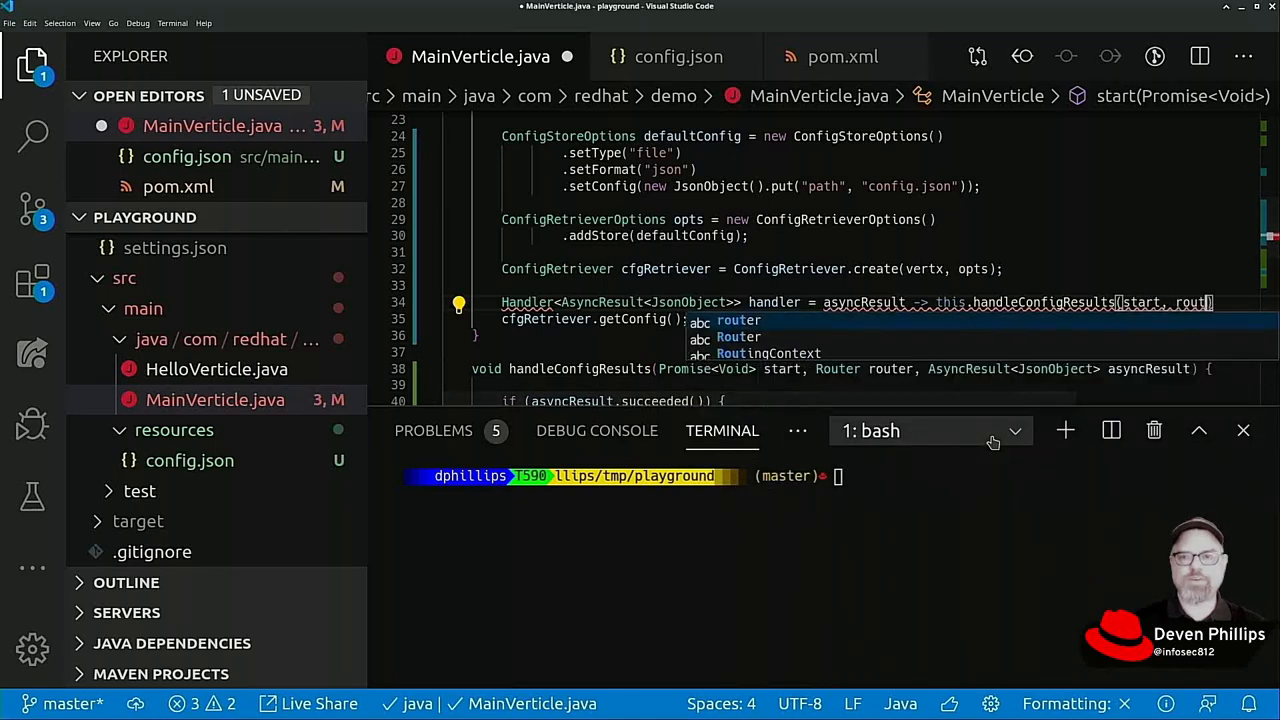
type("asyncResult")
left_click(594, 320)
type("j")
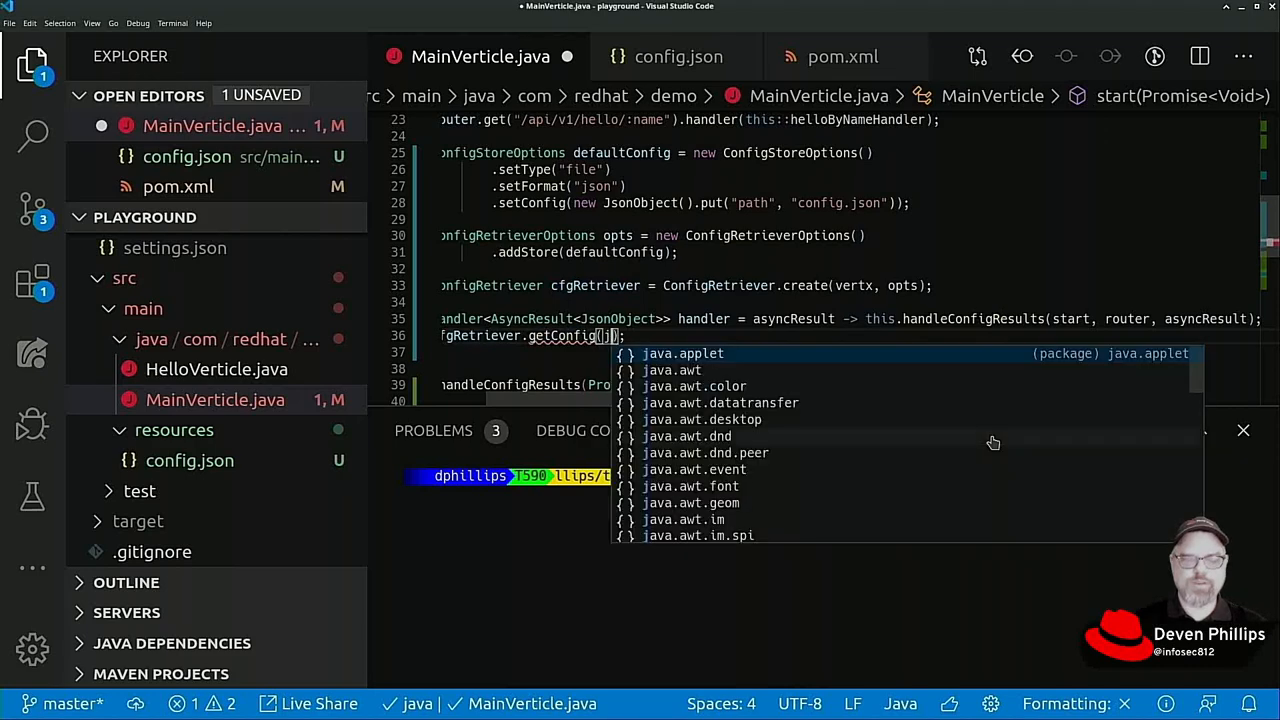
Step: Pass handler to cfgRetriever.getConfig()
type("handler")
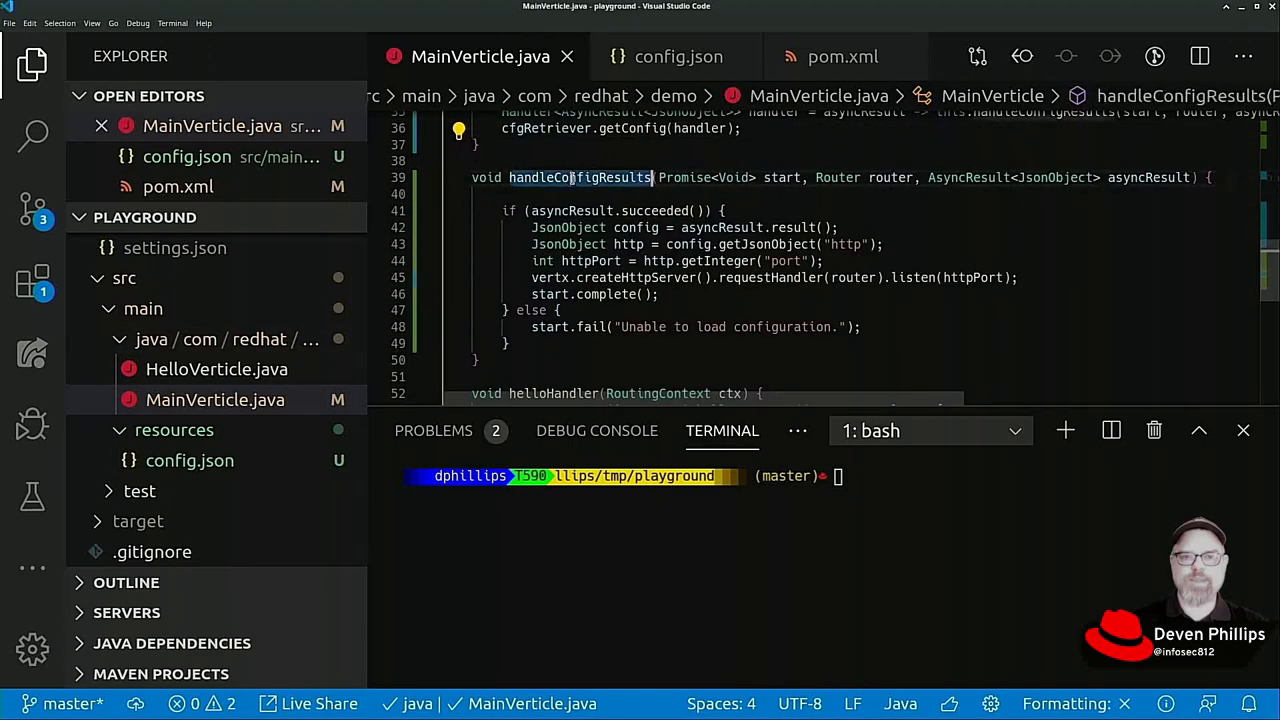
scroll("down", 3)
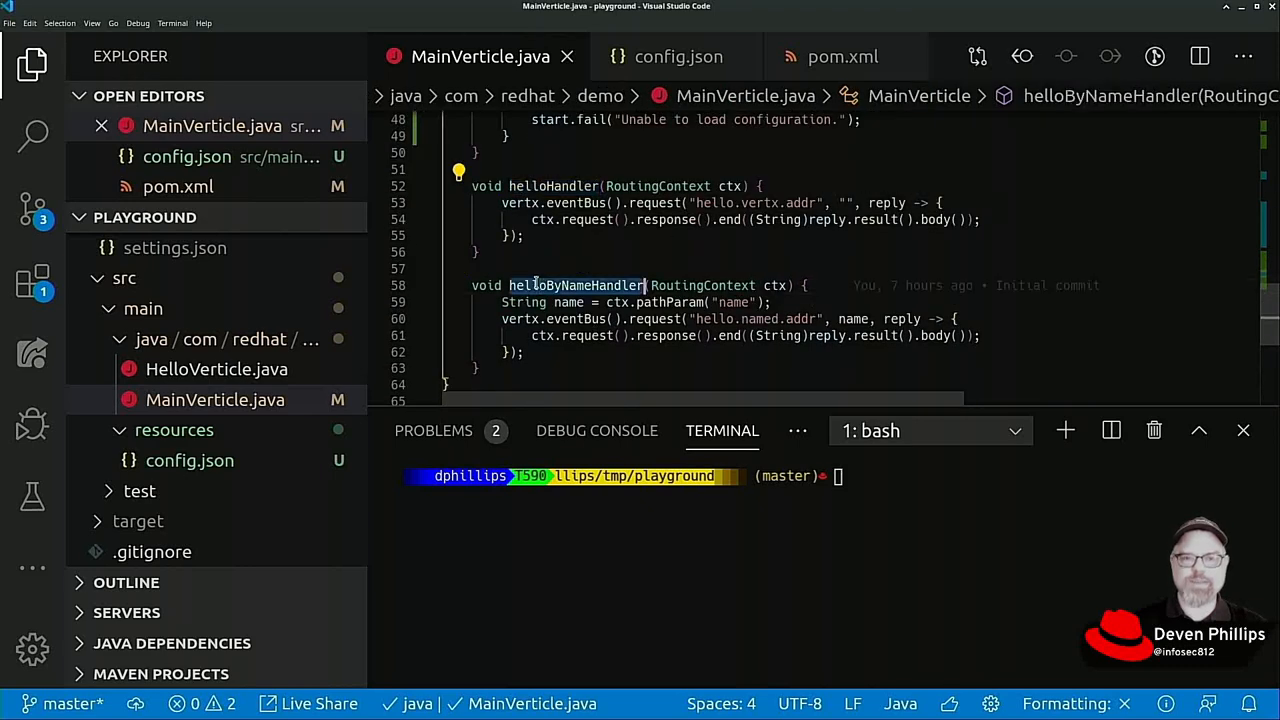
scroll("up", 3)
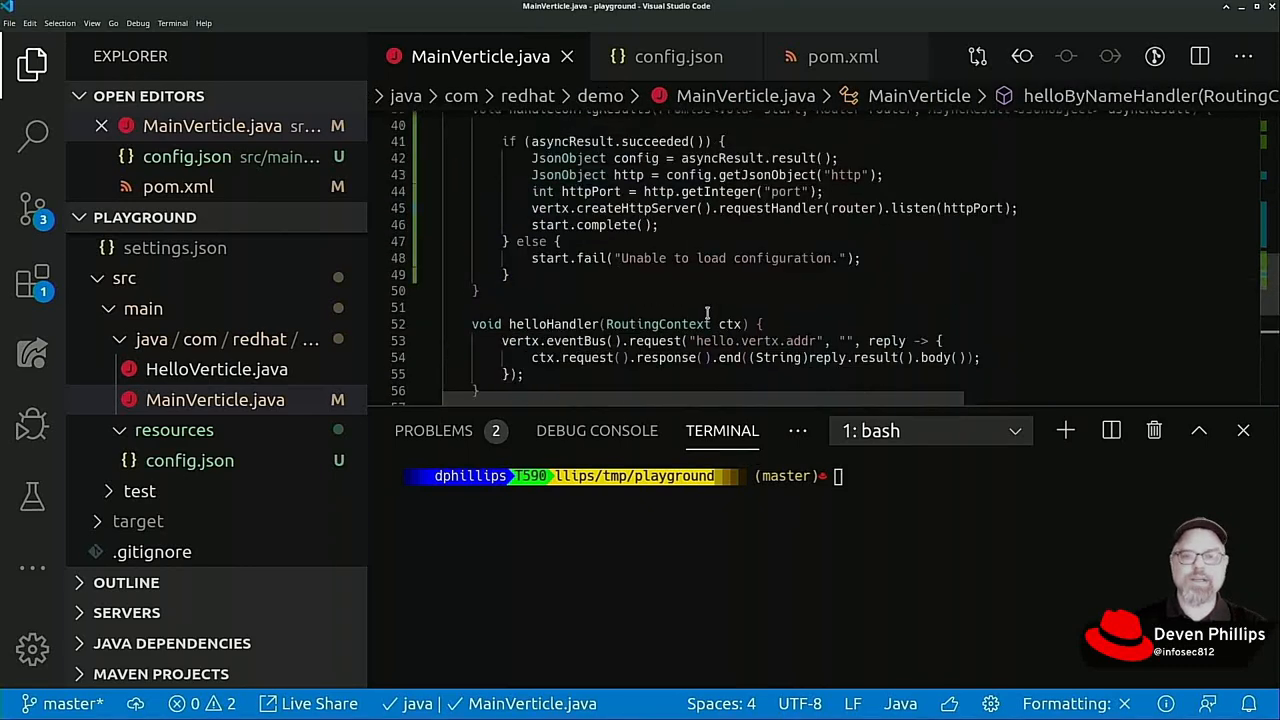
scroll("up", 3)
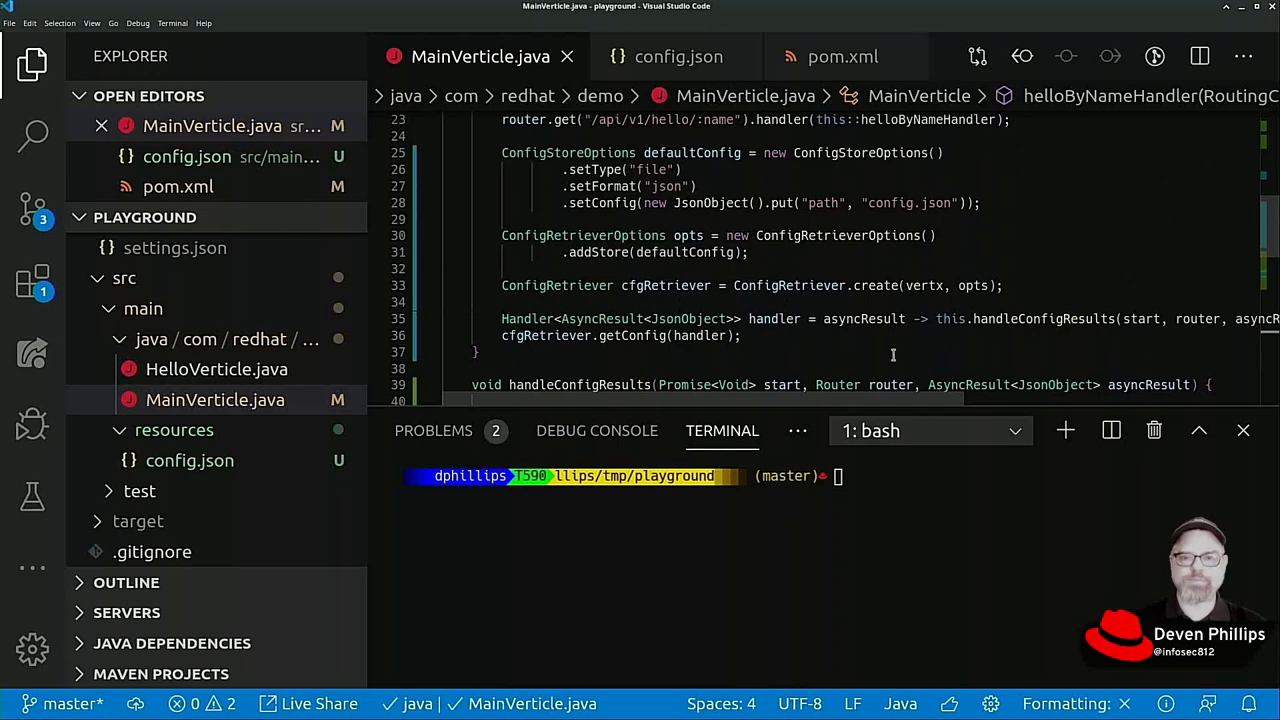
scroll("down", 3)
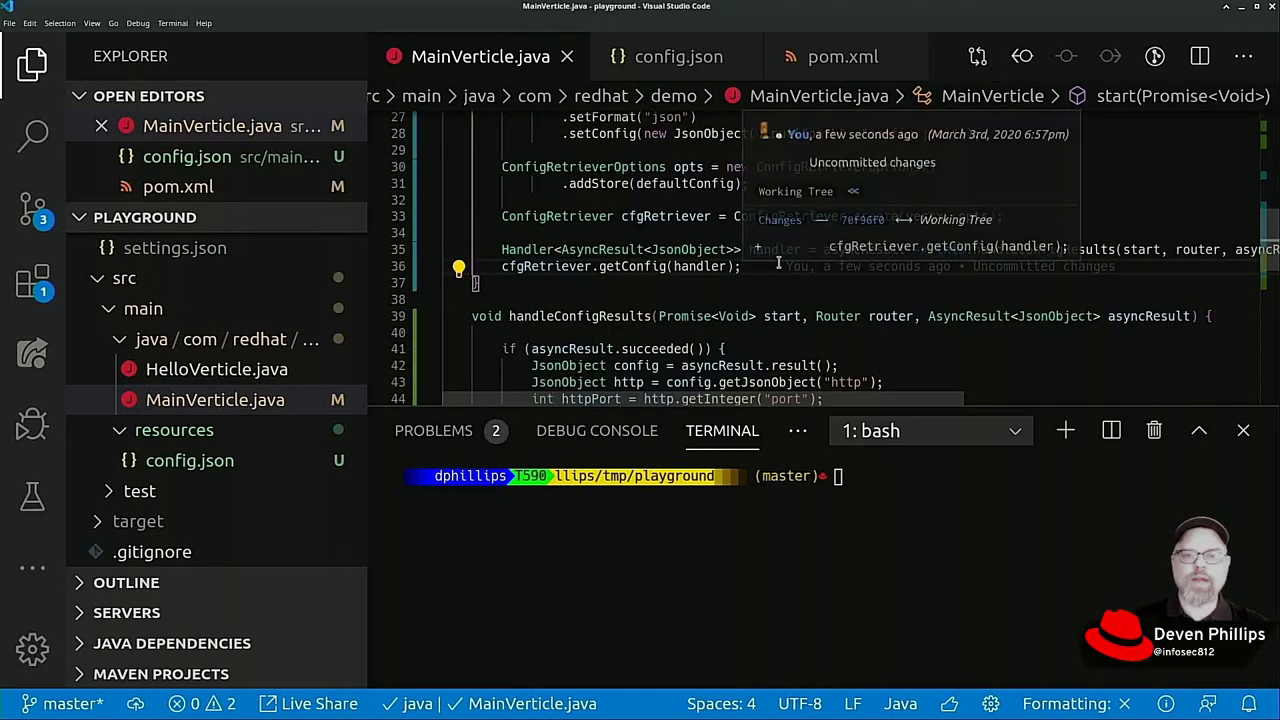
scroll("up", 3)
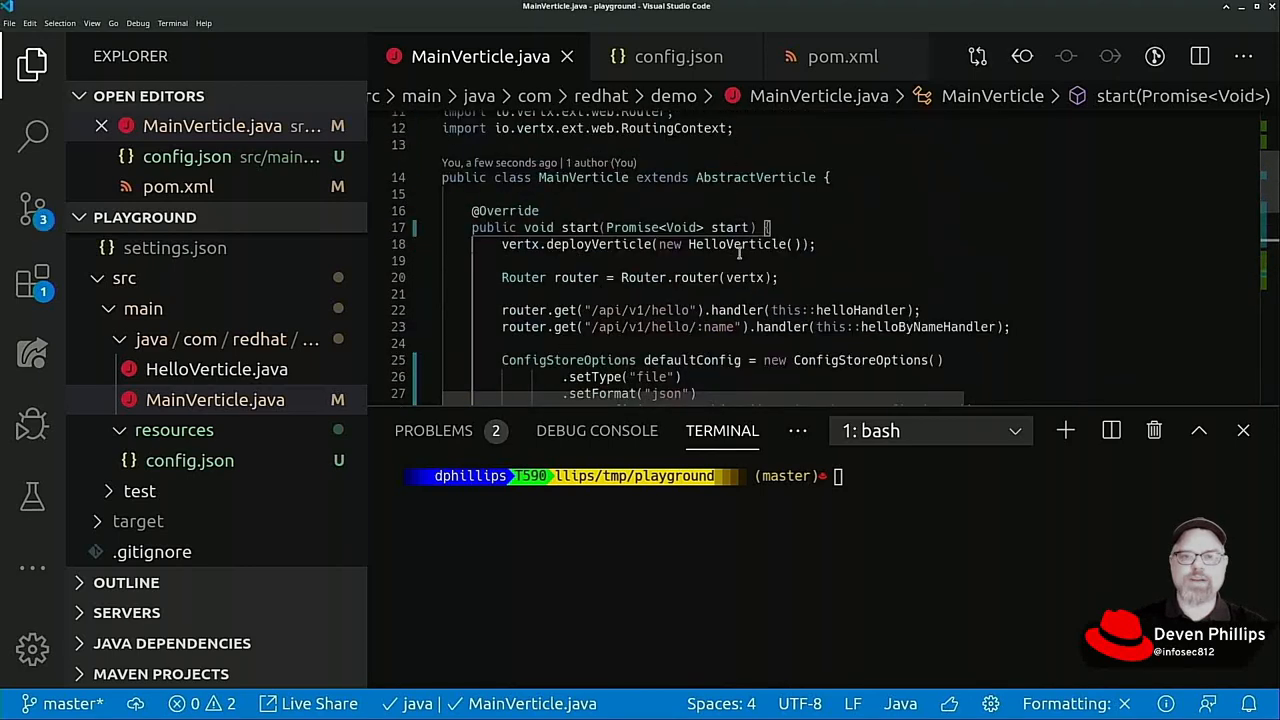
Step: Run mvn clean compile vertx:run in the terminal to build and launch the app
type("mvn clean compil")
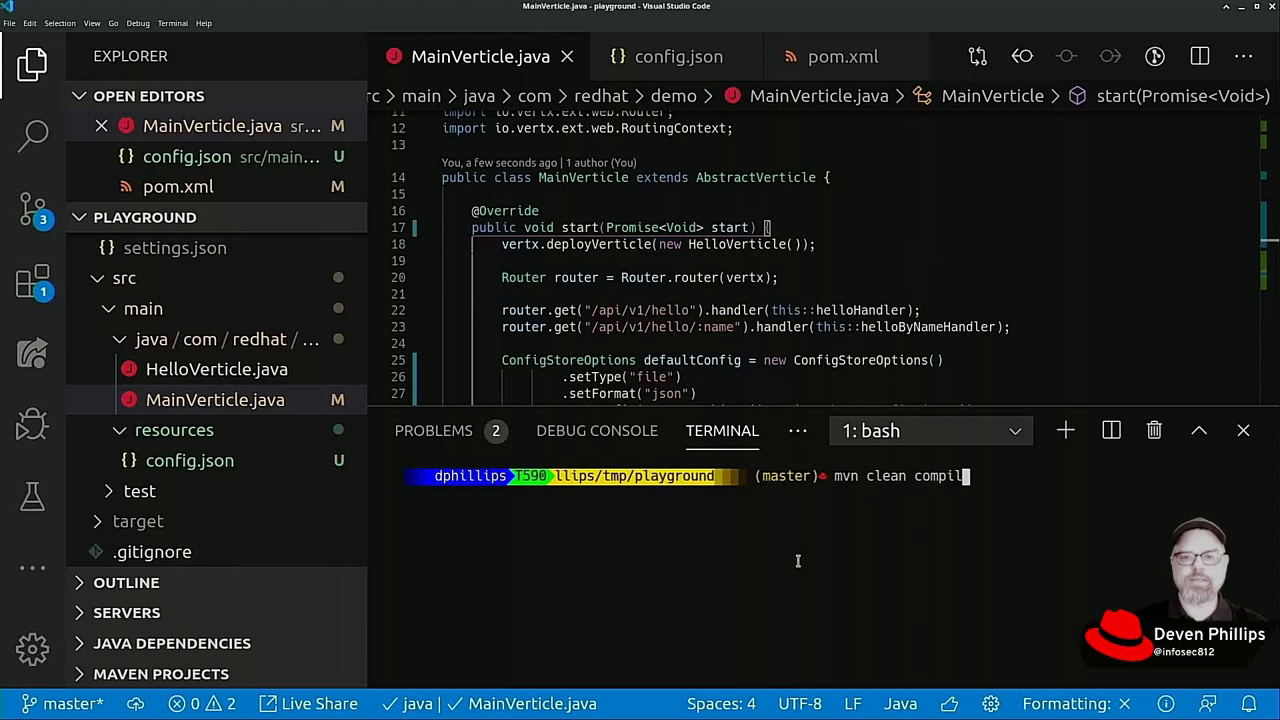
type("vertx:")
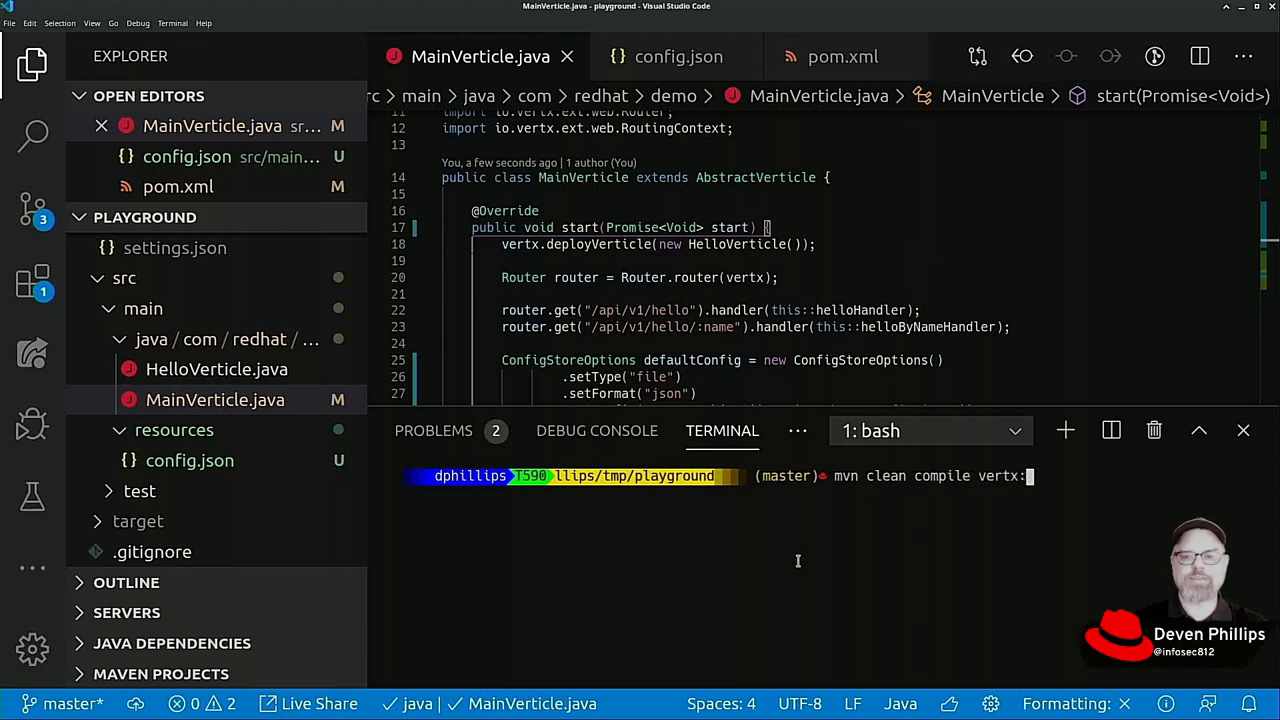
key("Return")
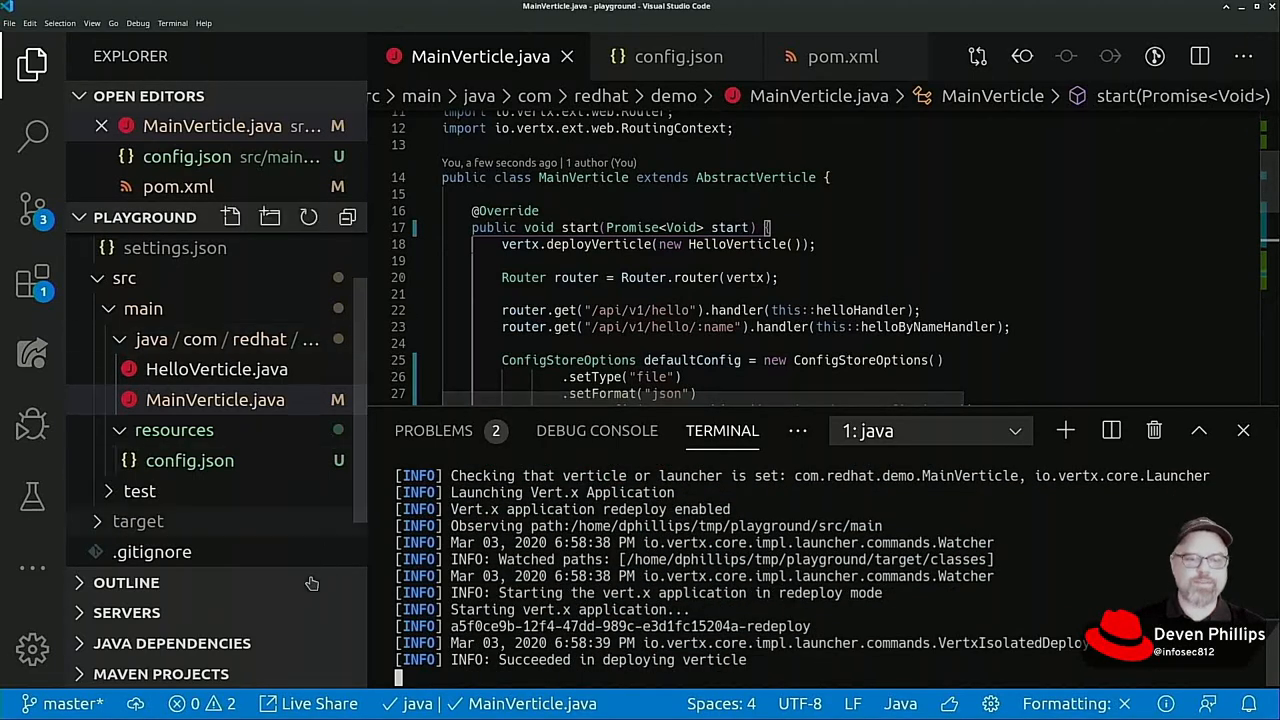
Step: Check the Problems list for the JRE compliance warnings, then move to the browser
left_click(432, 430)
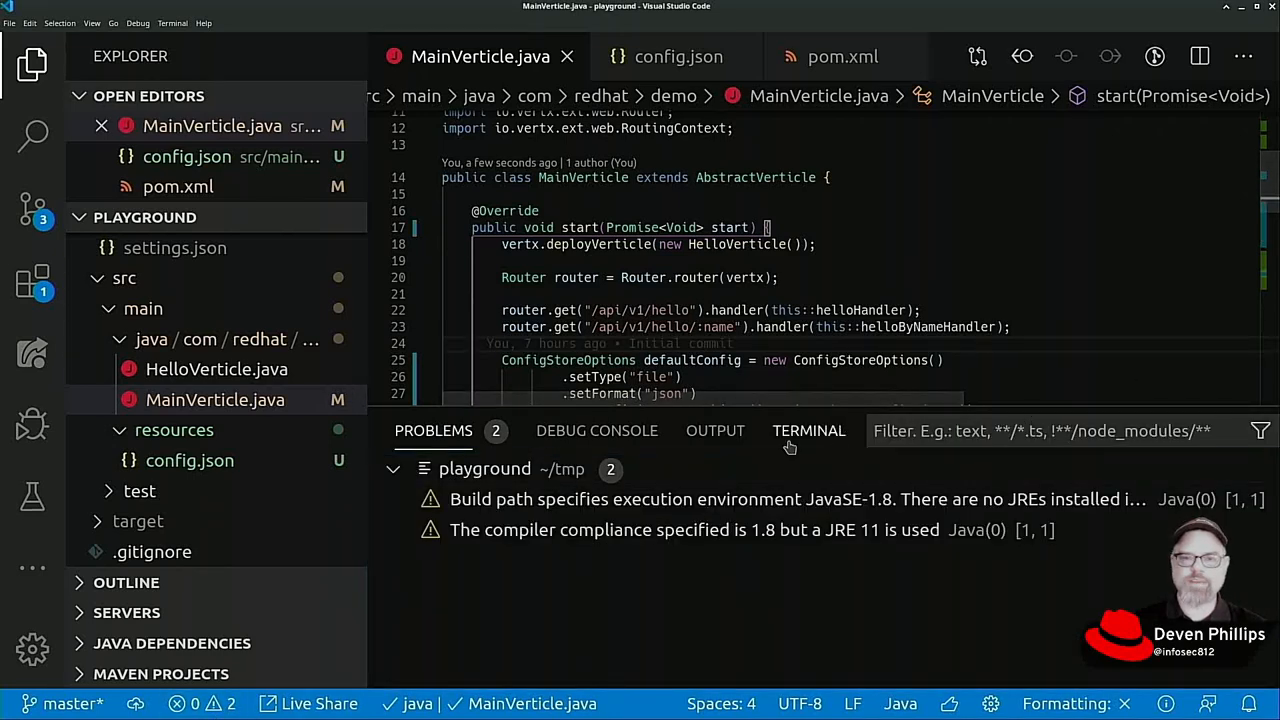
left_click(808, 430)
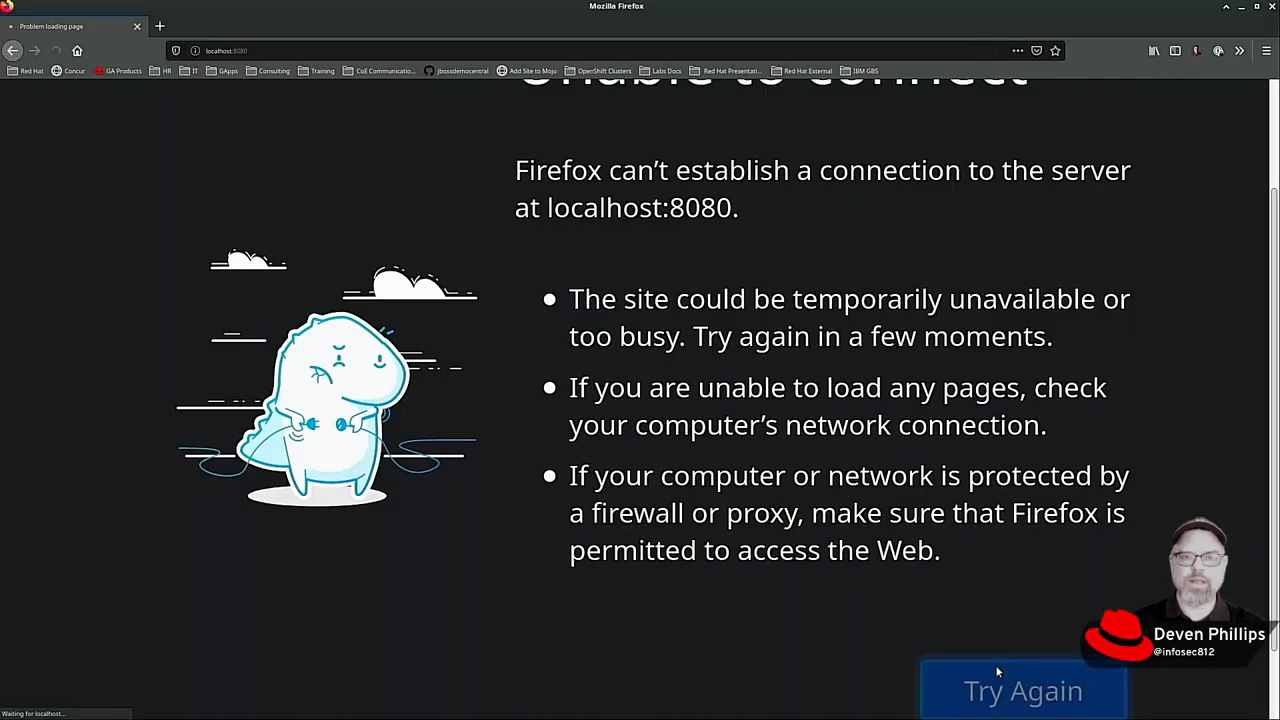
Step: Load localhost:8080/api/v1/hello and then /hello/Deven to get the "Hello Deven" greeting
left_click(1022, 692)
type("/api/v1/hello")
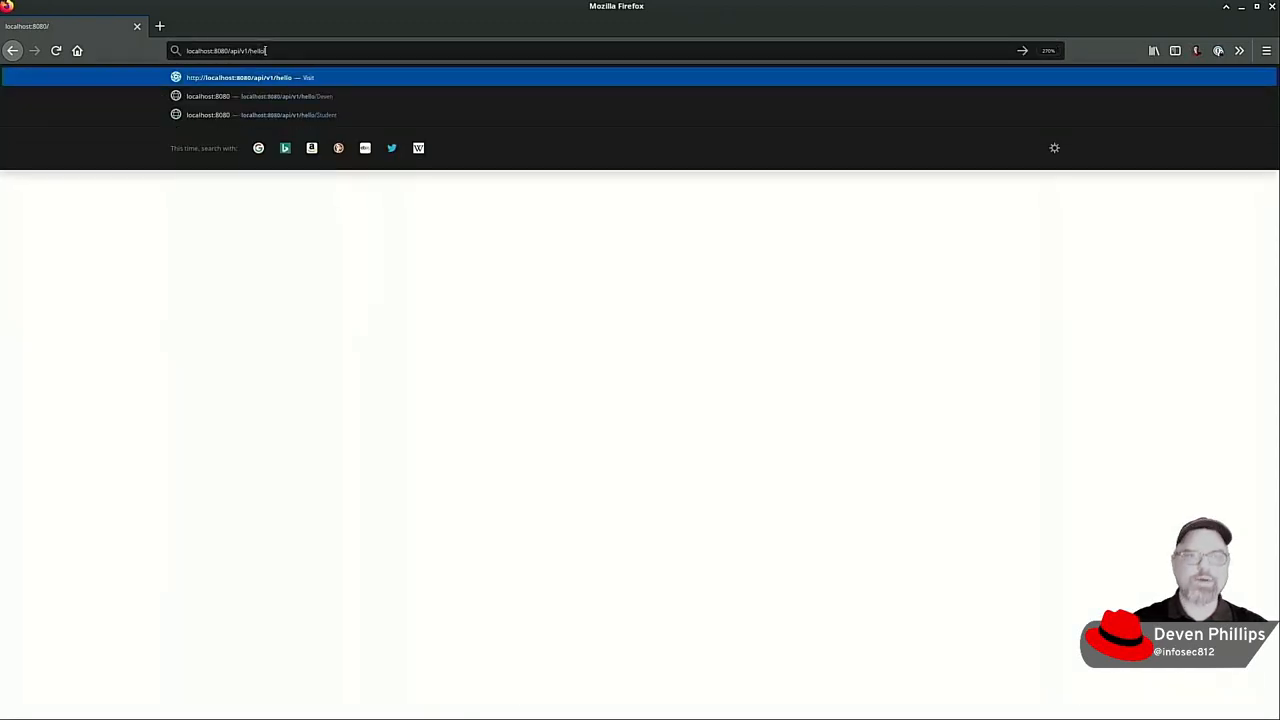
key("Return")
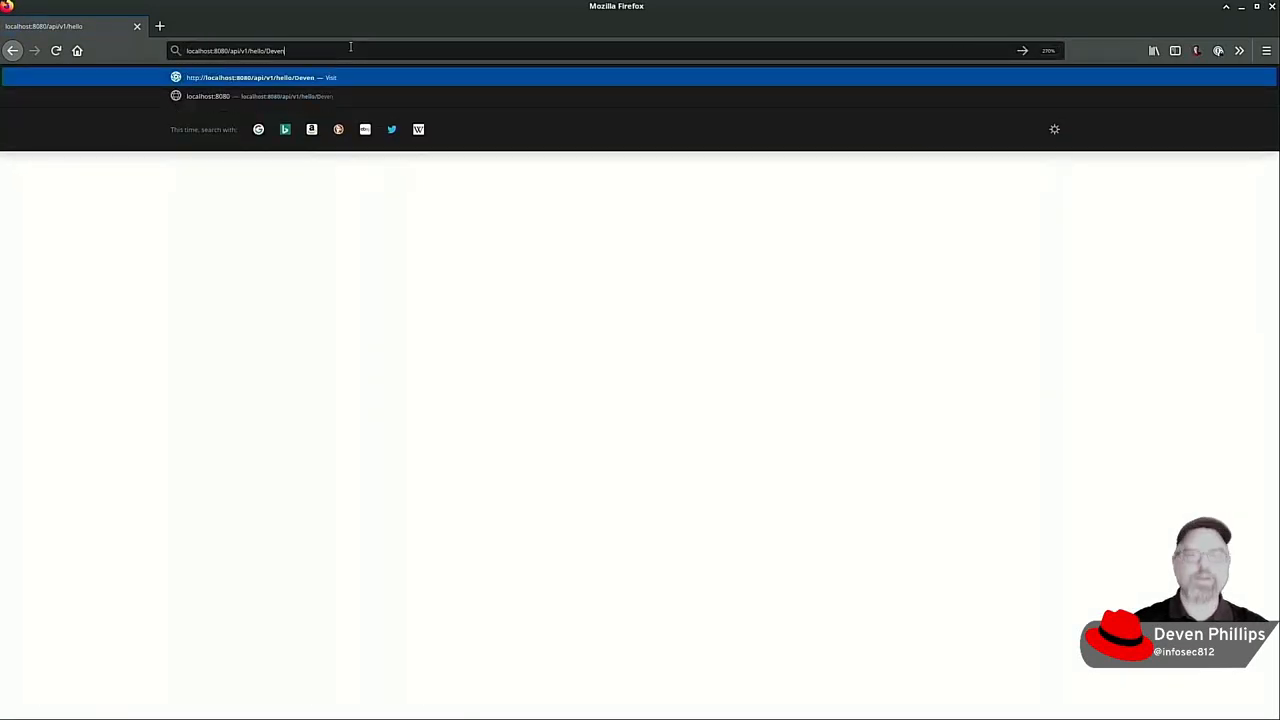
key("Return")
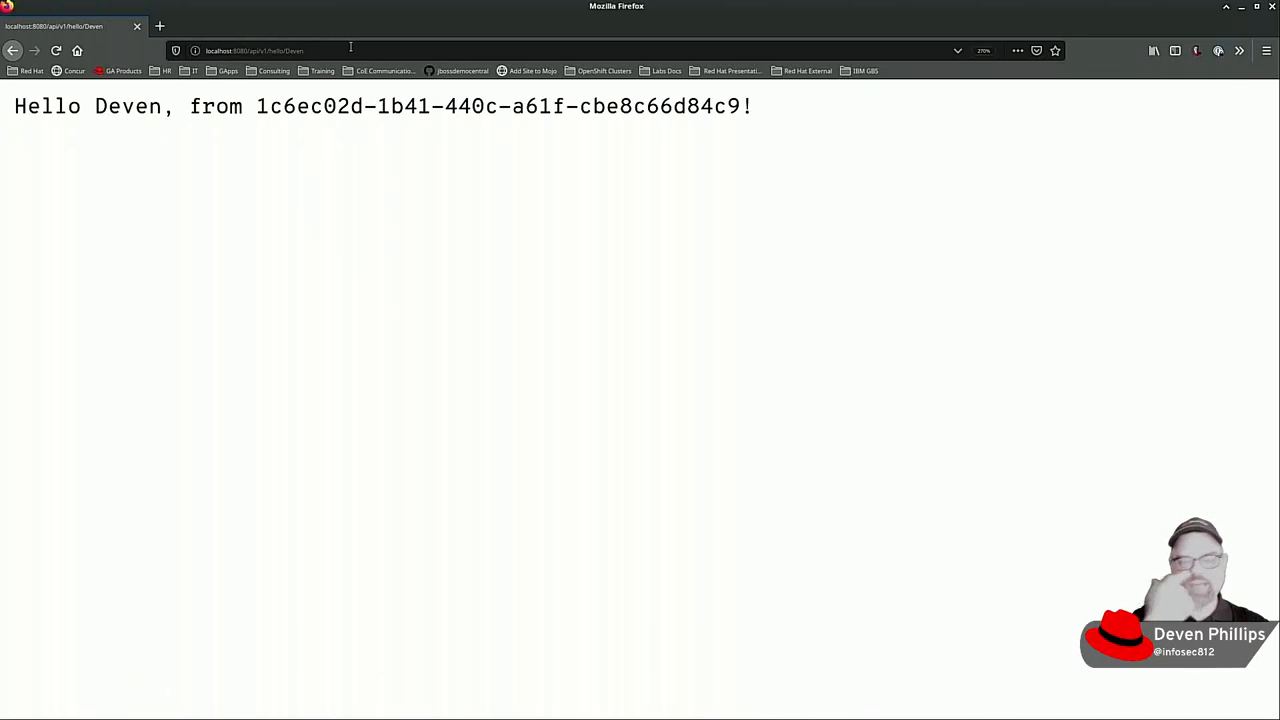
mouse_move(404, 168)
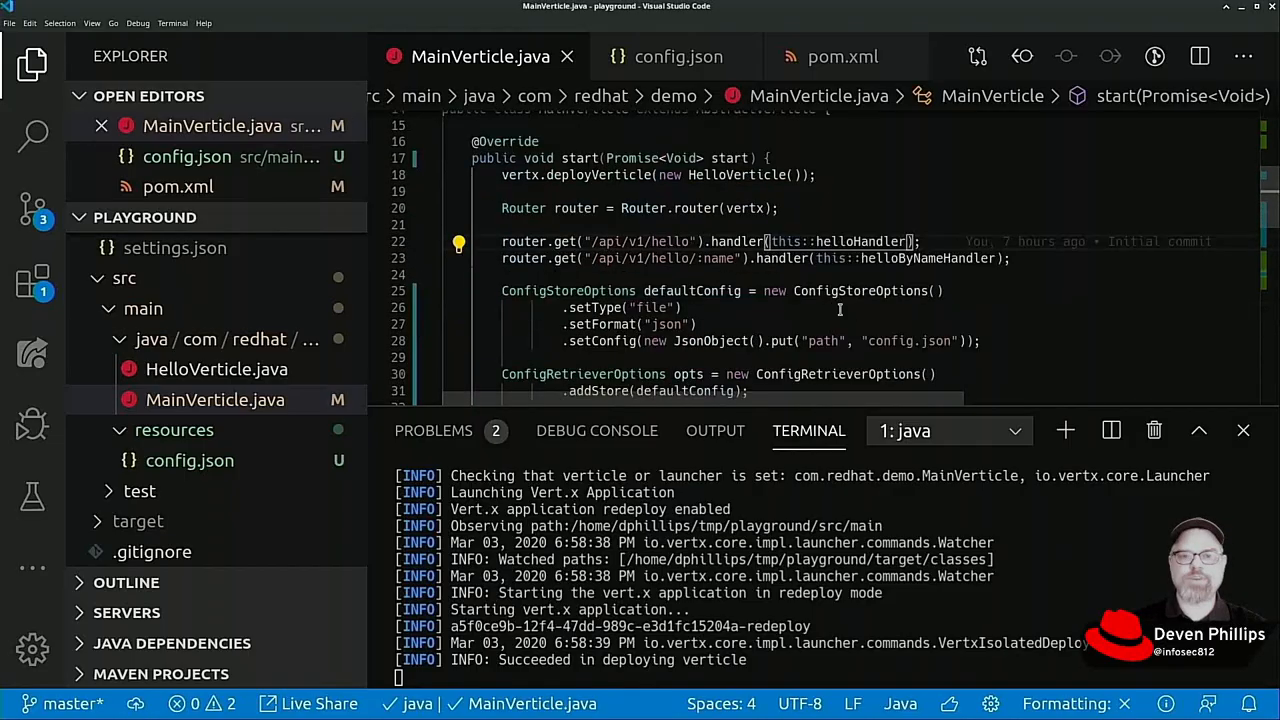
scroll("down", 3)
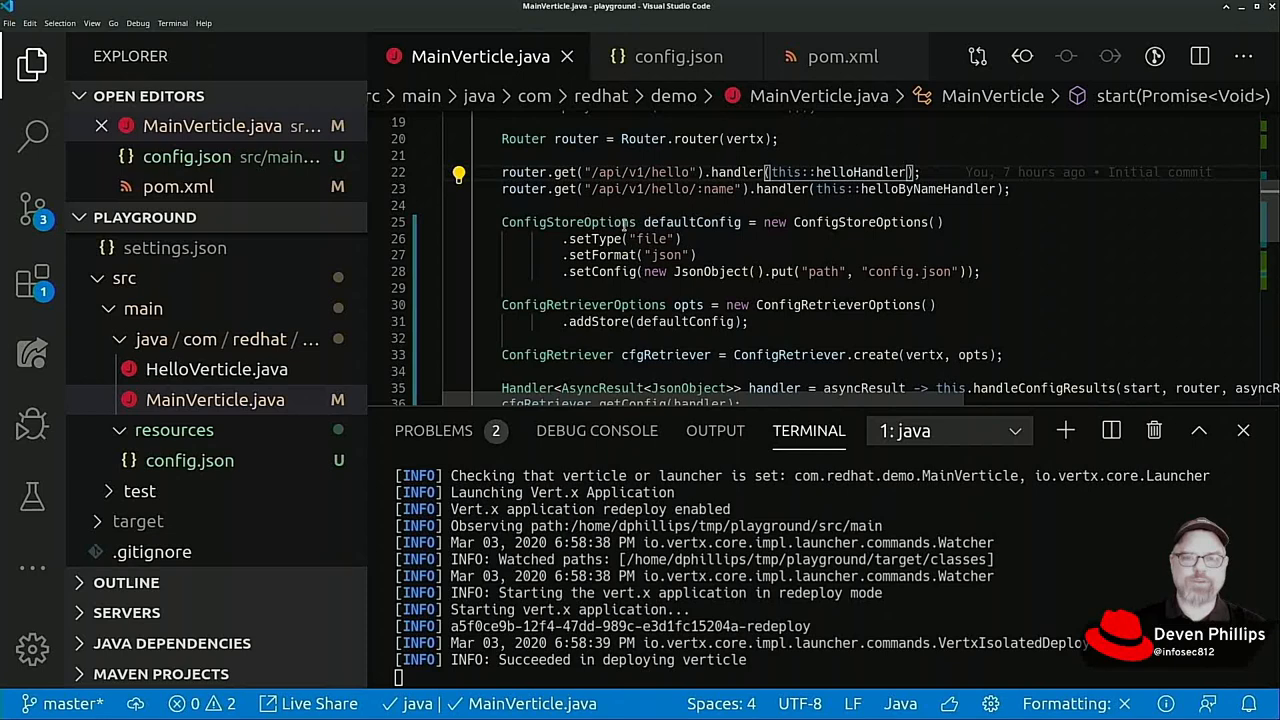
mouse_move(1018, 288)
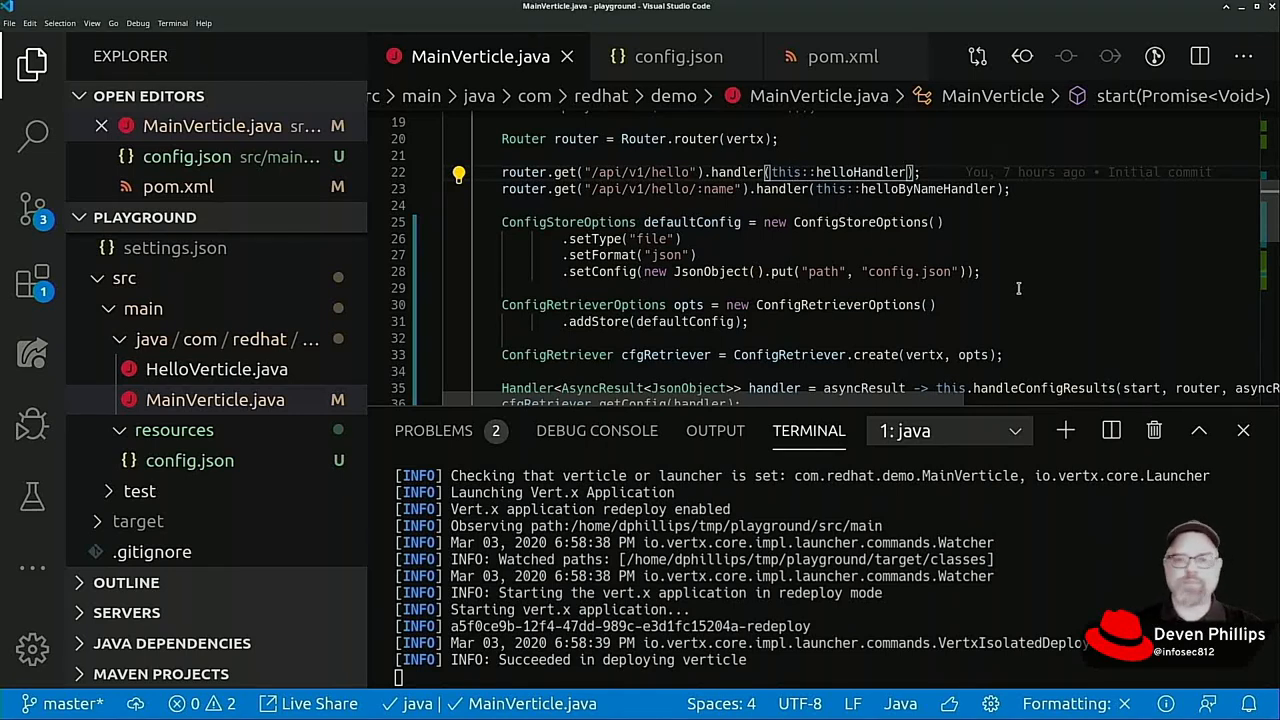
mouse_move(844, 304)
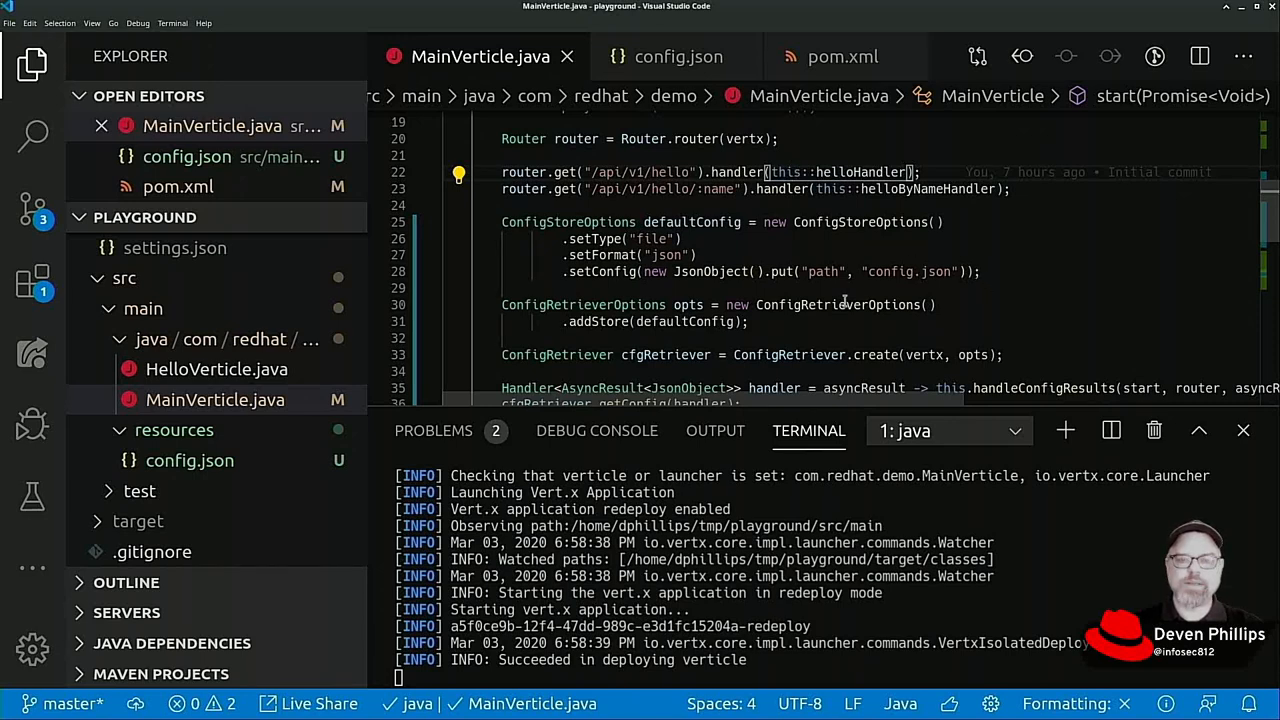
mouse_move(810, 304)
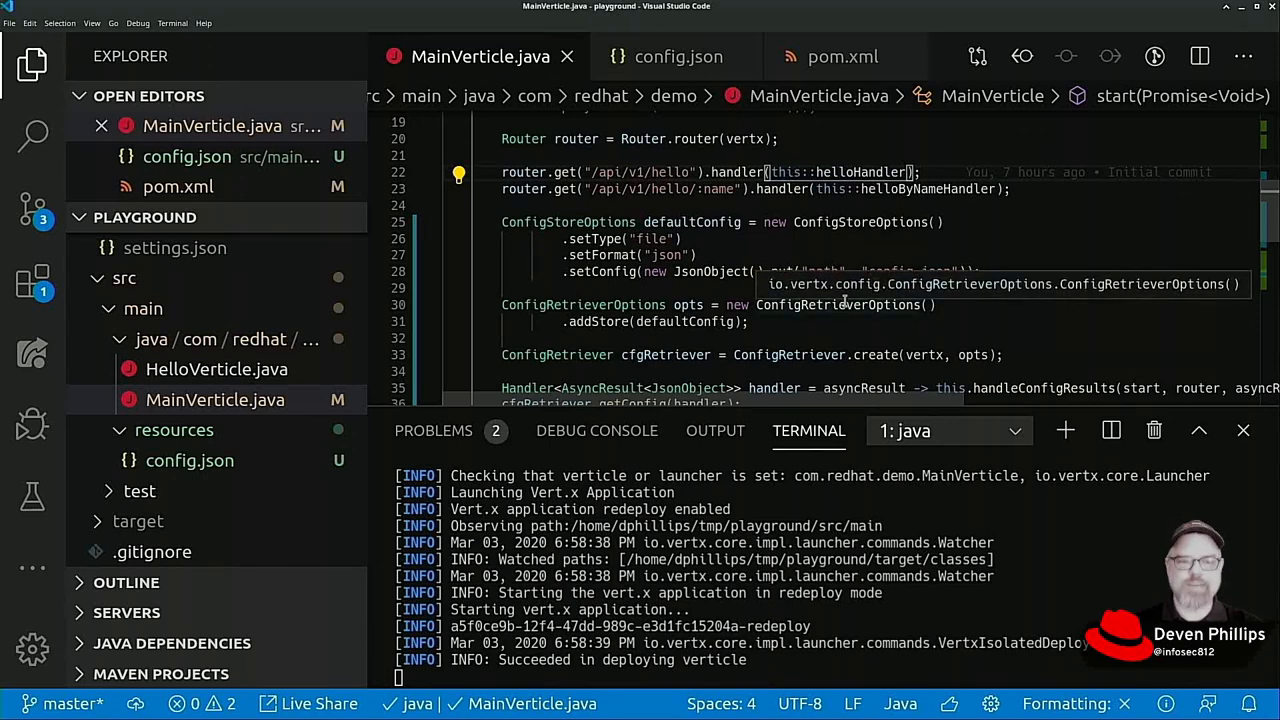